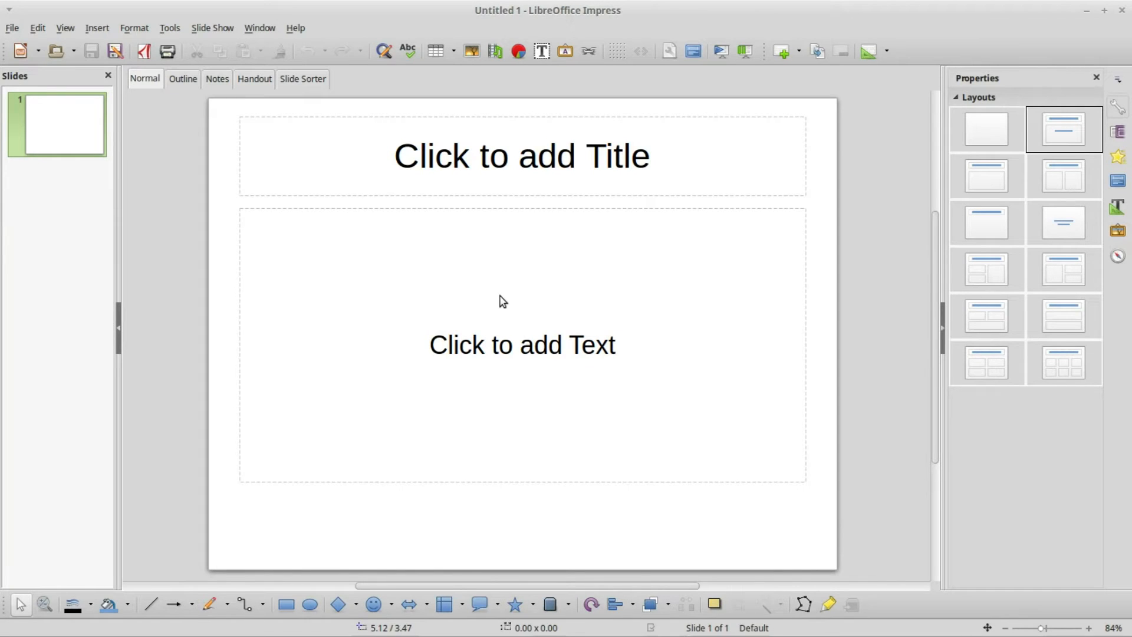
mouse_move(119, 171)
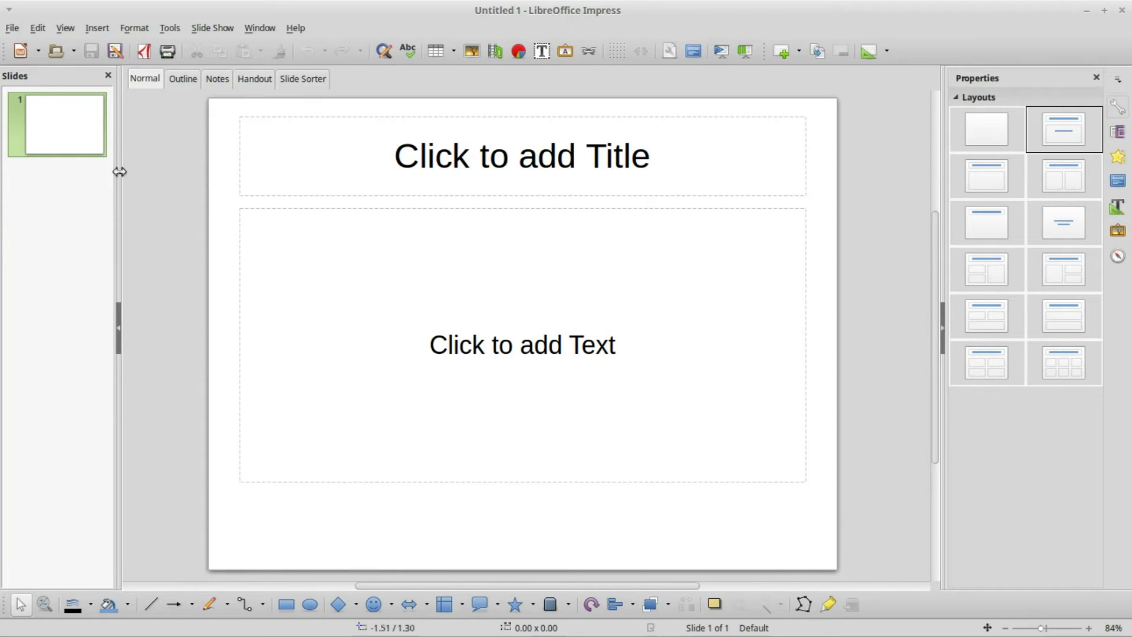
mouse_move(602, 271)
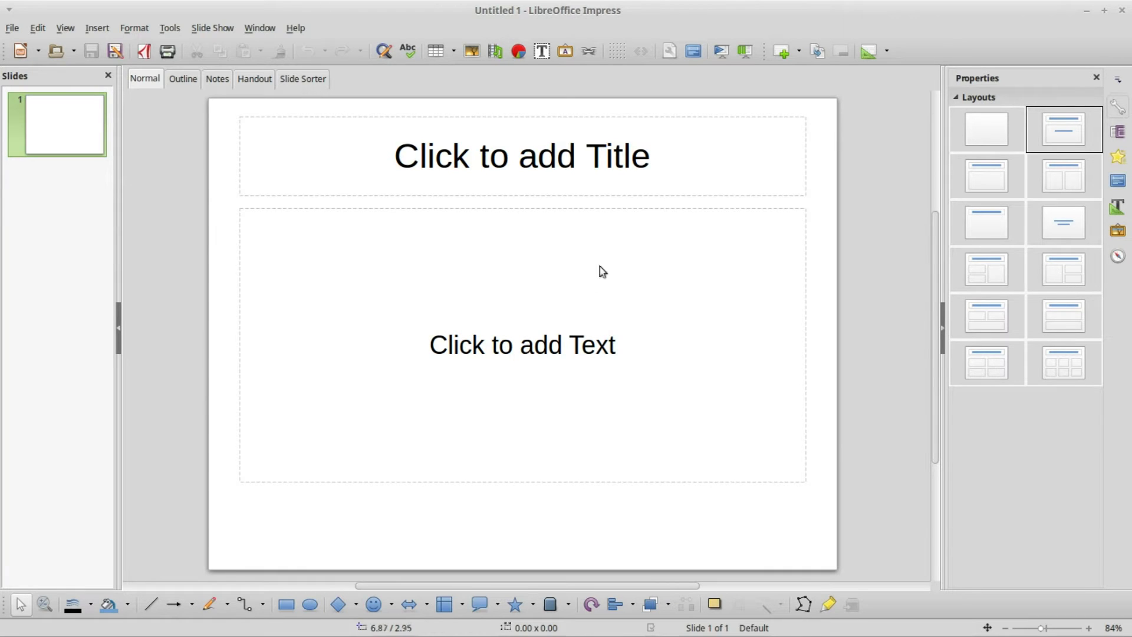
mouse_move(138, 88)
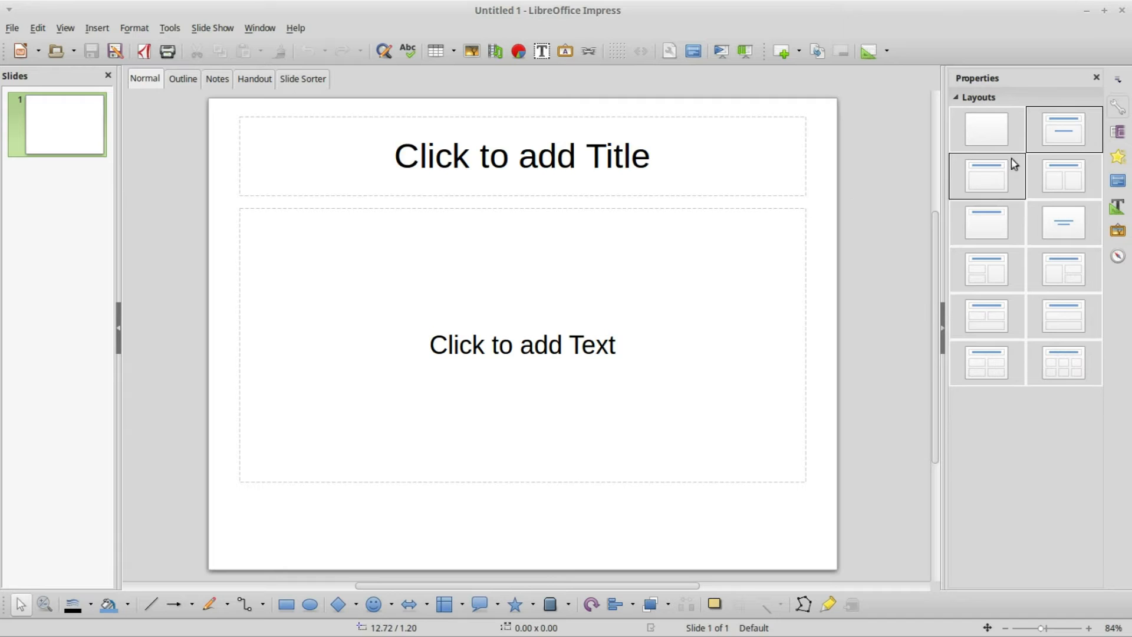
mouse_move(1117, 106)
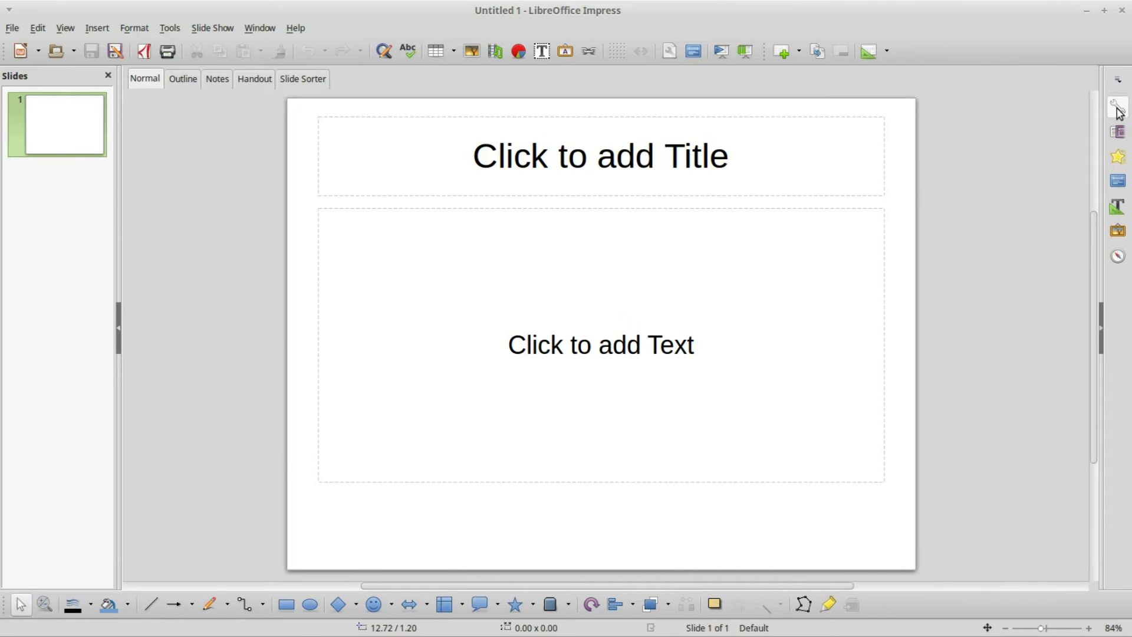
Step: Bring the sidebar properties back and click into the 'Click to add Title' placeholder
click(1117, 105)
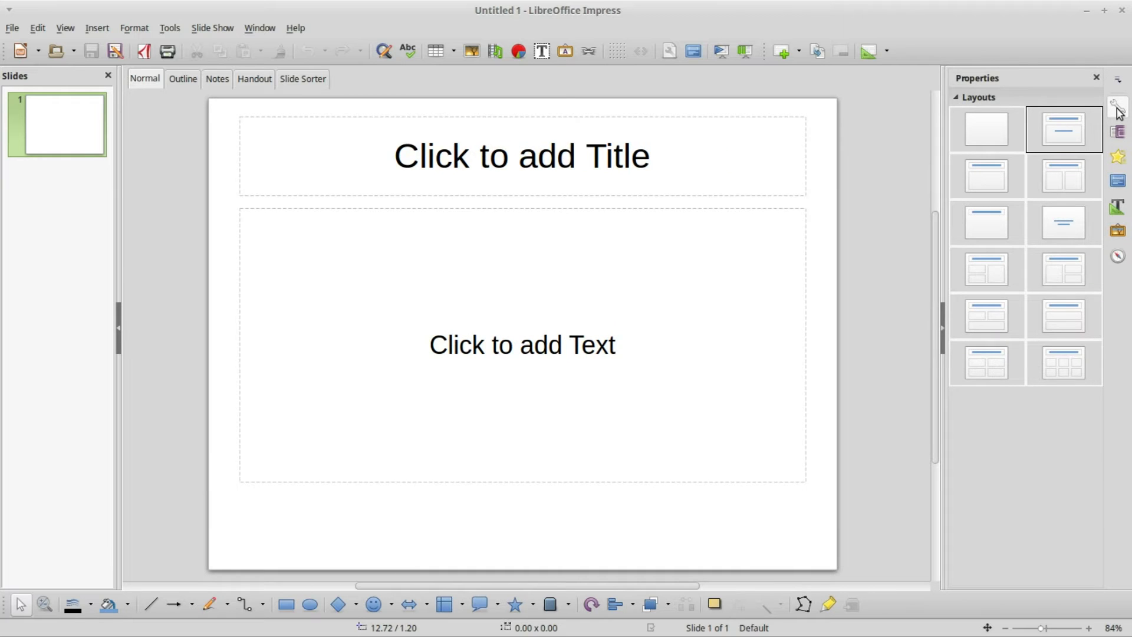
mouse_move(1061, 128)
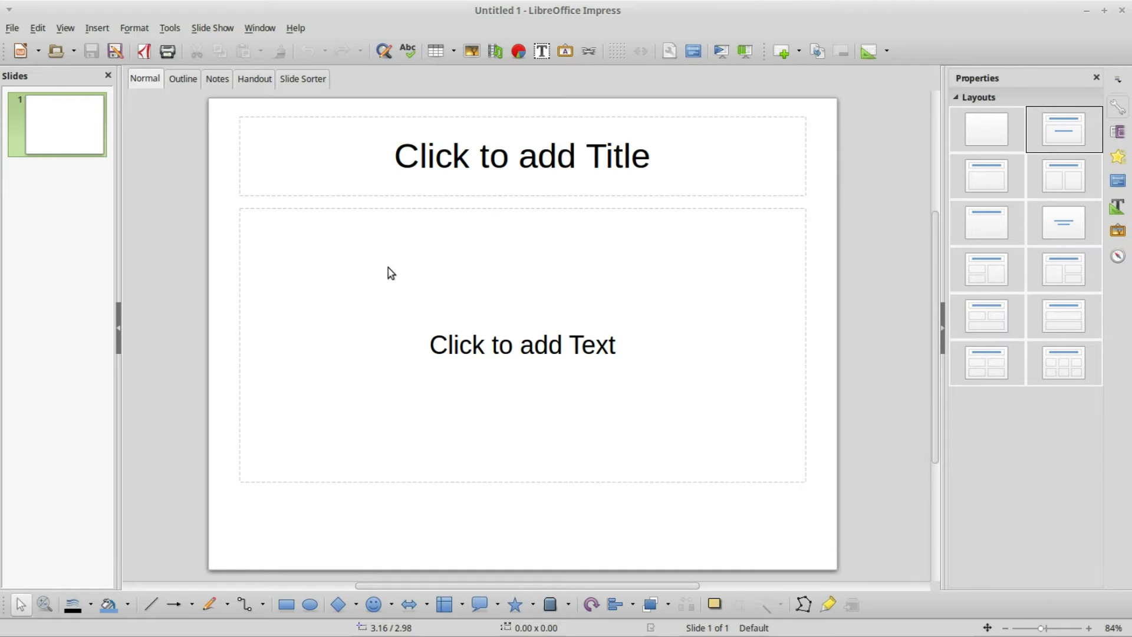
mouse_move(579, 162)
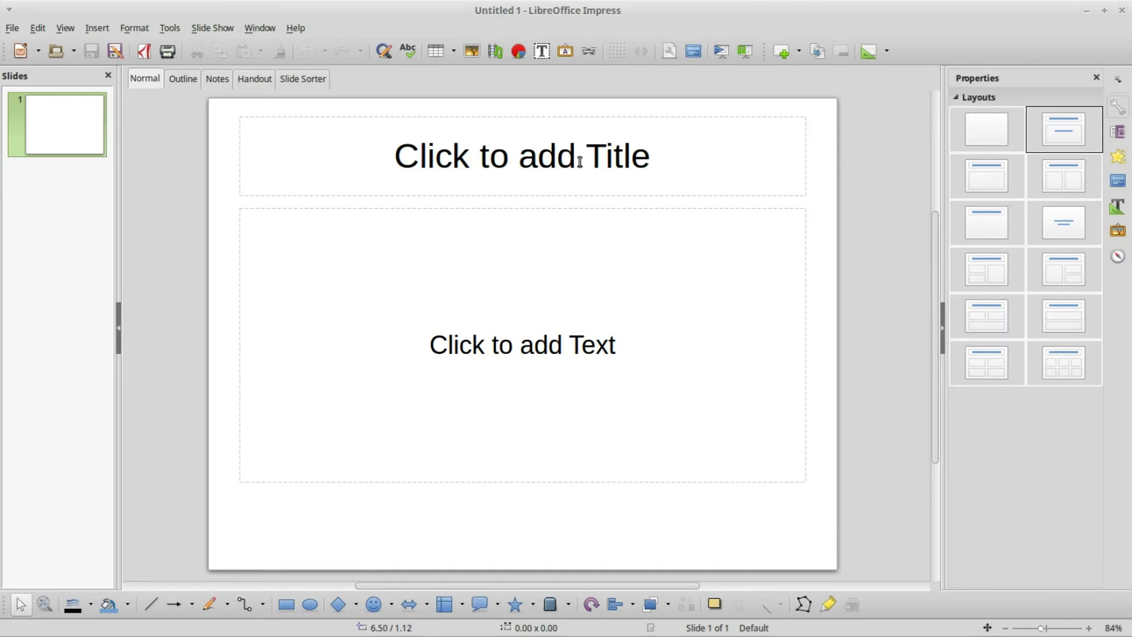
mouse_move(612, 156)
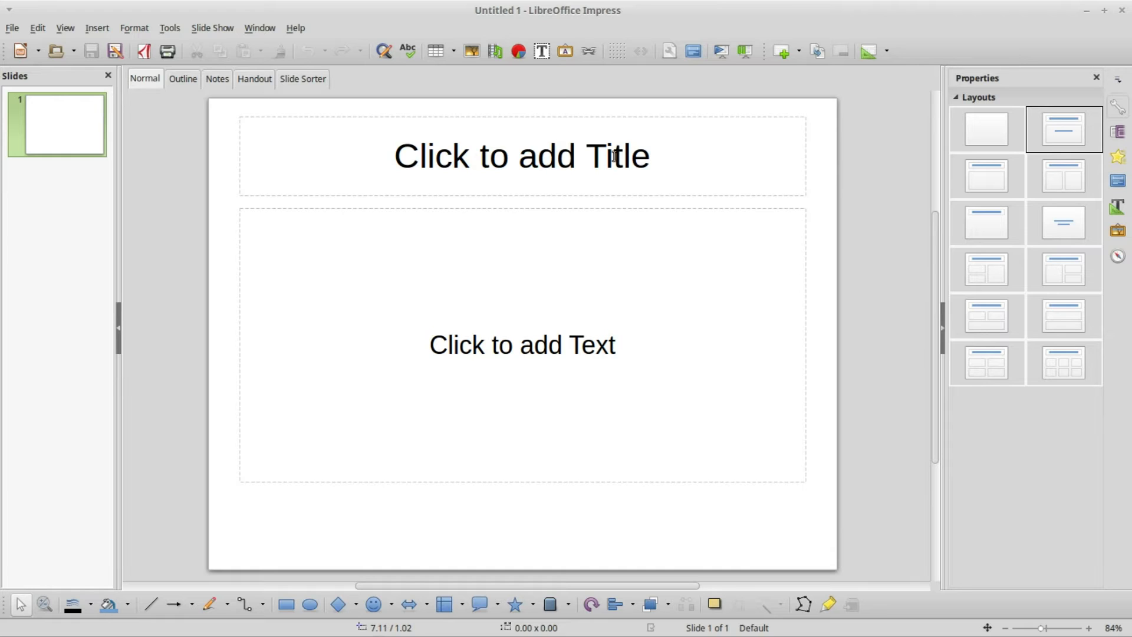
mouse_move(585, 155)
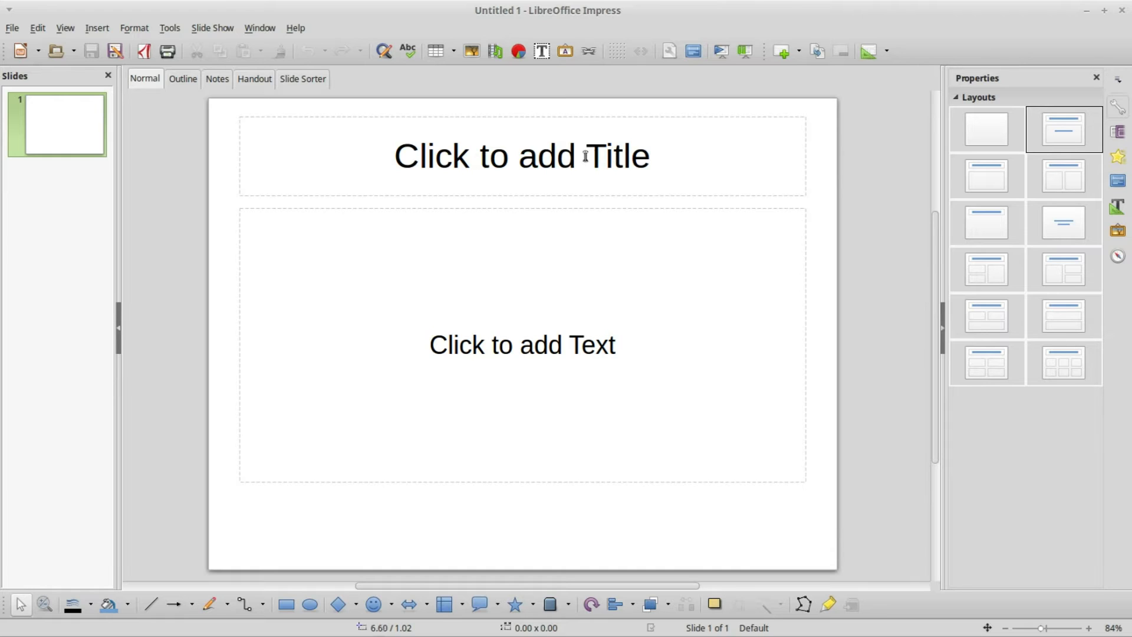
mouse_move(578, 365)
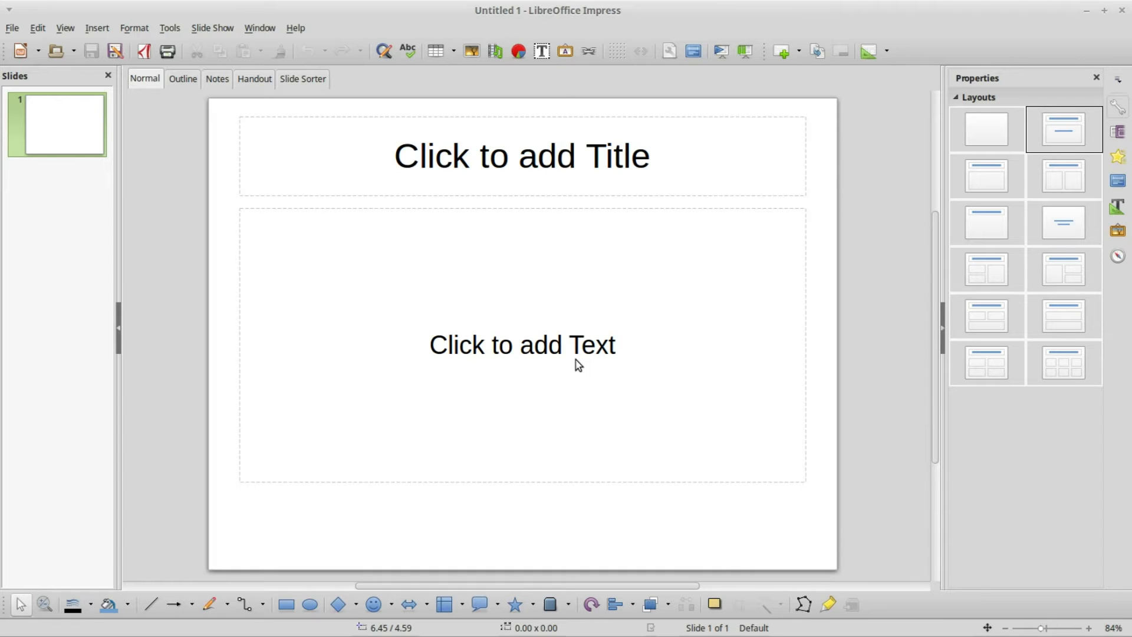
mouse_move(1078, 131)
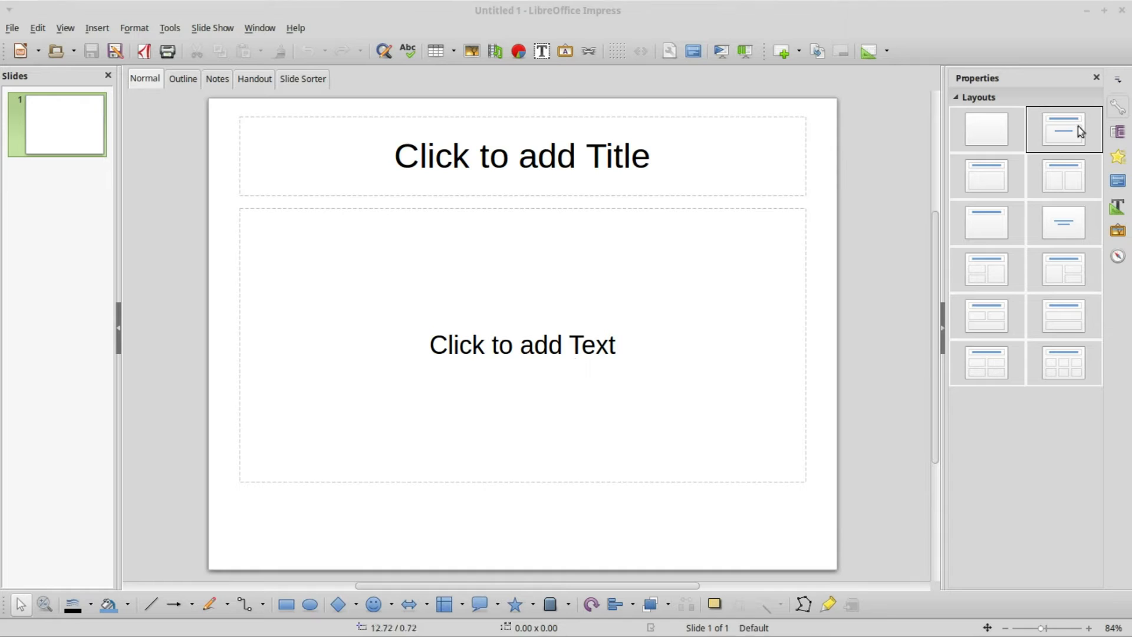
click(520, 155)
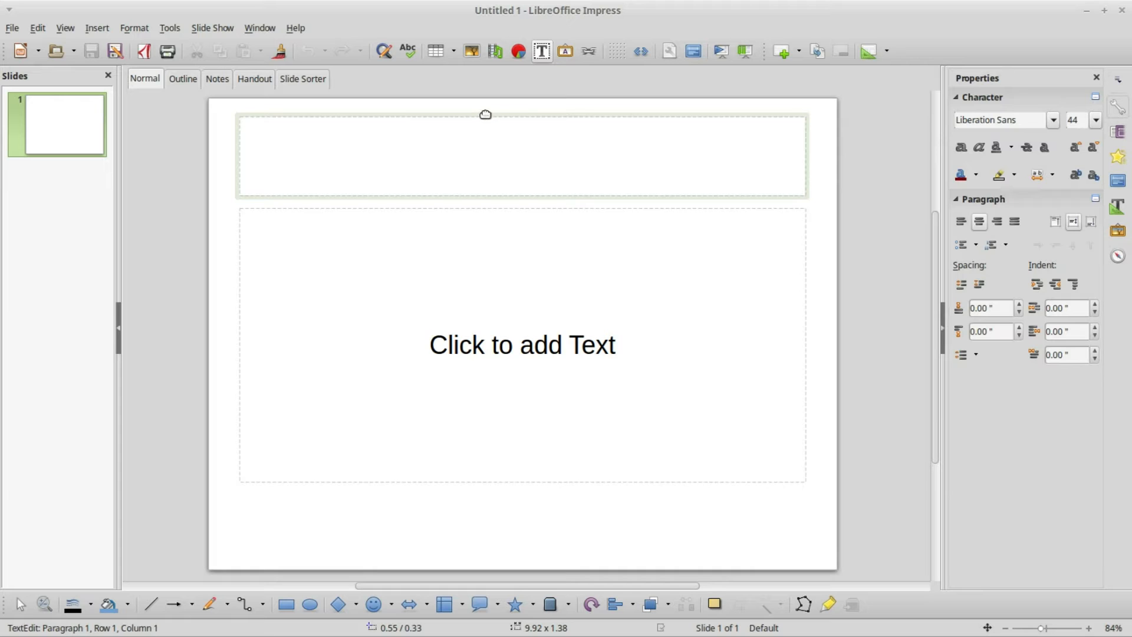
mouse_move(177, 583)
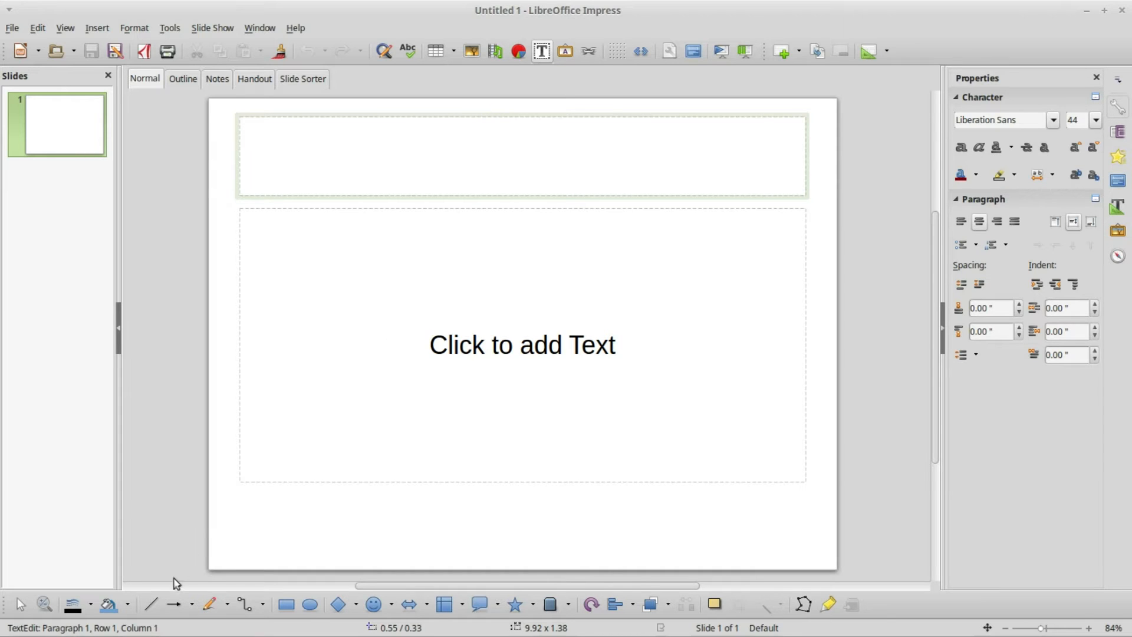
click(521, 157)
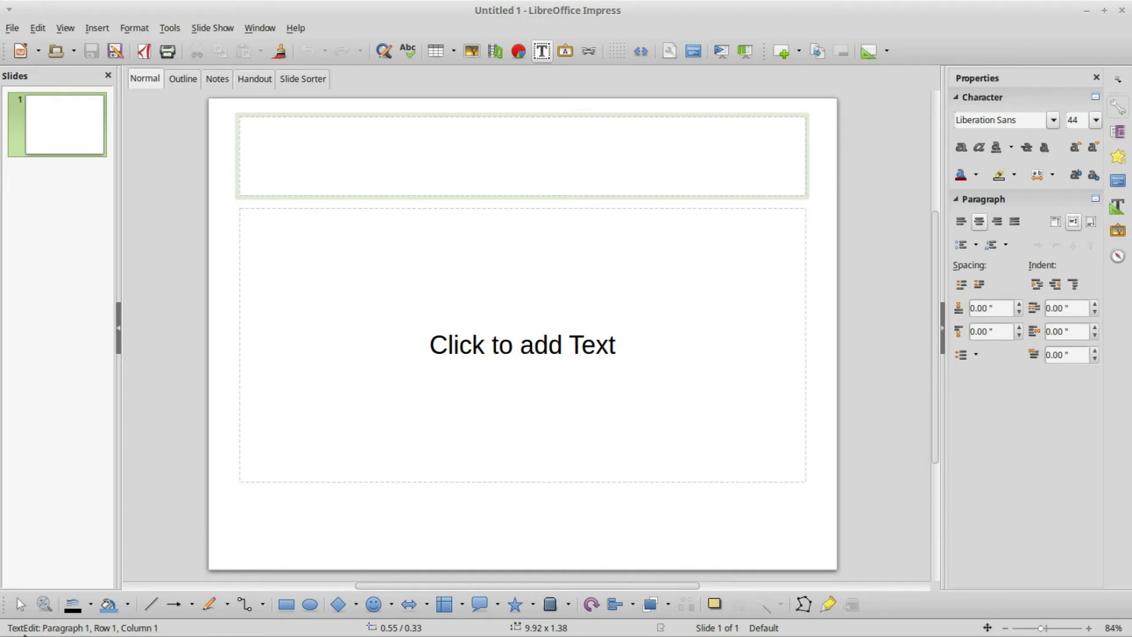
mouse_move(126, 632)
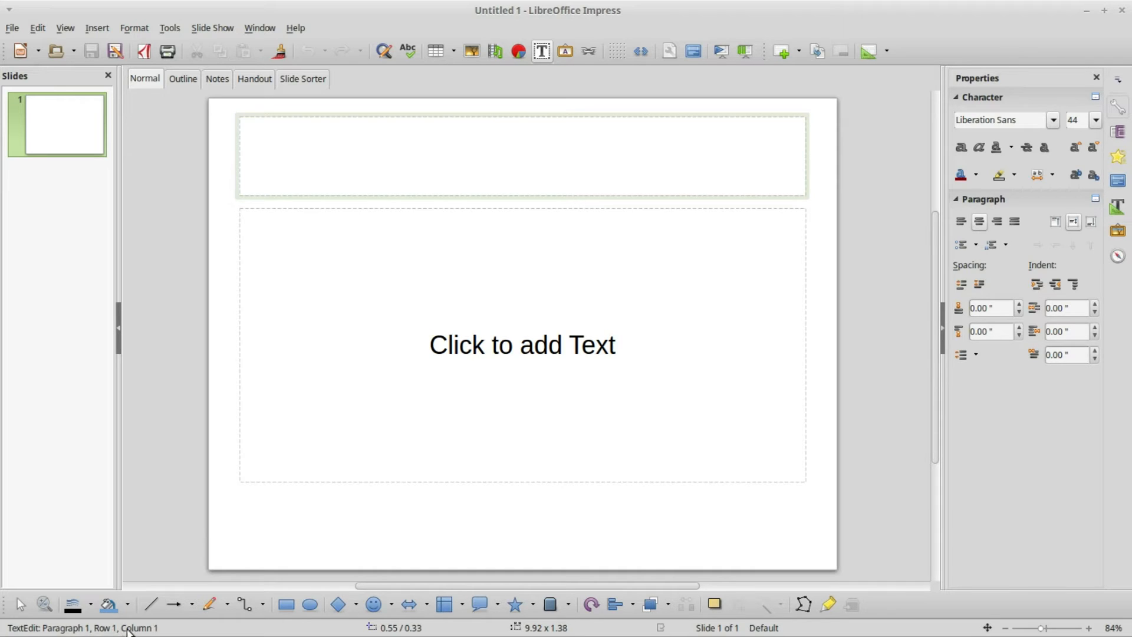
mouse_move(866, 186)
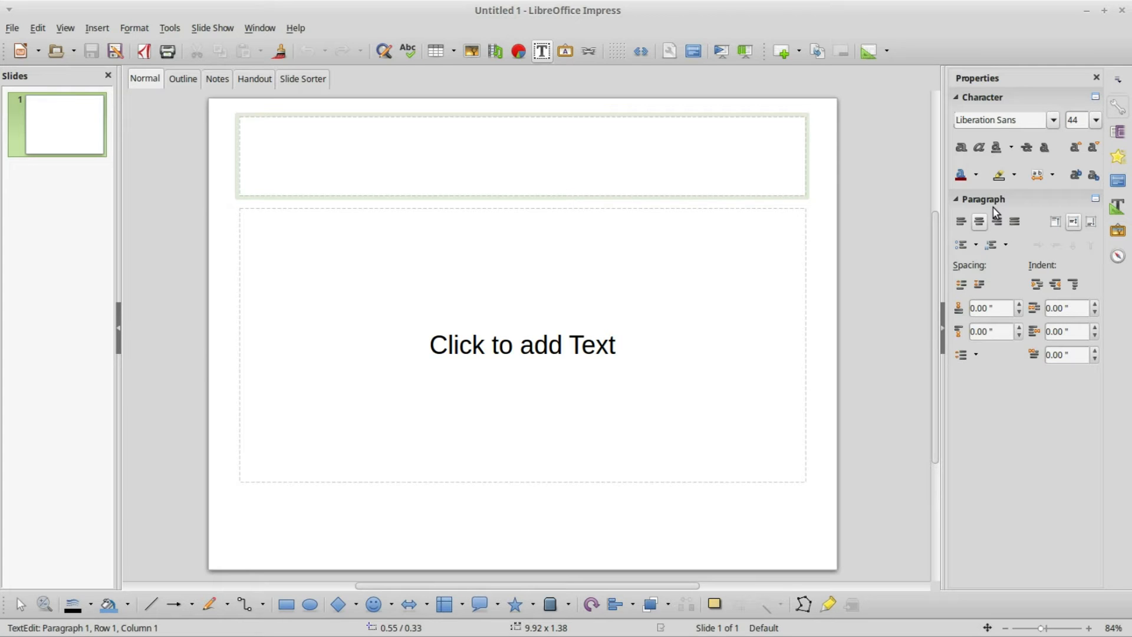
click(521, 156)
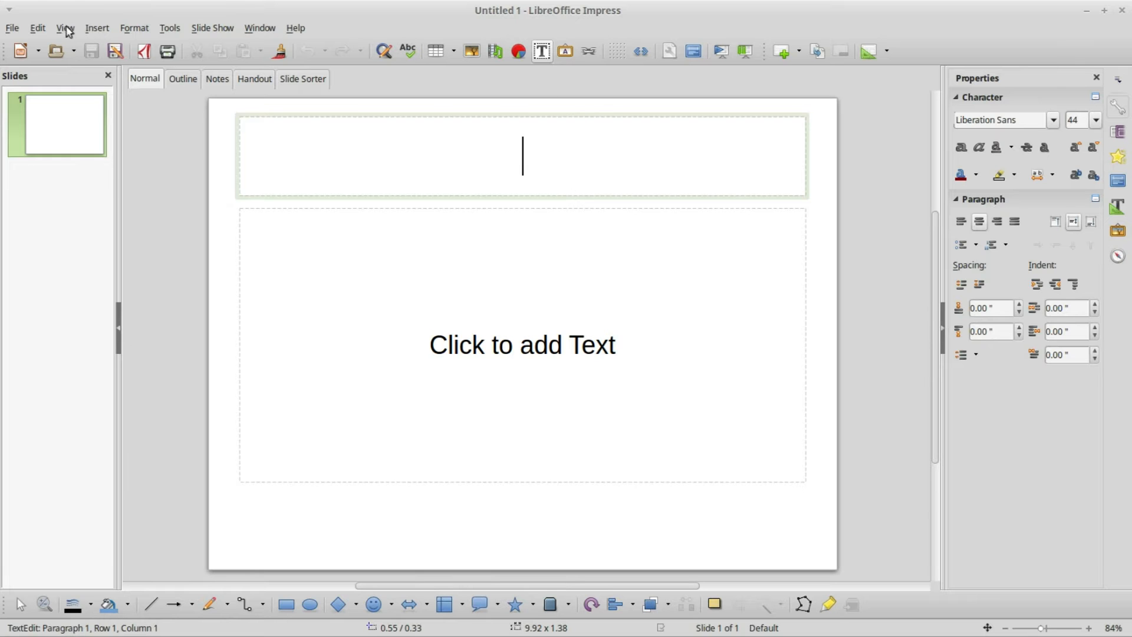
click(65, 28)
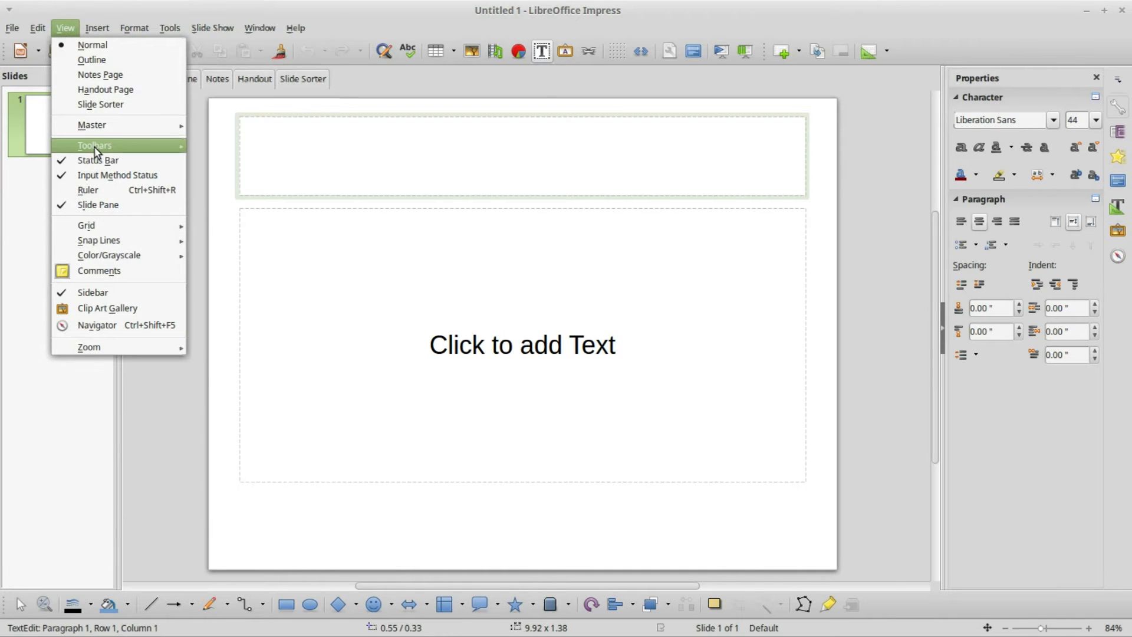
click(94, 145)
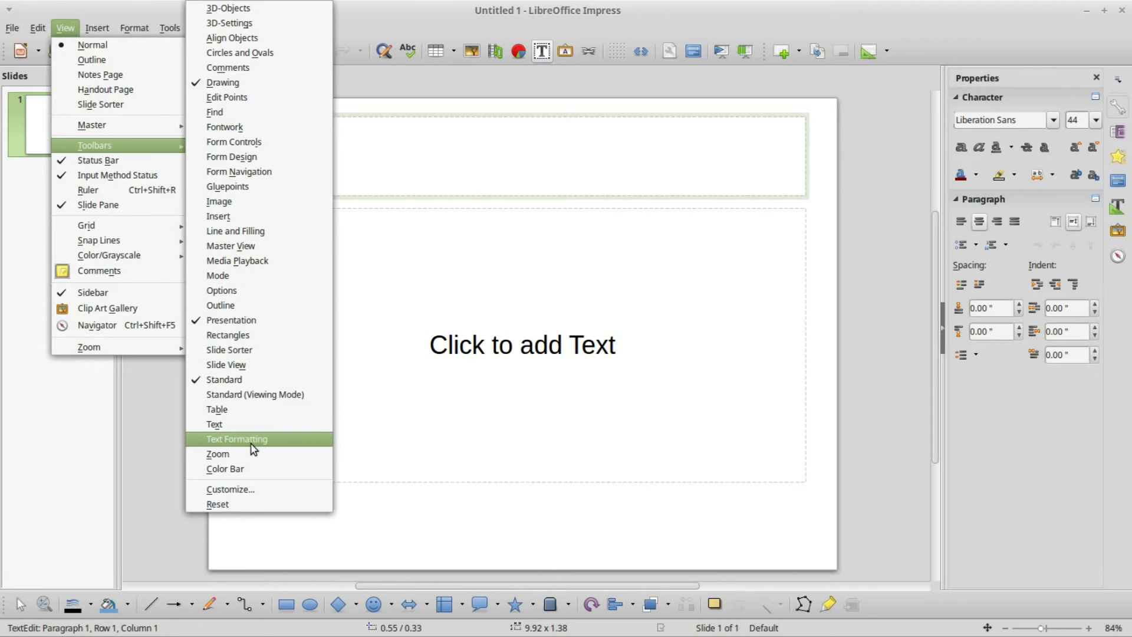
click(236, 438)
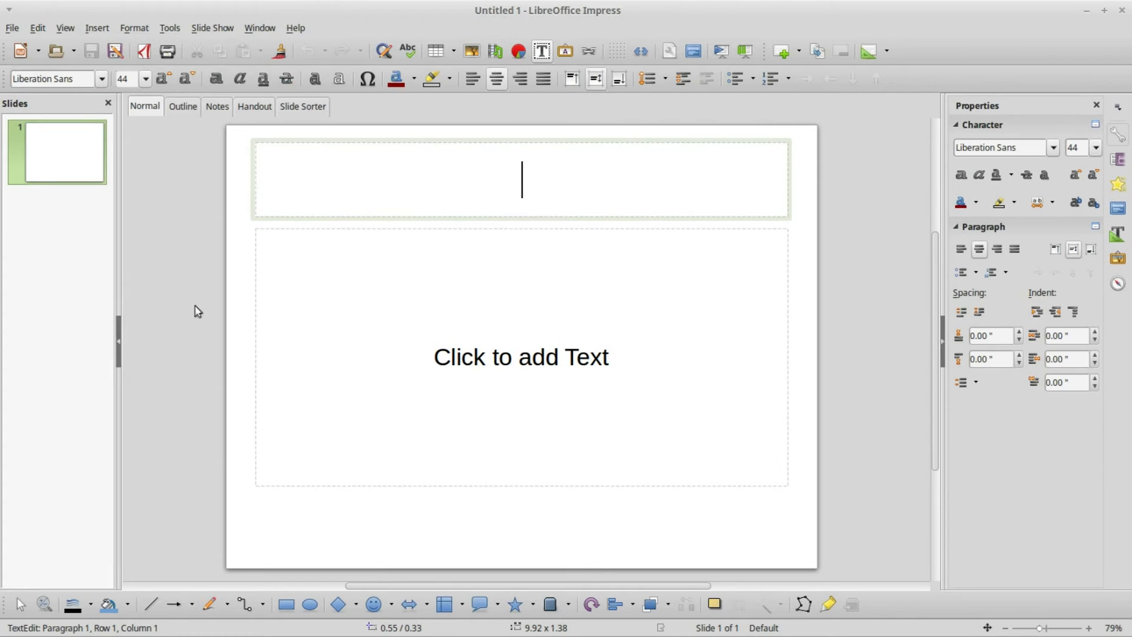
click(496, 78)
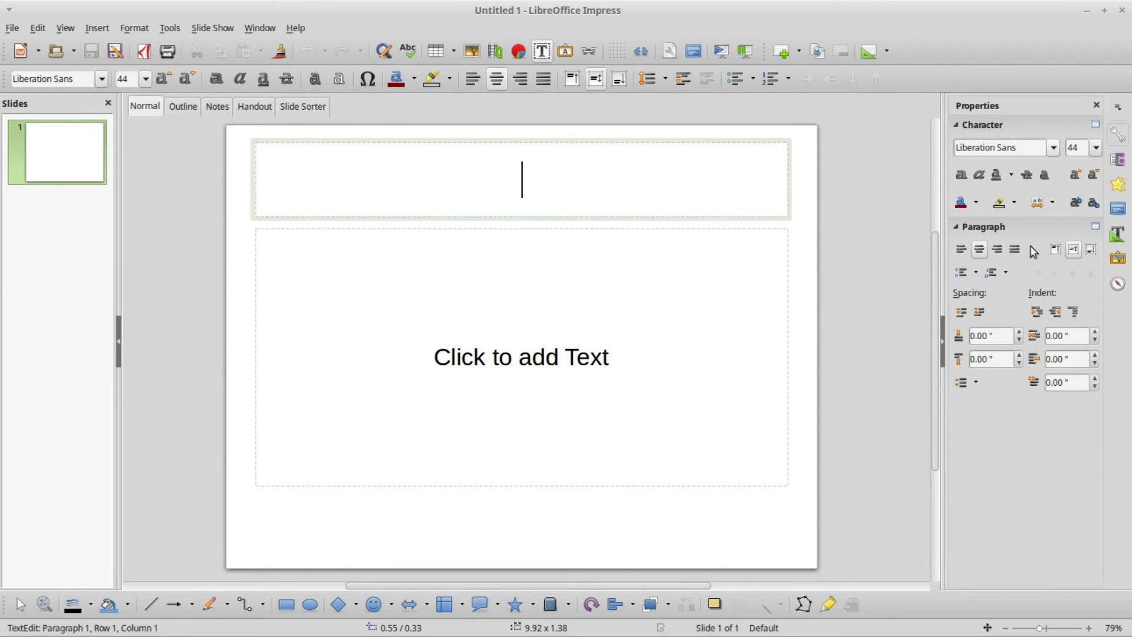
mouse_move(373, 117)
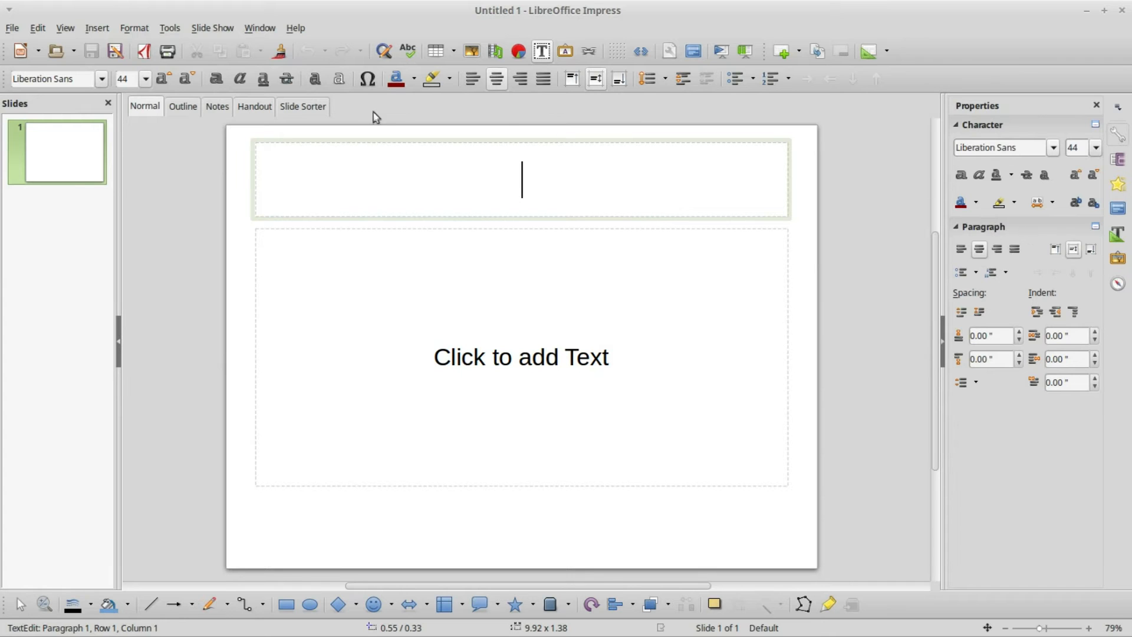
click(64, 28)
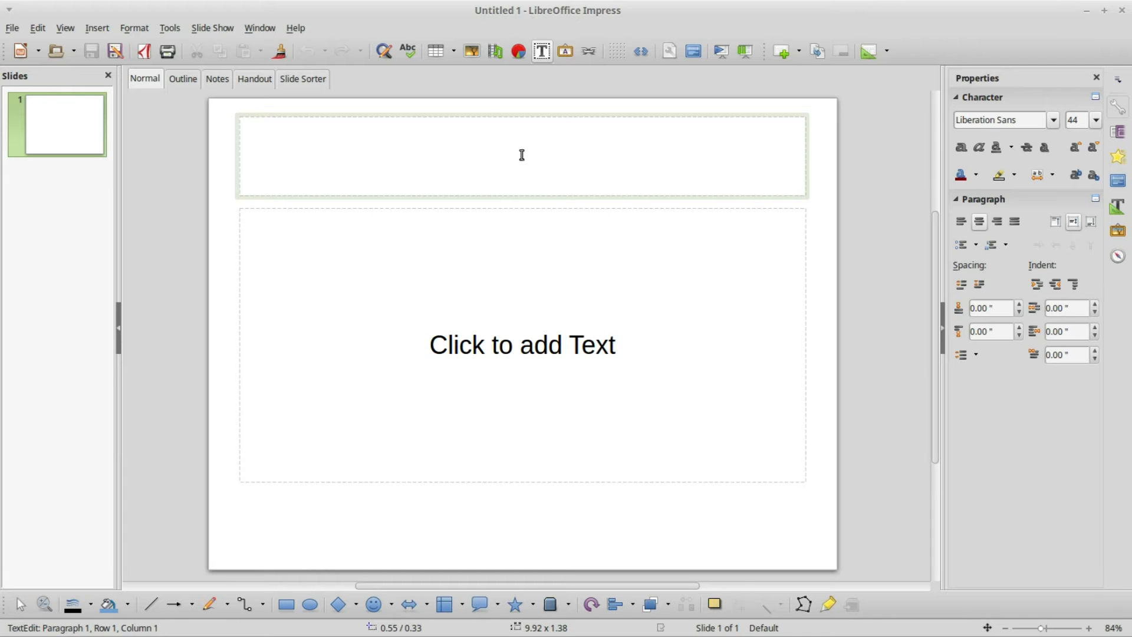
Step: Type 'LibreOffice Impress' as the title and select the whole title text
text(Libr)
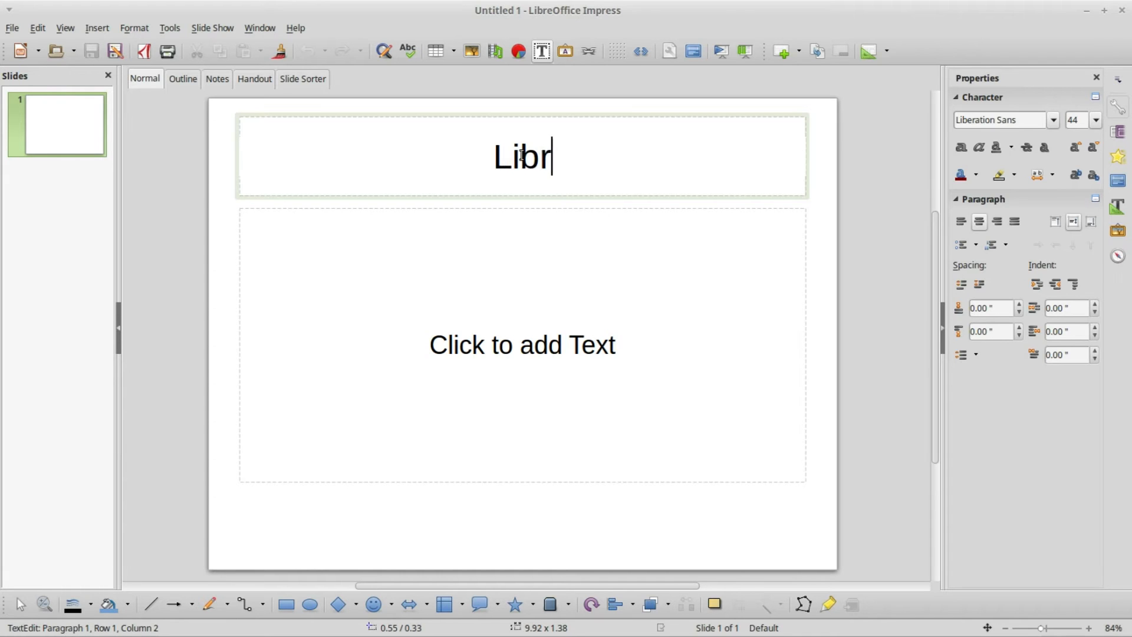
text(eOffice Impress)
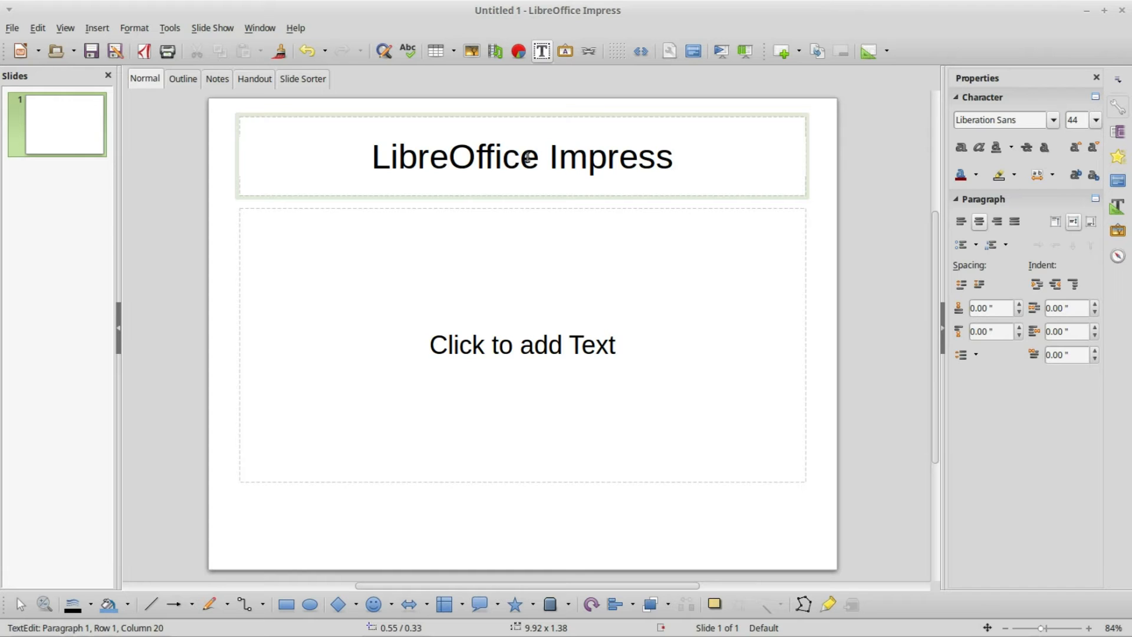
double_click(509, 156)
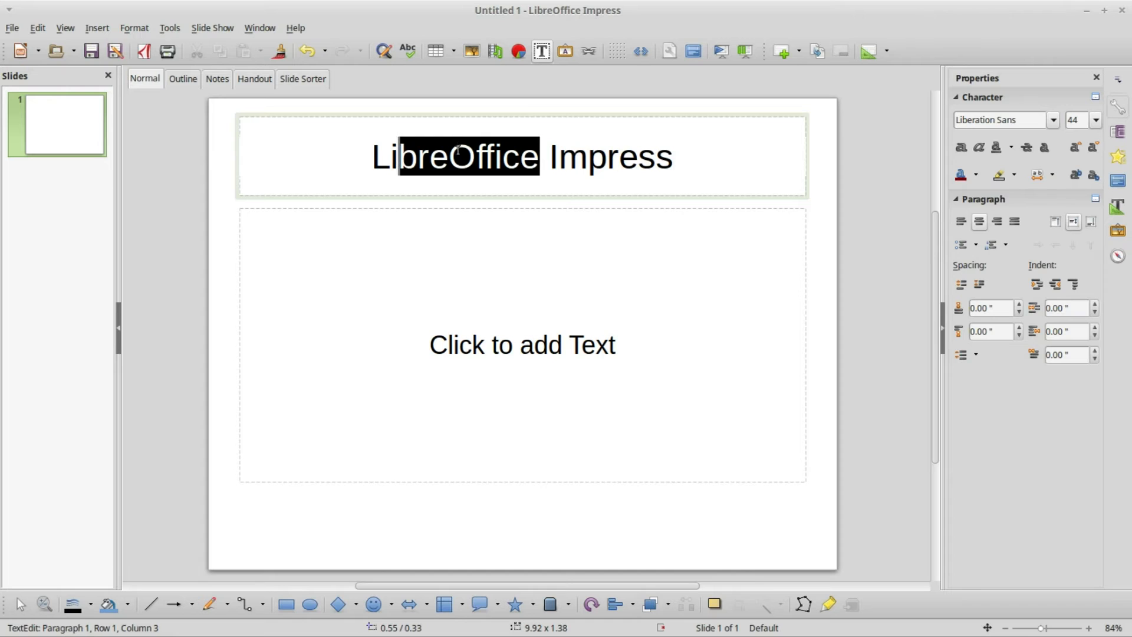
double_click(454, 157)
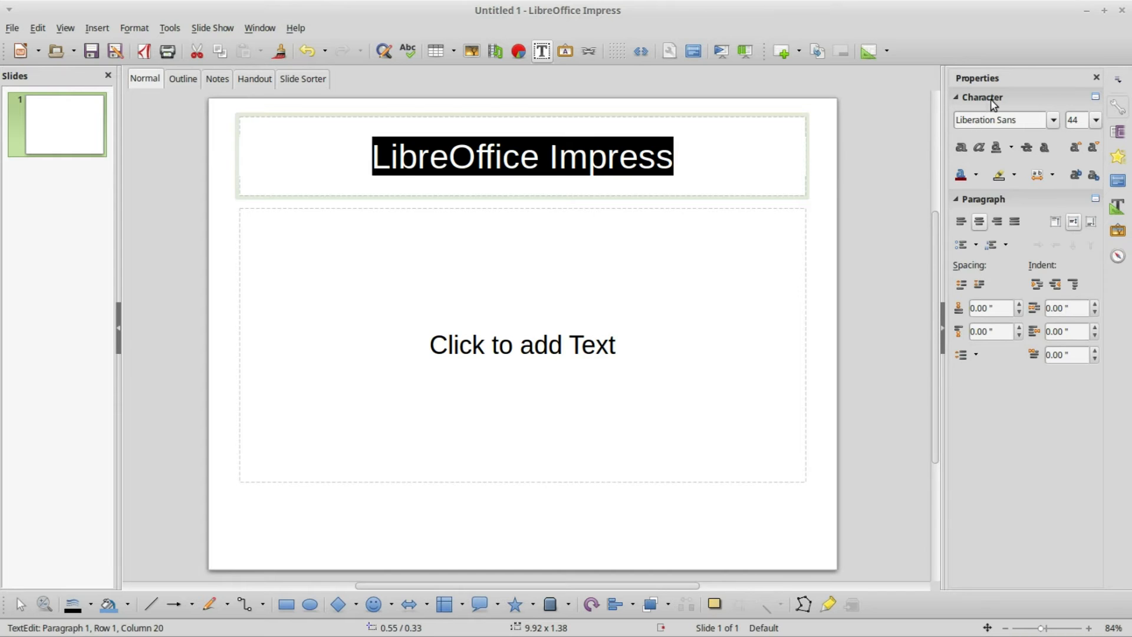
mouse_move(1052, 123)
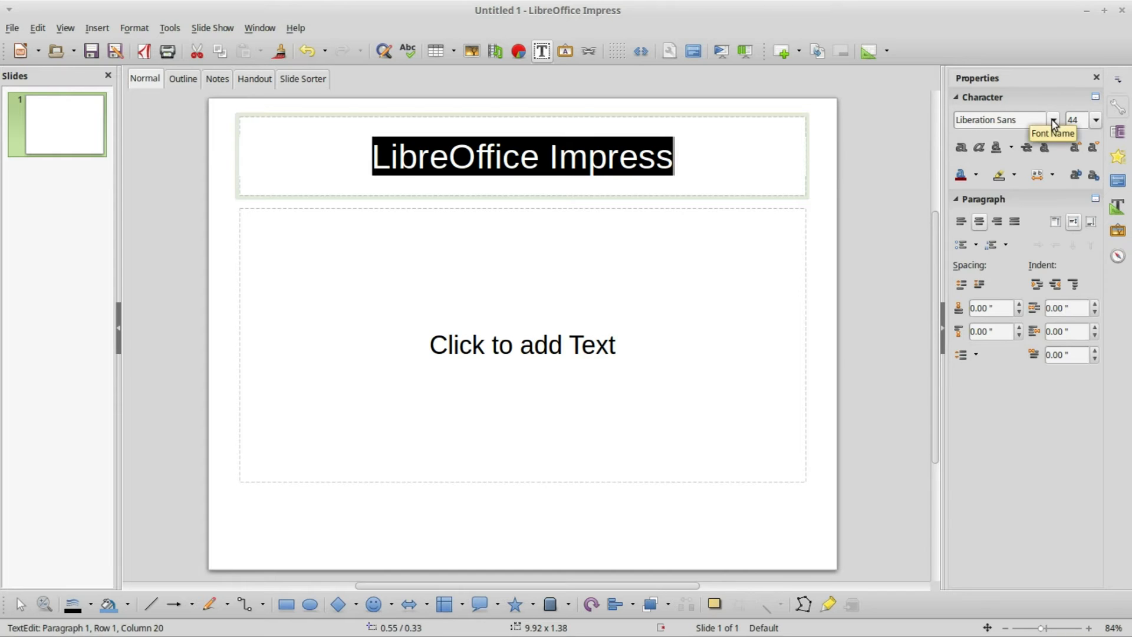
Step: Format the title as Abyssinica SIL 66 pt, centred, with dark blue font colour
click(1053, 120)
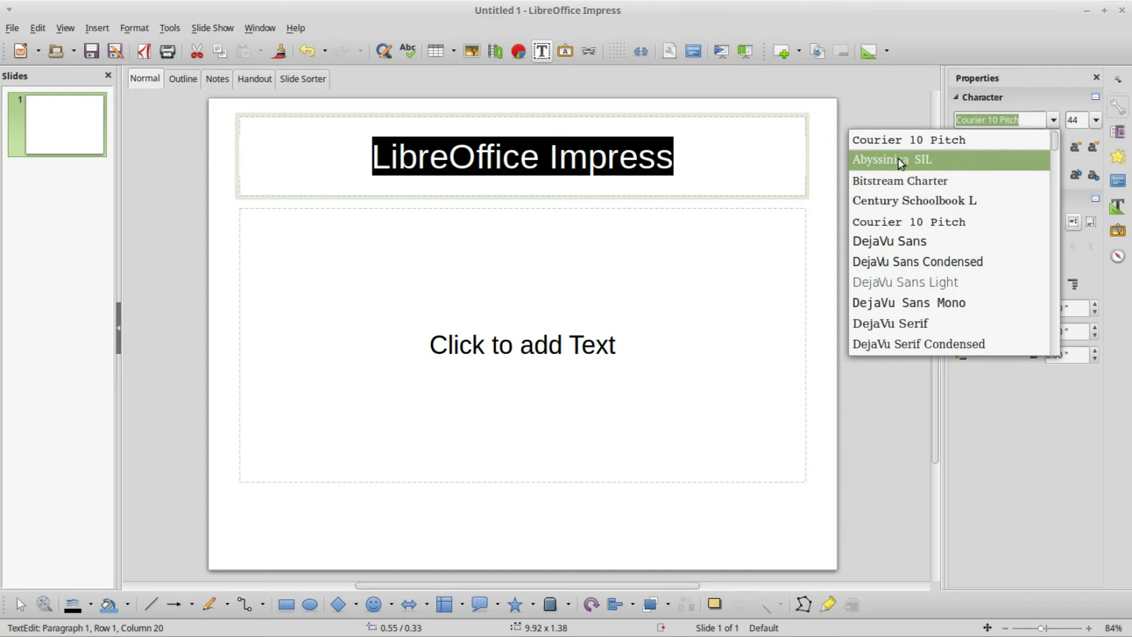
click(895, 160)
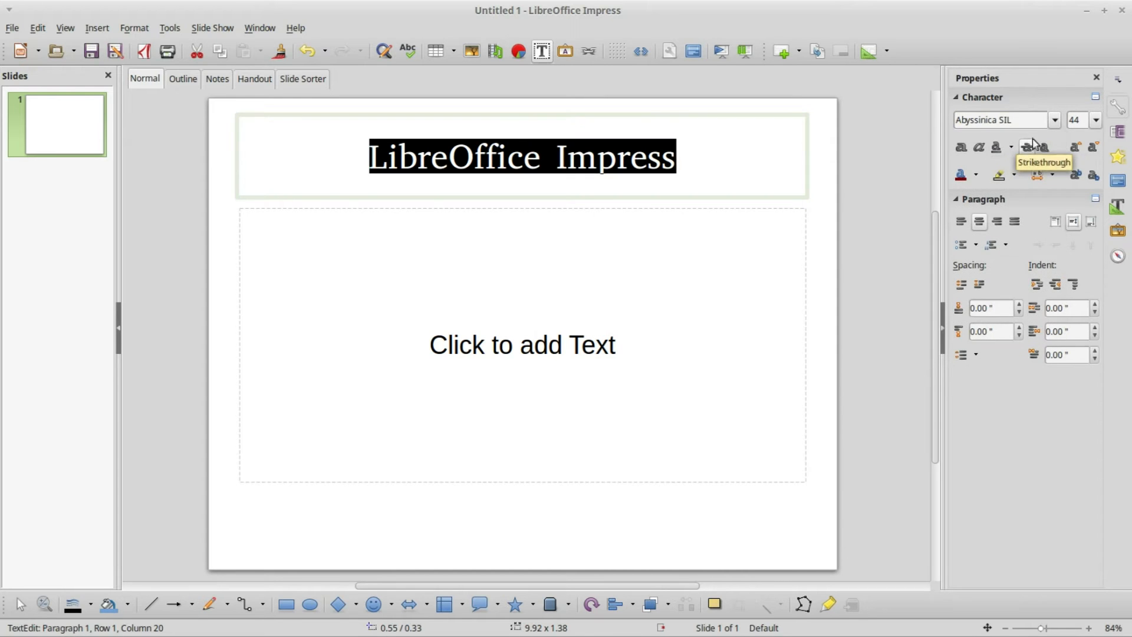
click(1093, 120)
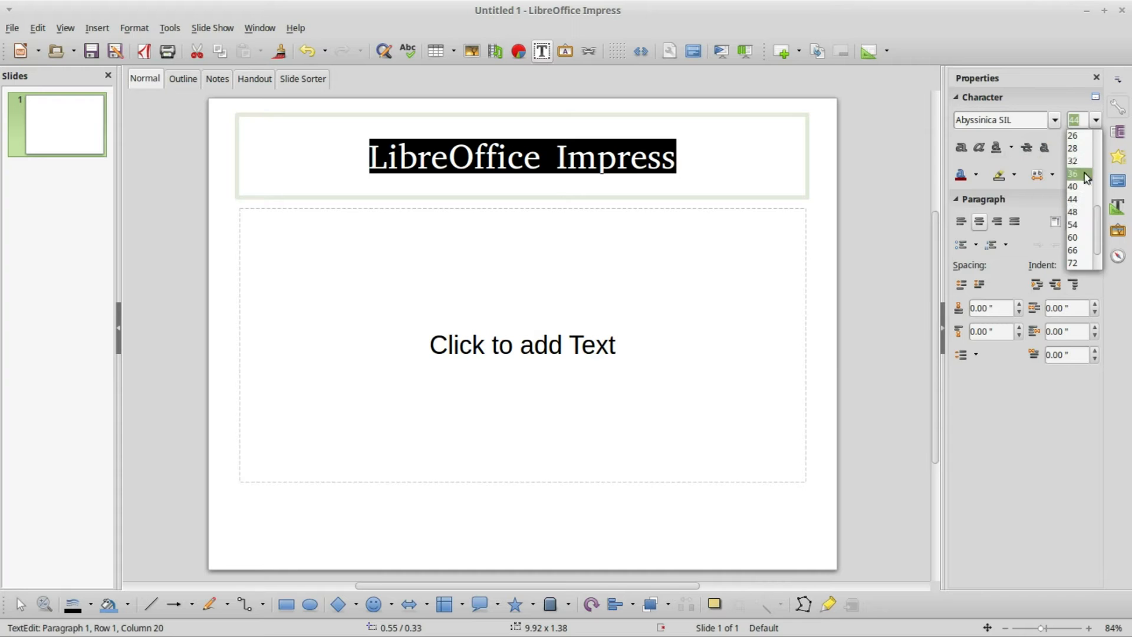
click(1073, 250)
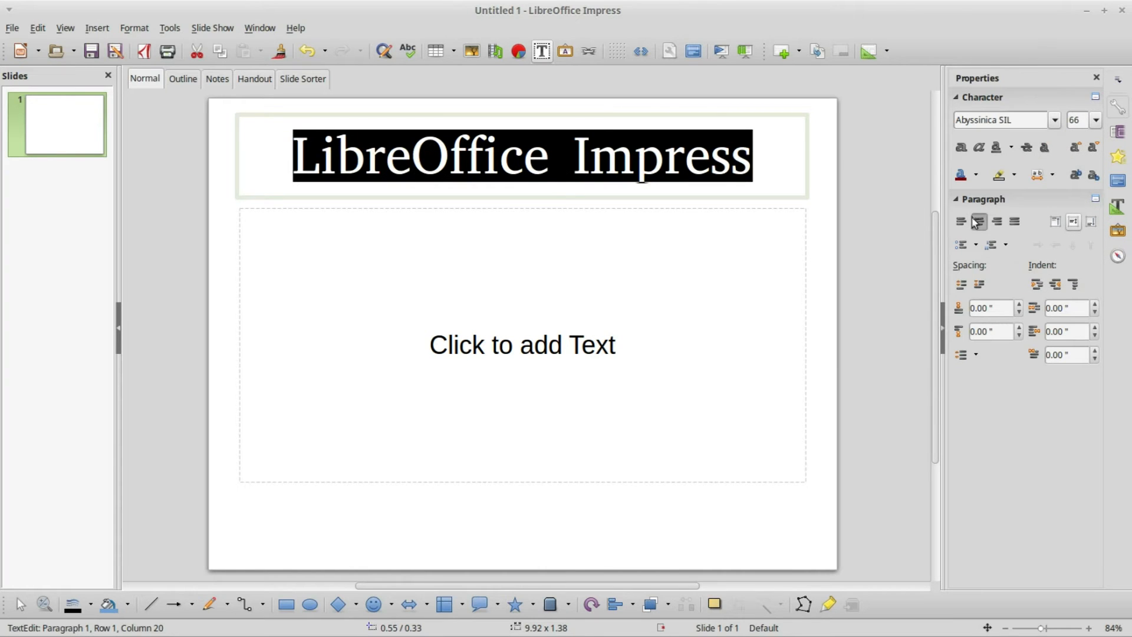
click(996, 222)
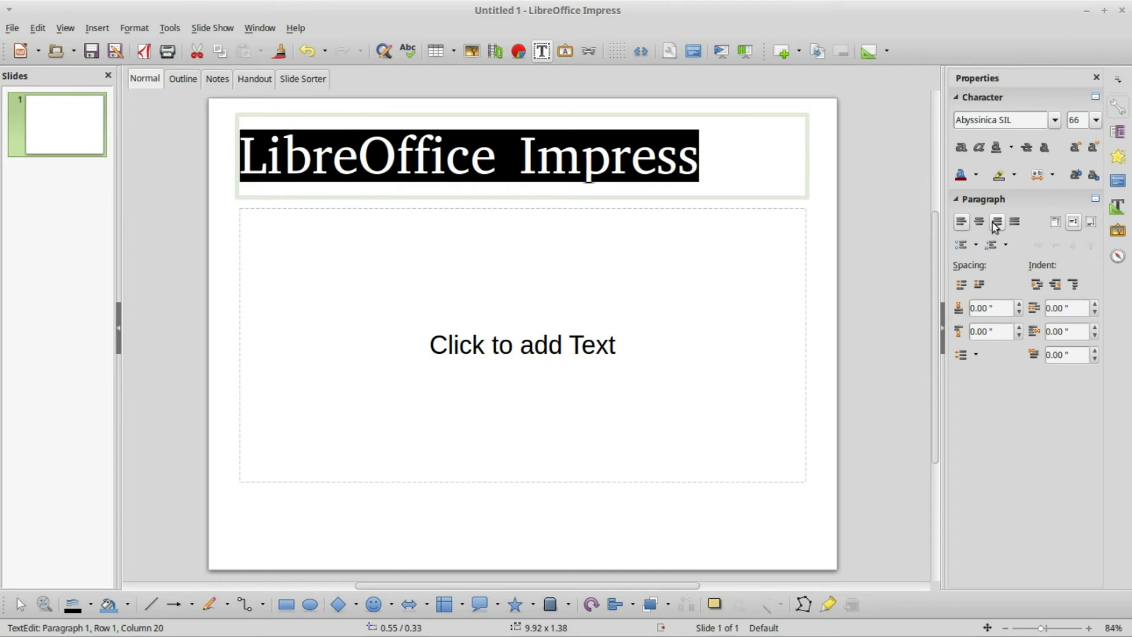
click(979, 222)
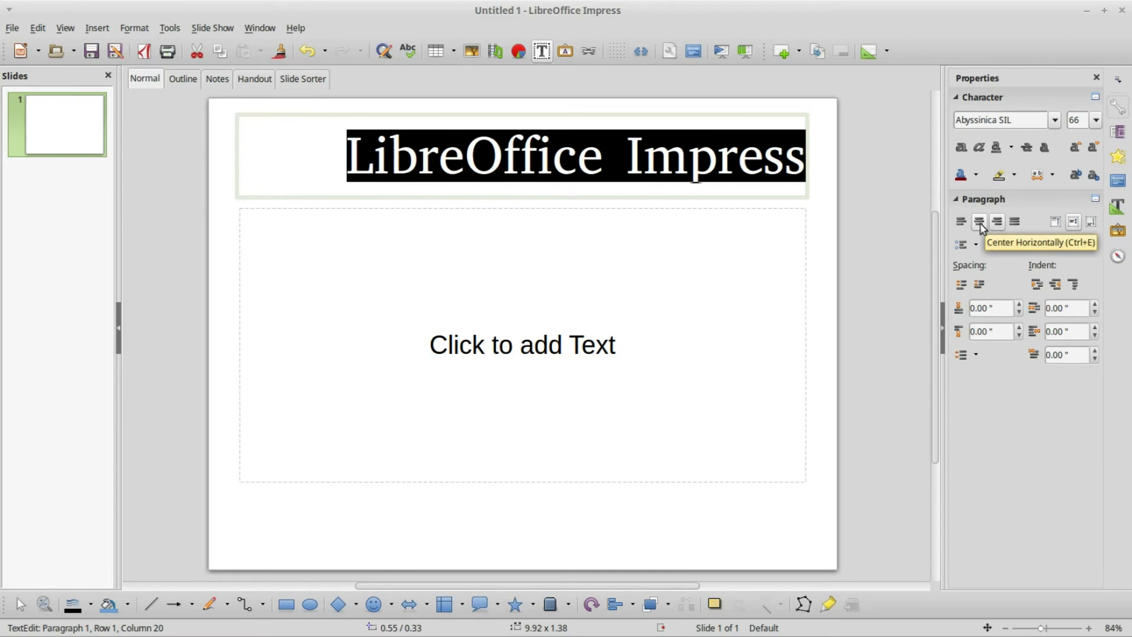
click(961, 222)
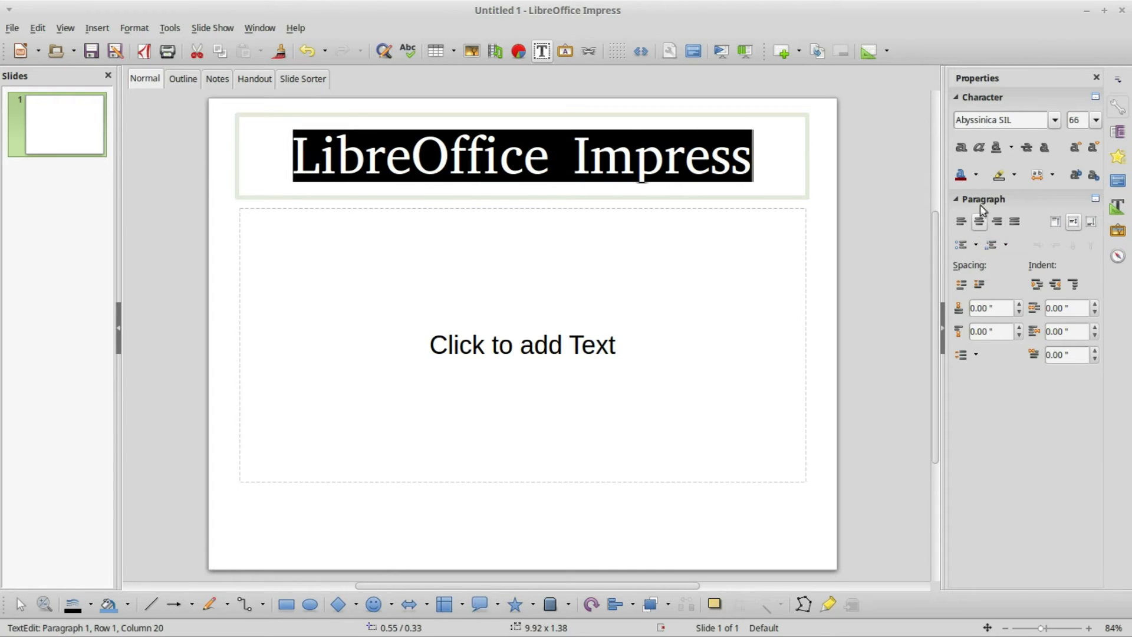
mouse_move(961, 174)
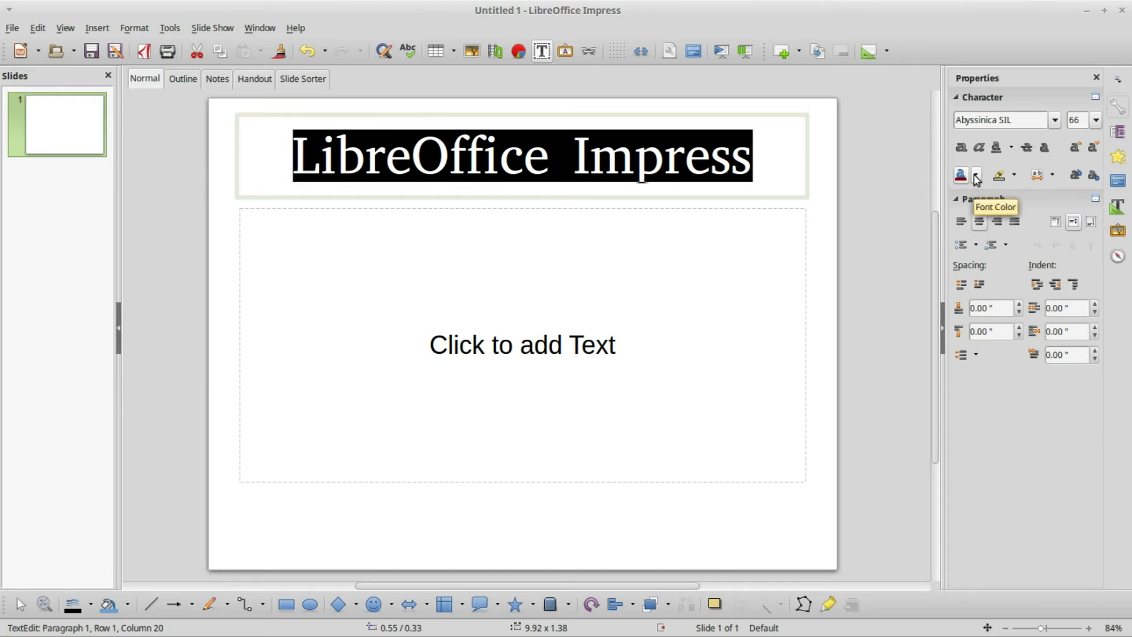
click(976, 175)
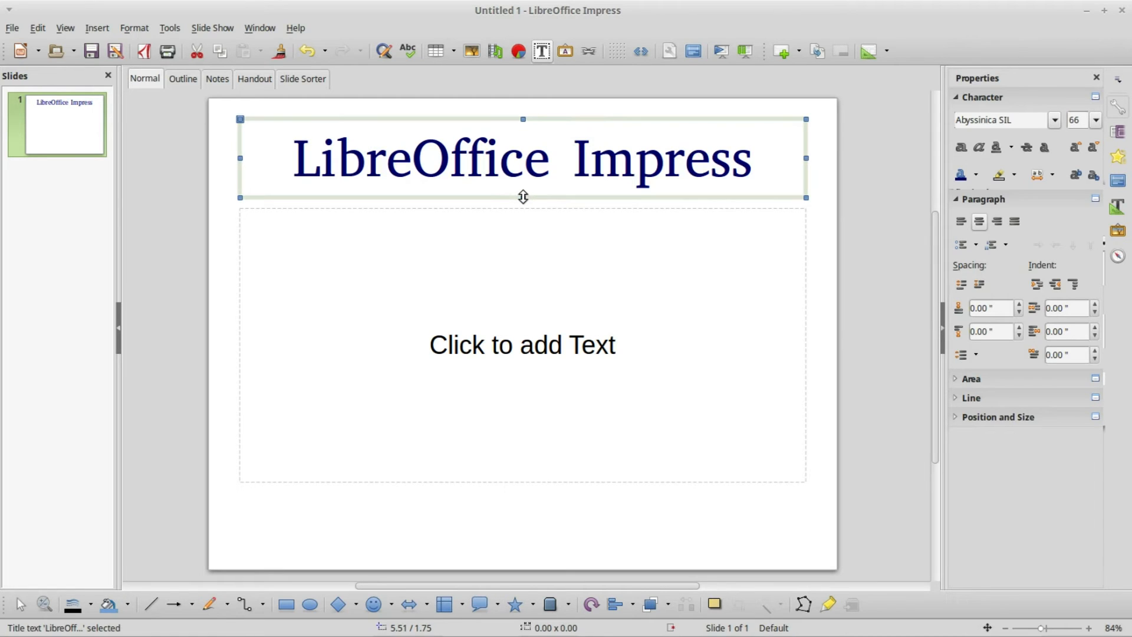
Step: Stretch the title frame from its bottom and corner handles, settling slightly larger
drag(523, 197, 527, 276)
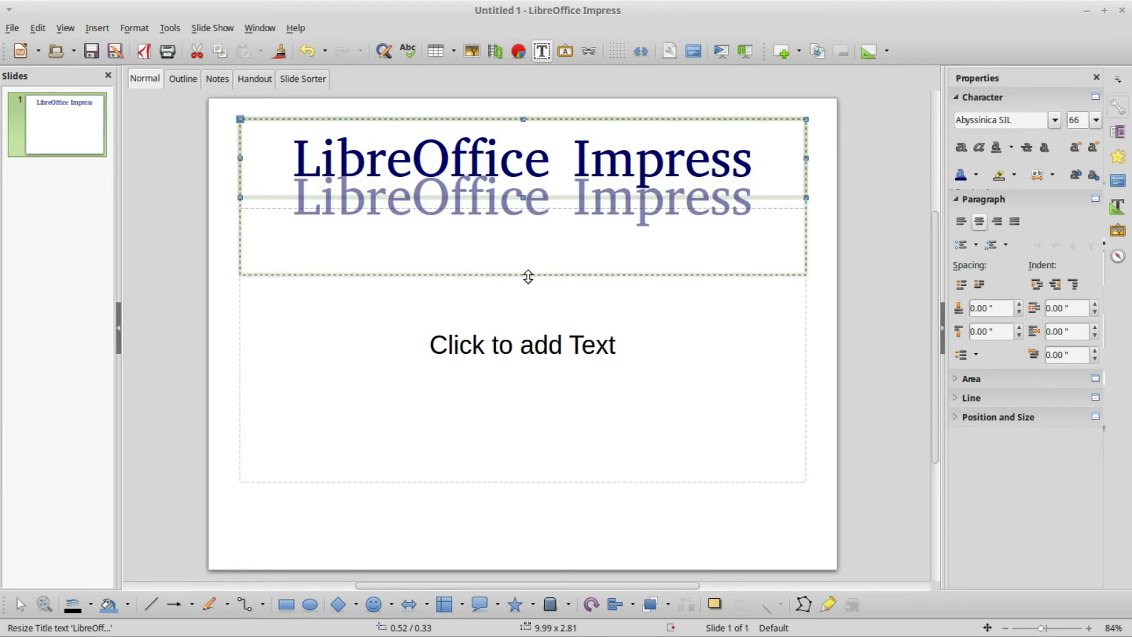
drag(527, 274, 527, 197)
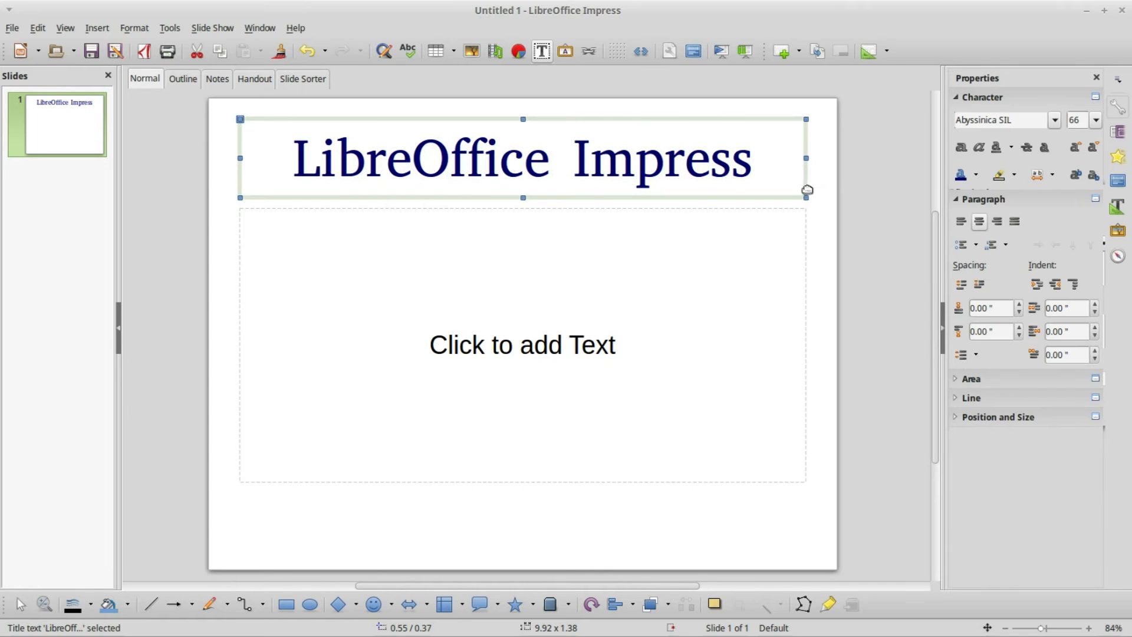
mouse_move(803, 193)
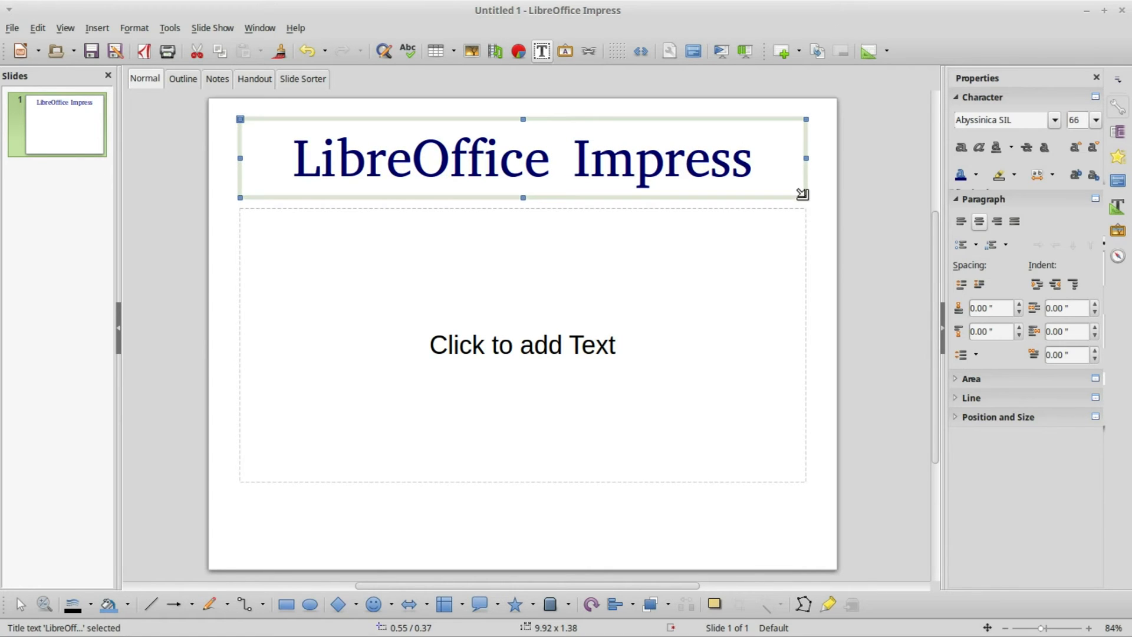
drag(804, 195, 807, 235)
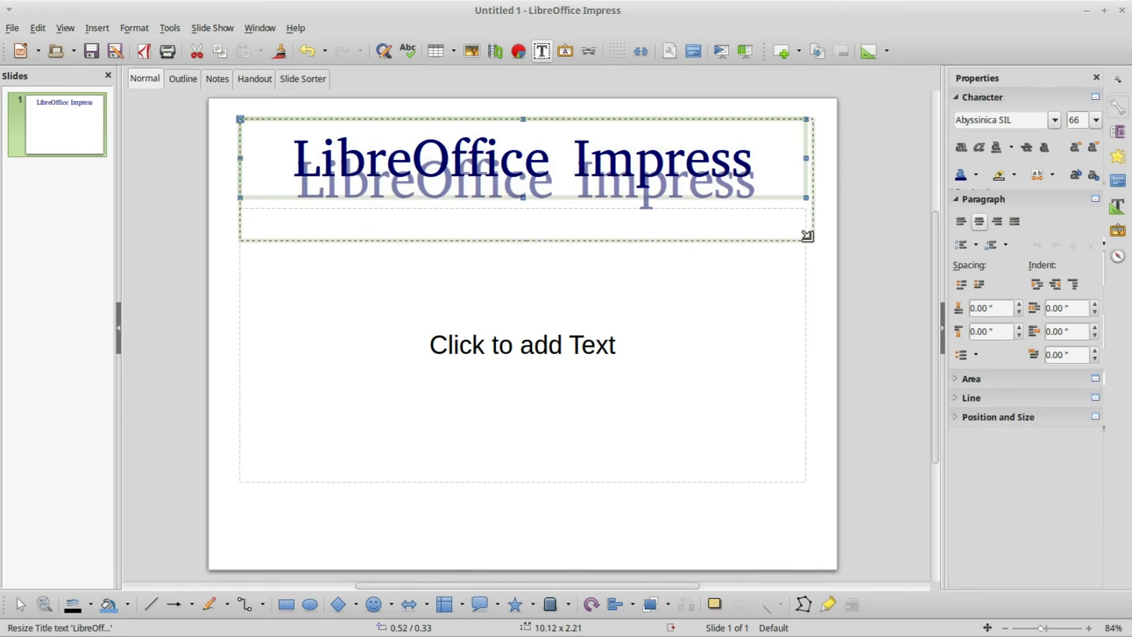
drag(807, 235, 811, 202)
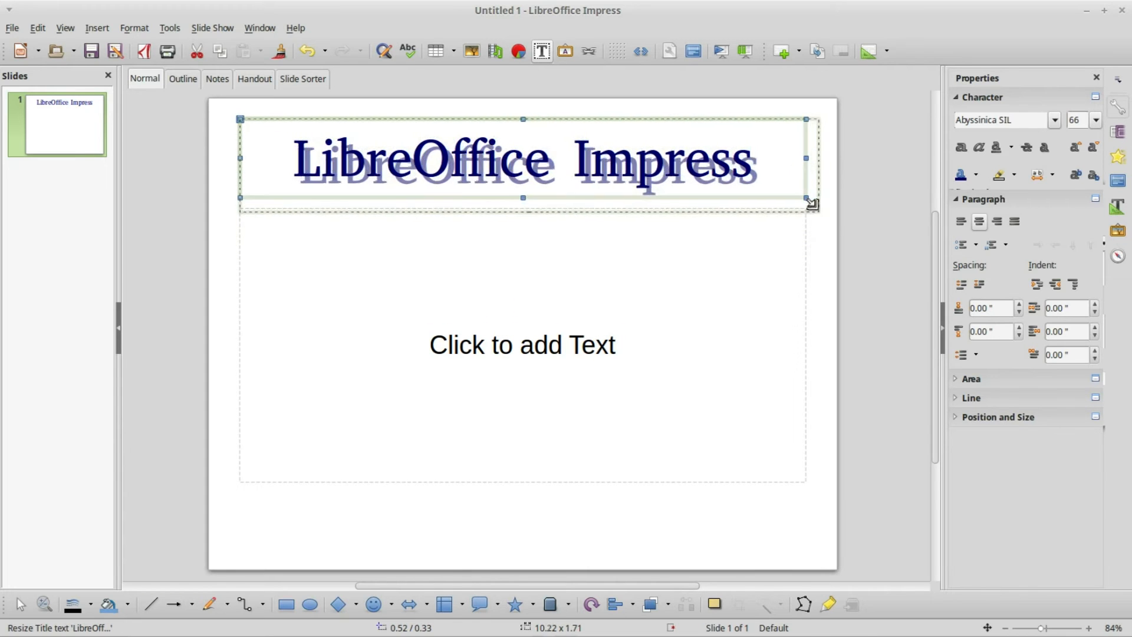
drag(808, 198, 810, 211)
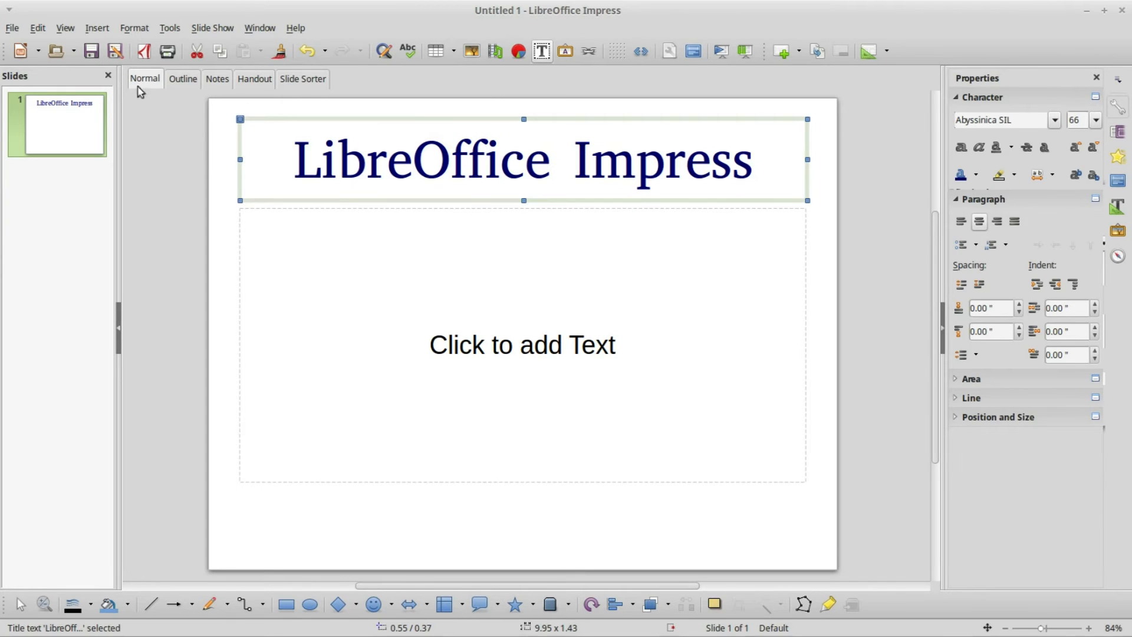
Step: Display the grid over the slide via View > Grid
click(64, 27)
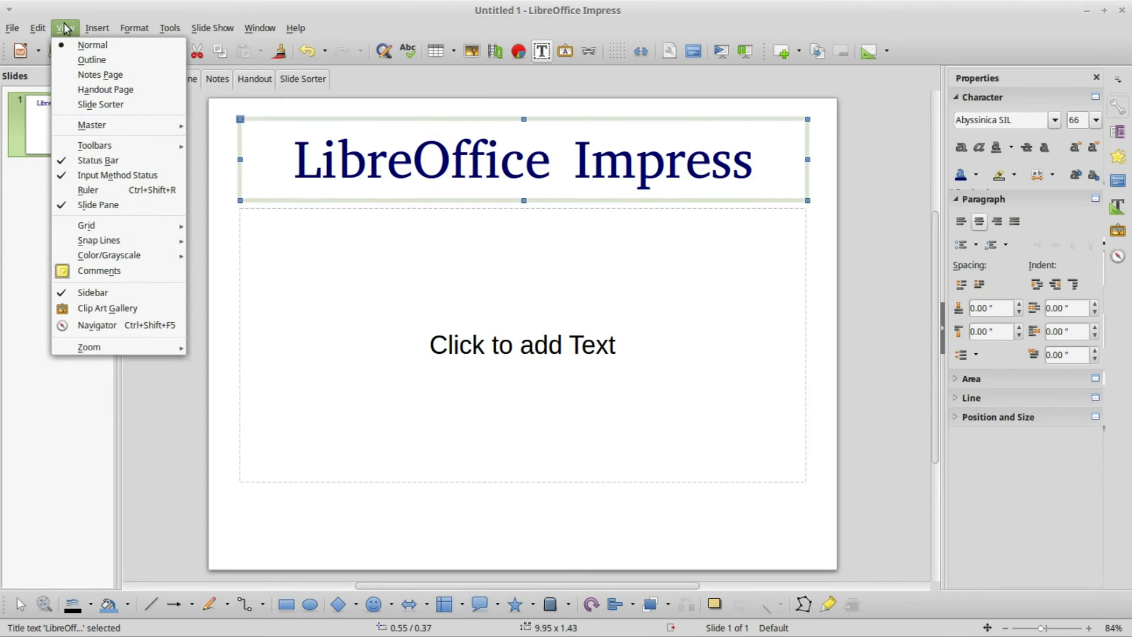
mouse_move(112, 225)
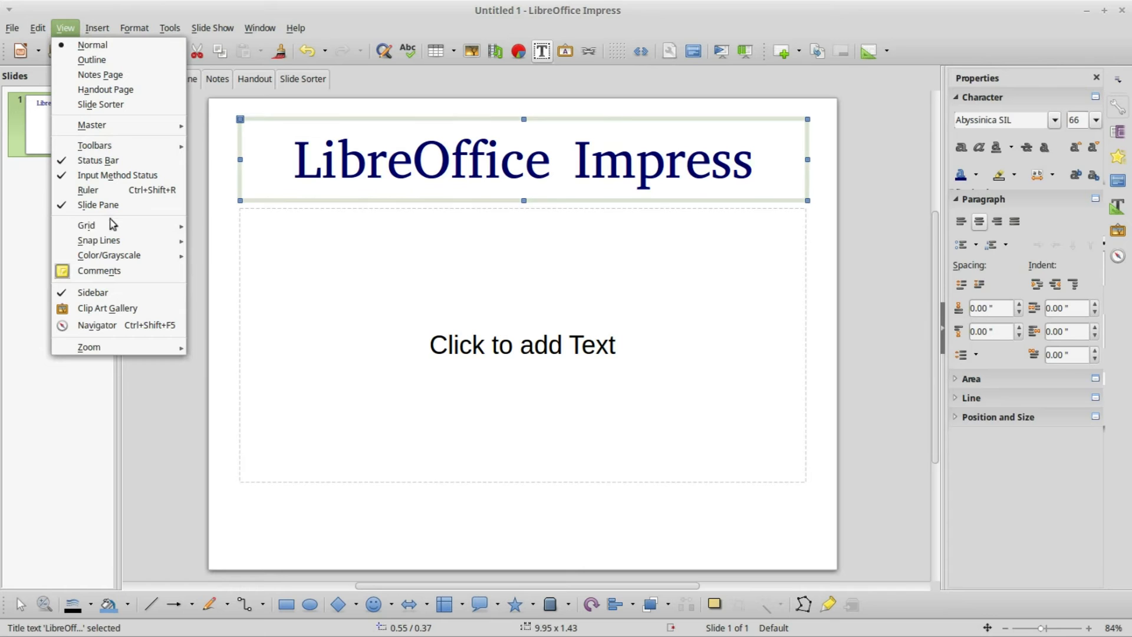
mouse_move(86, 225)
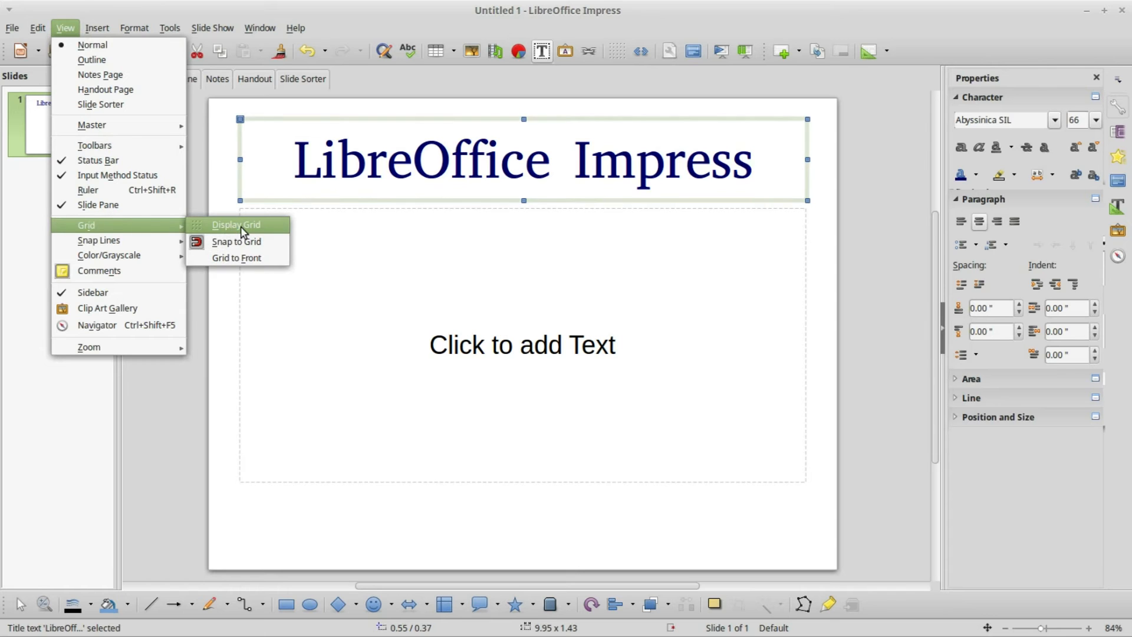
click(235, 225)
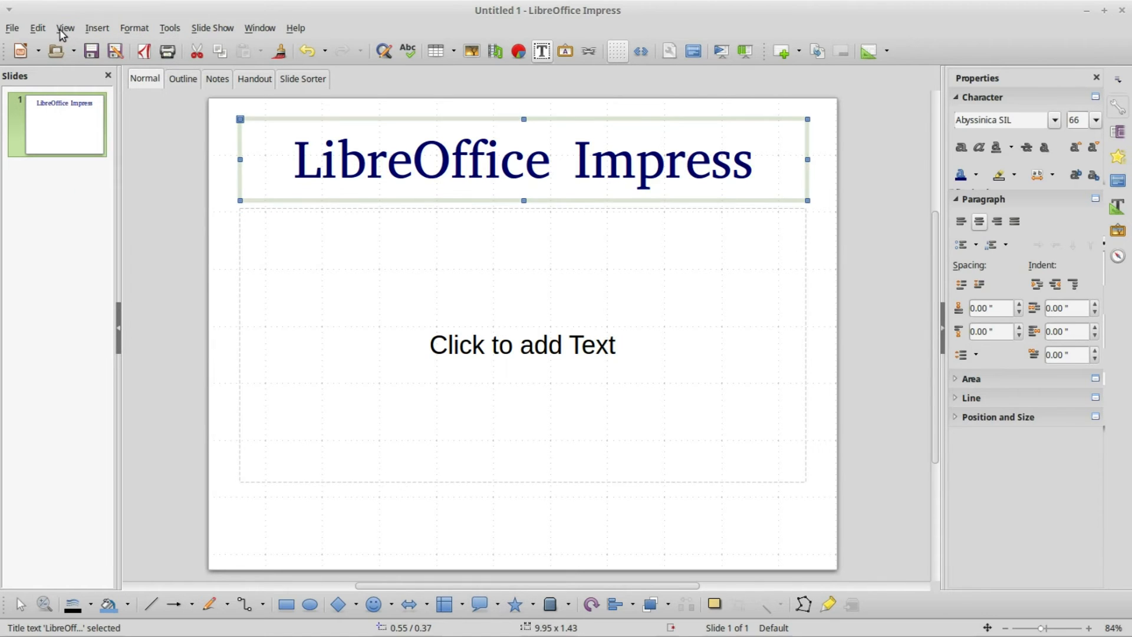
click(64, 28)
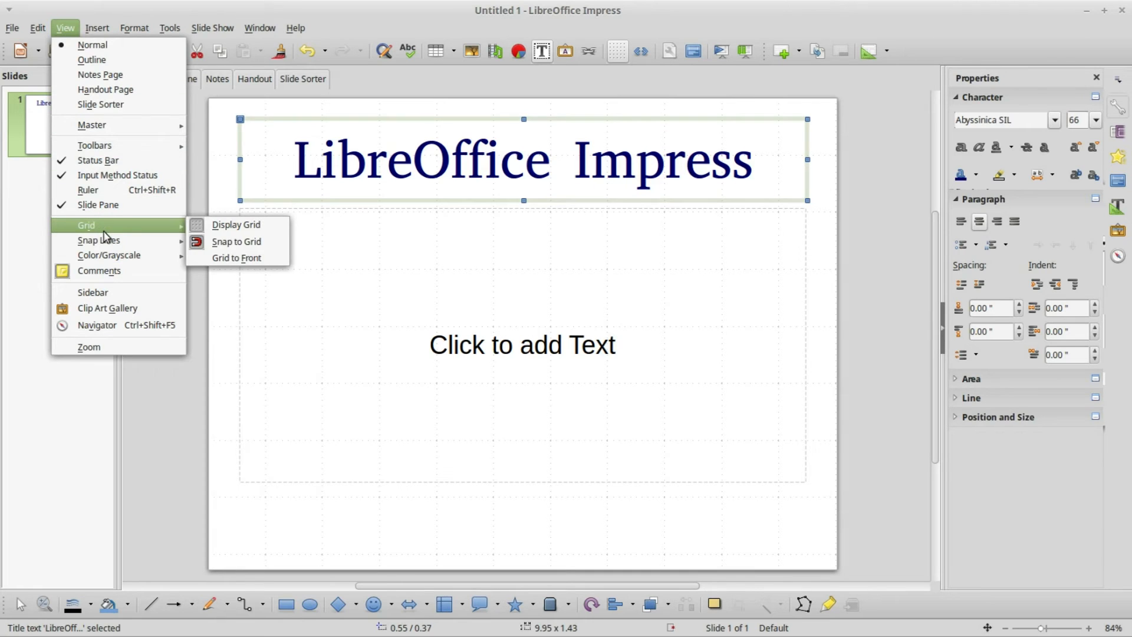
mouse_move(236, 258)
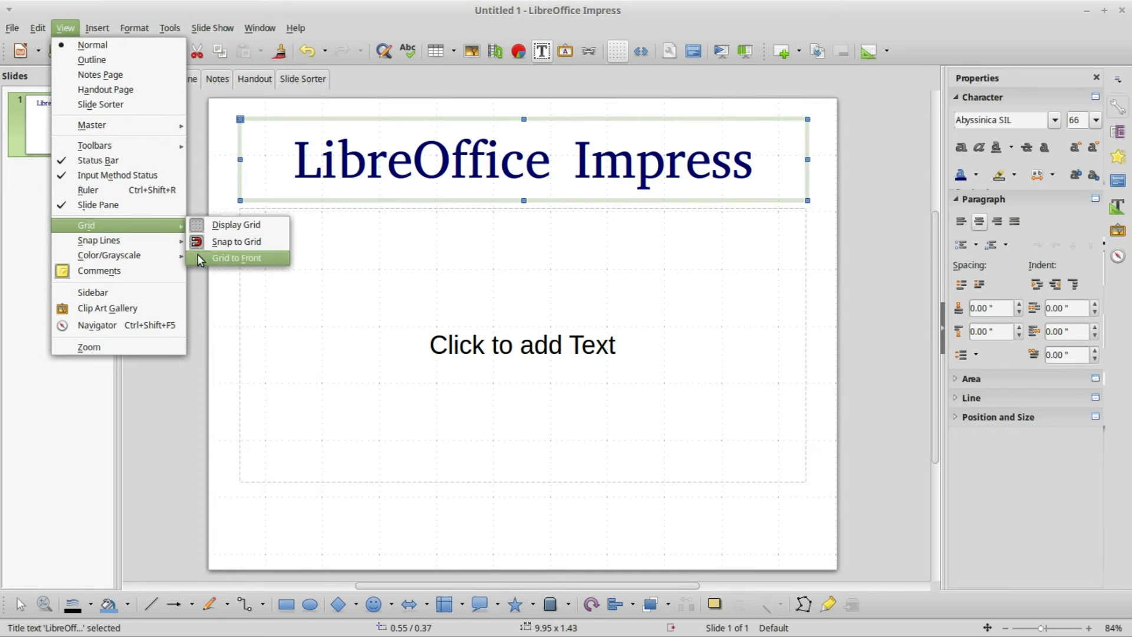
mouse_move(236, 241)
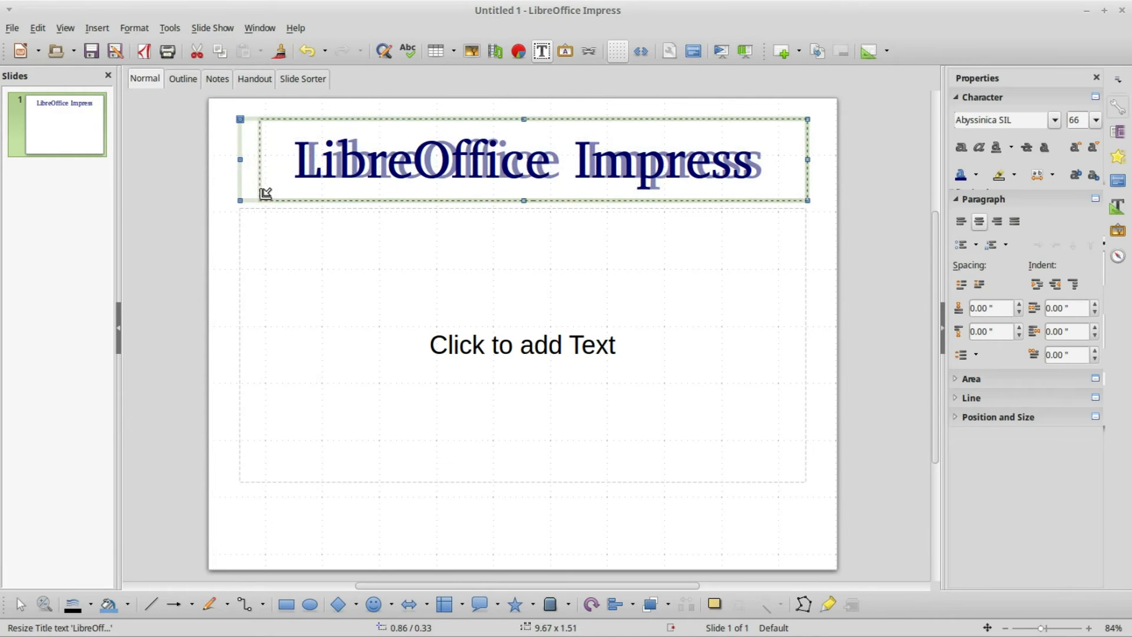
Step: Enable Snap to Grid and nudge the title frame's left edge against the grid
drag(240, 200, 280, 187)
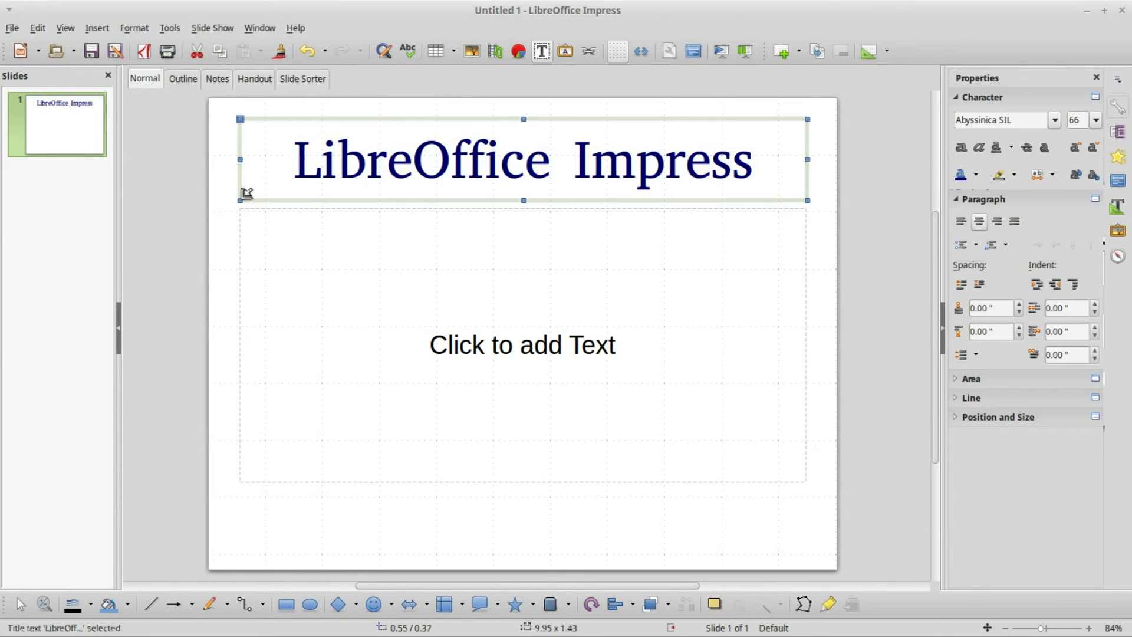
click(65, 28)
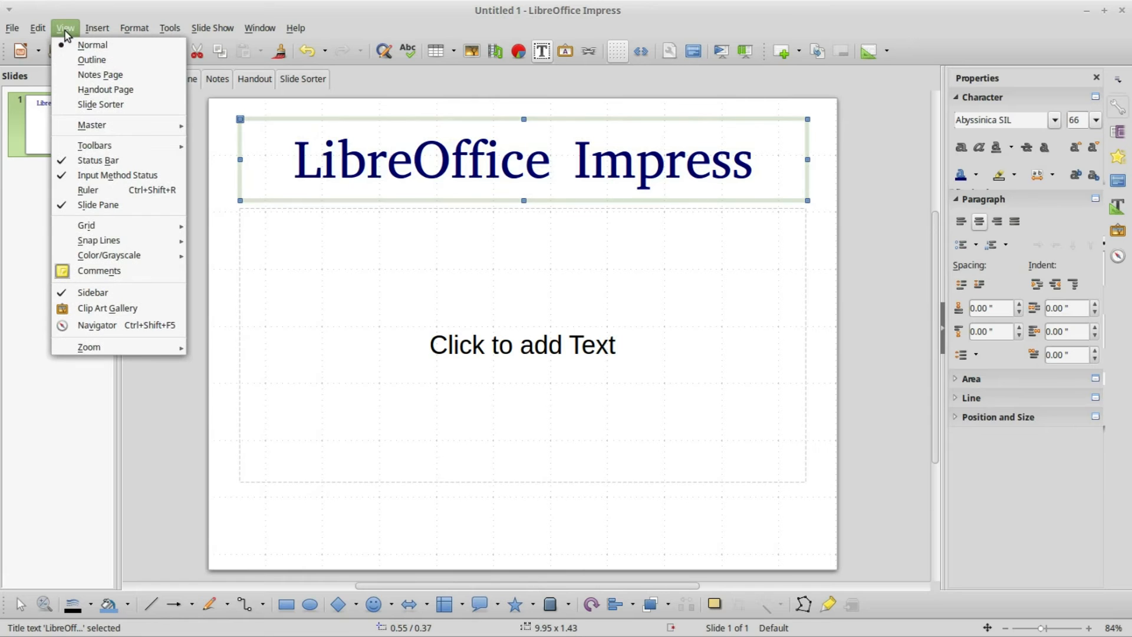
mouse_move(86, 225)
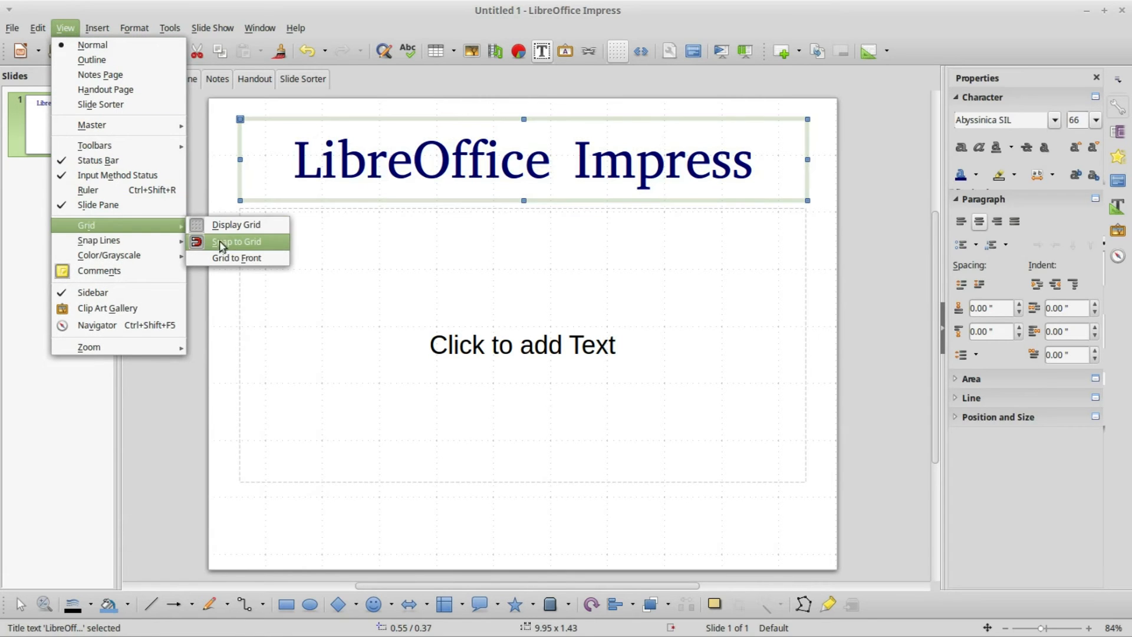
click(236, 241)
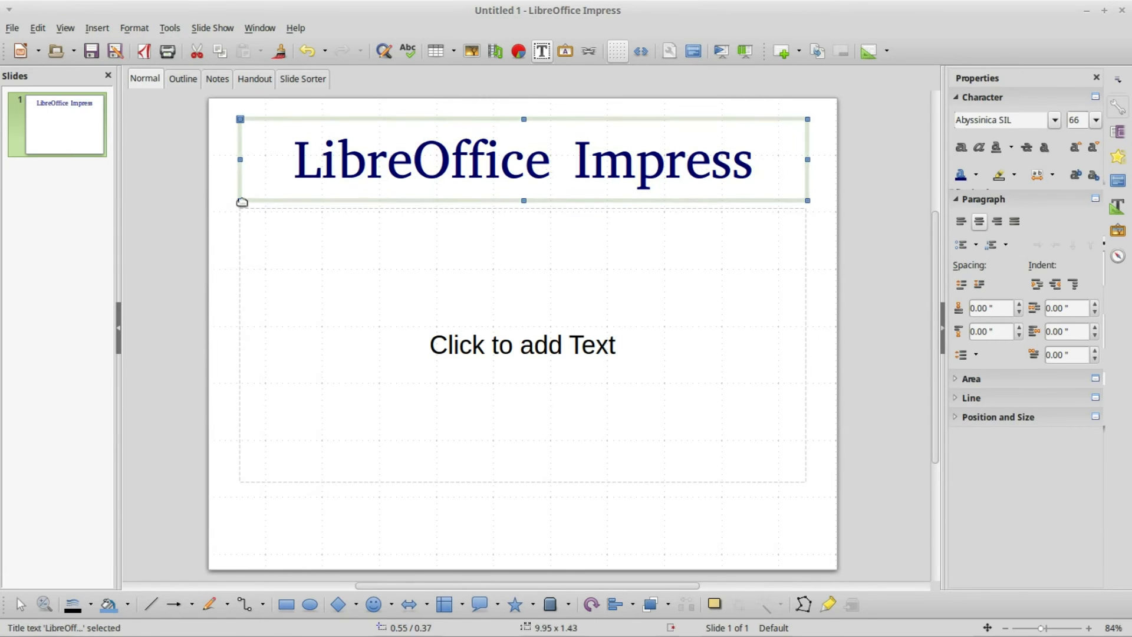
drag(241, 199, 249, 193)
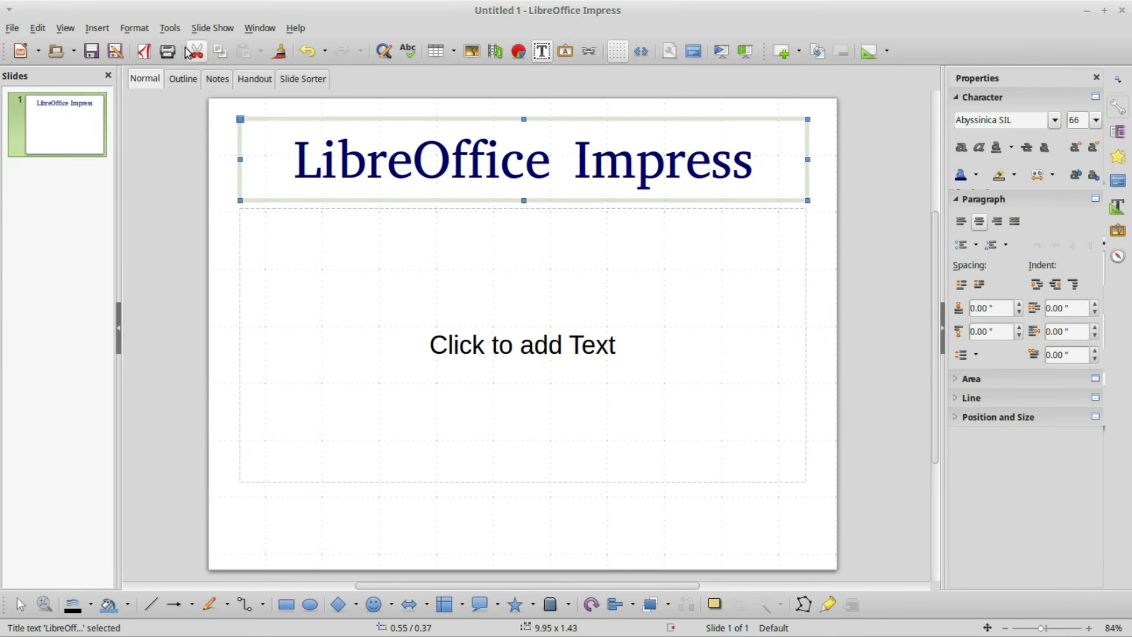
click(169, 28)
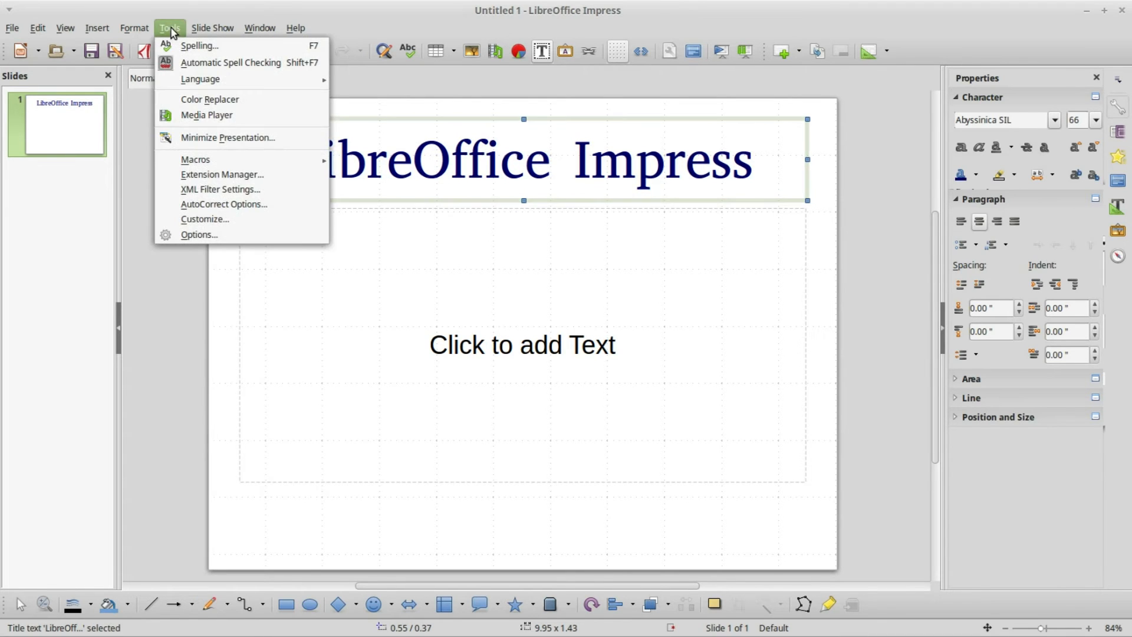
click(199, 235)
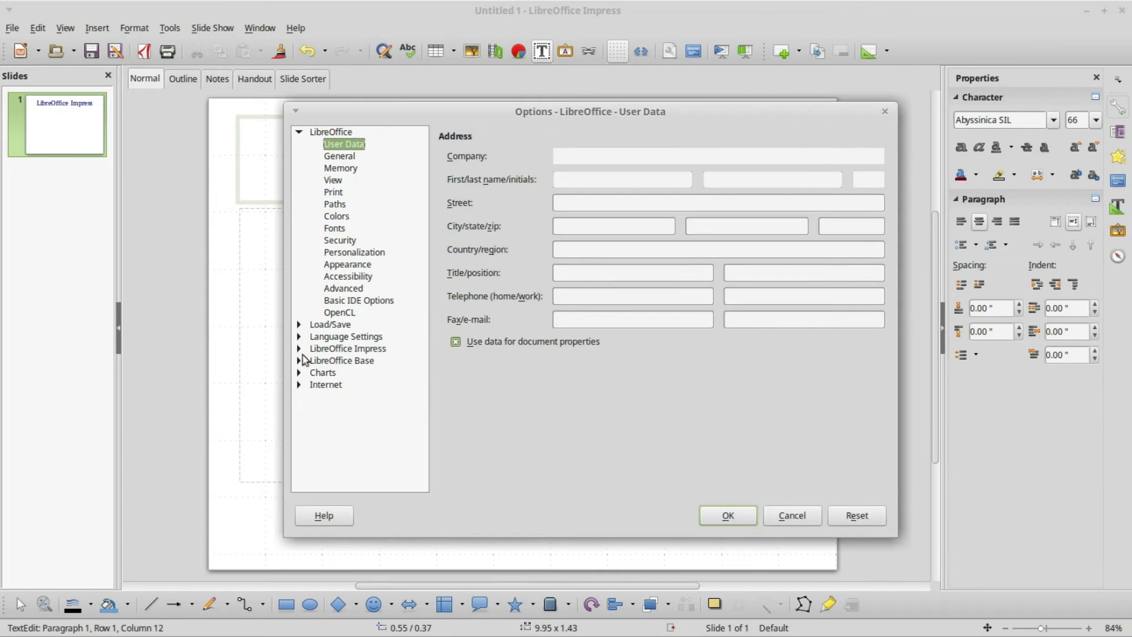
mouse_move(311, 351)
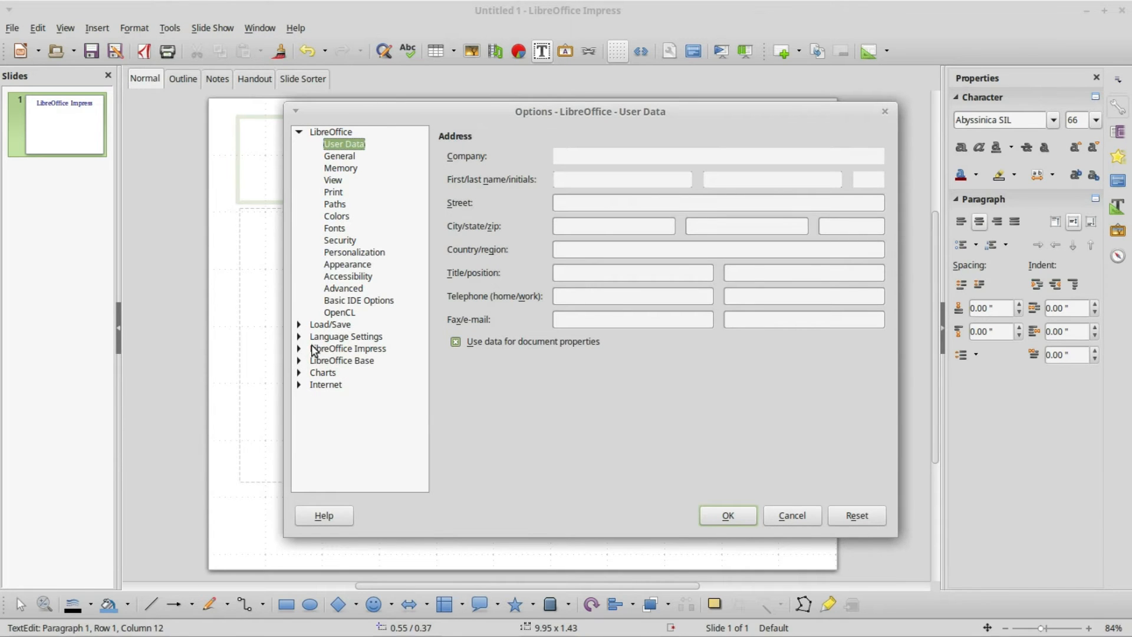
click(347, 348)
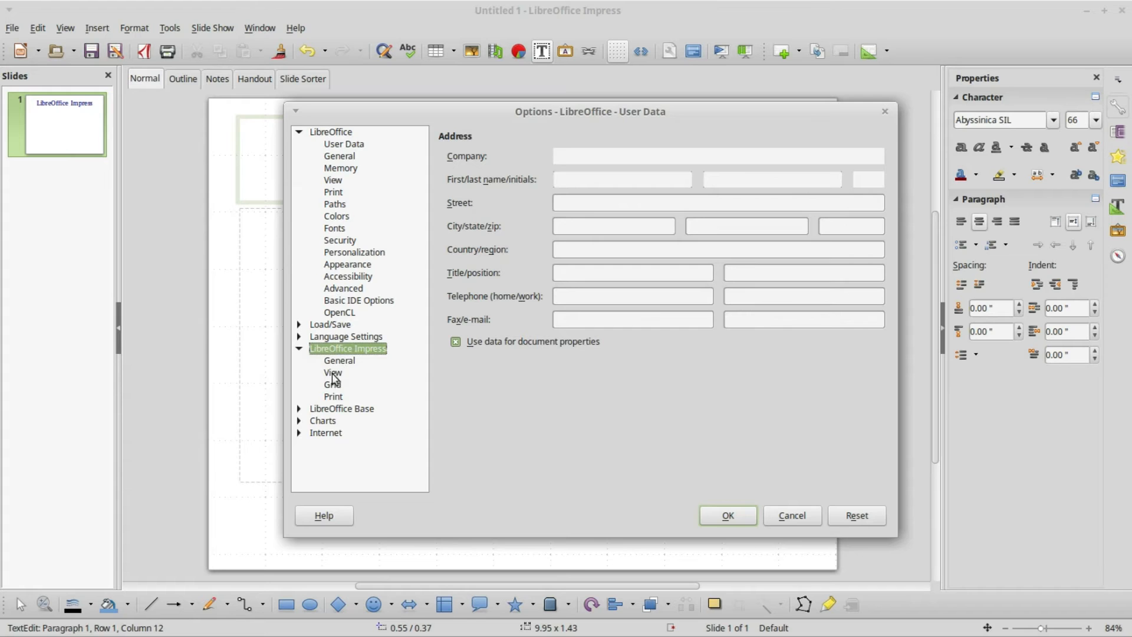
click(332, 383)
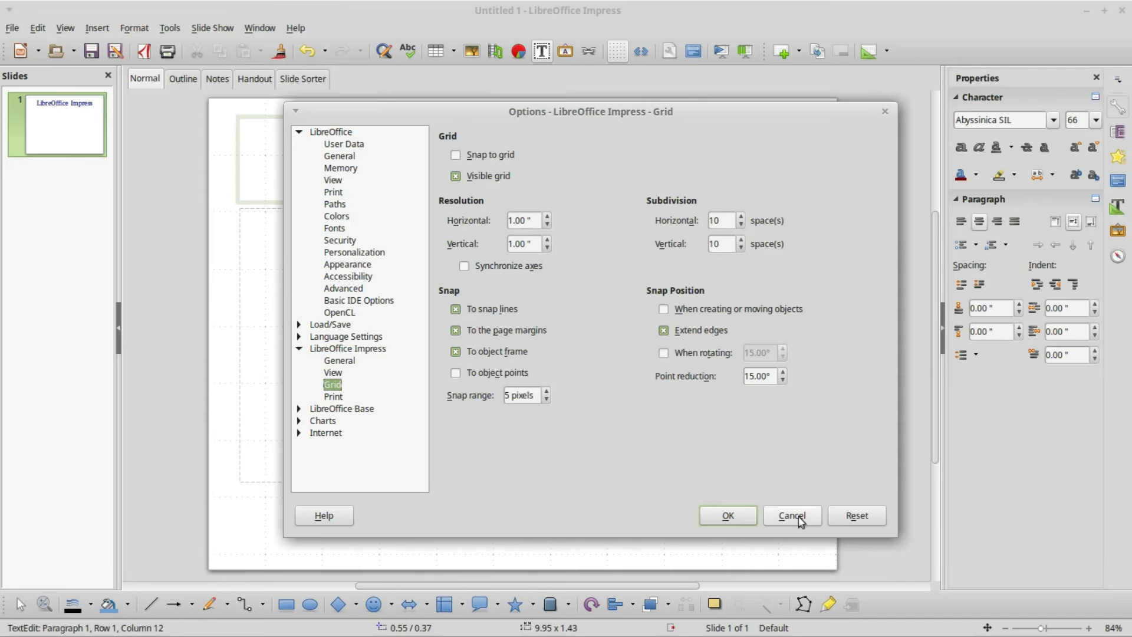
click(791, 515)
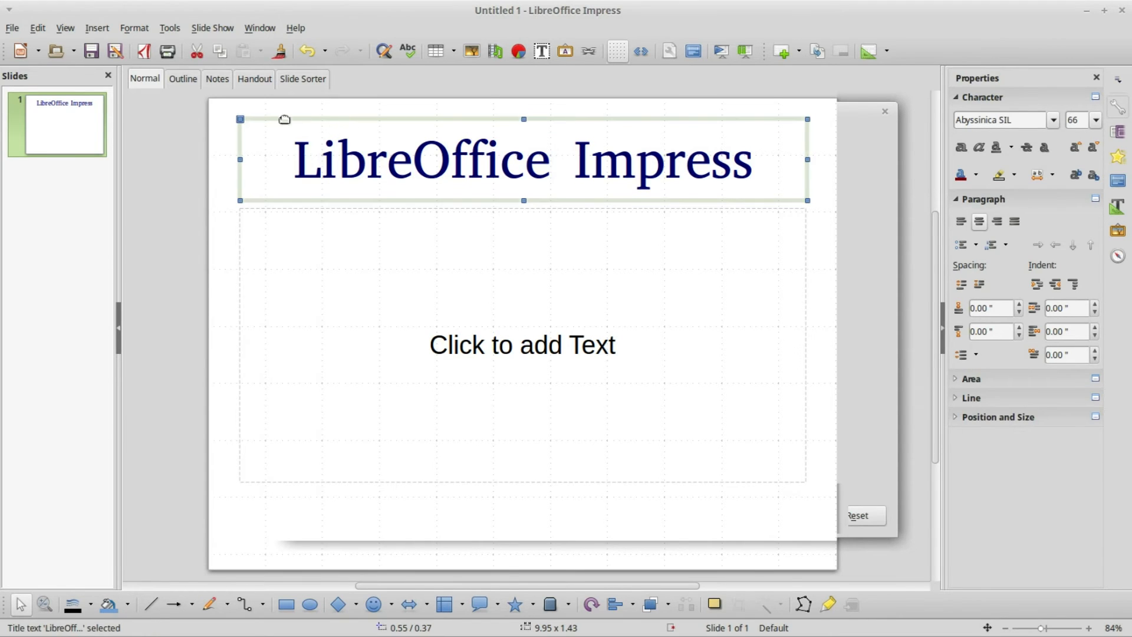
mouse_move(248, 128)
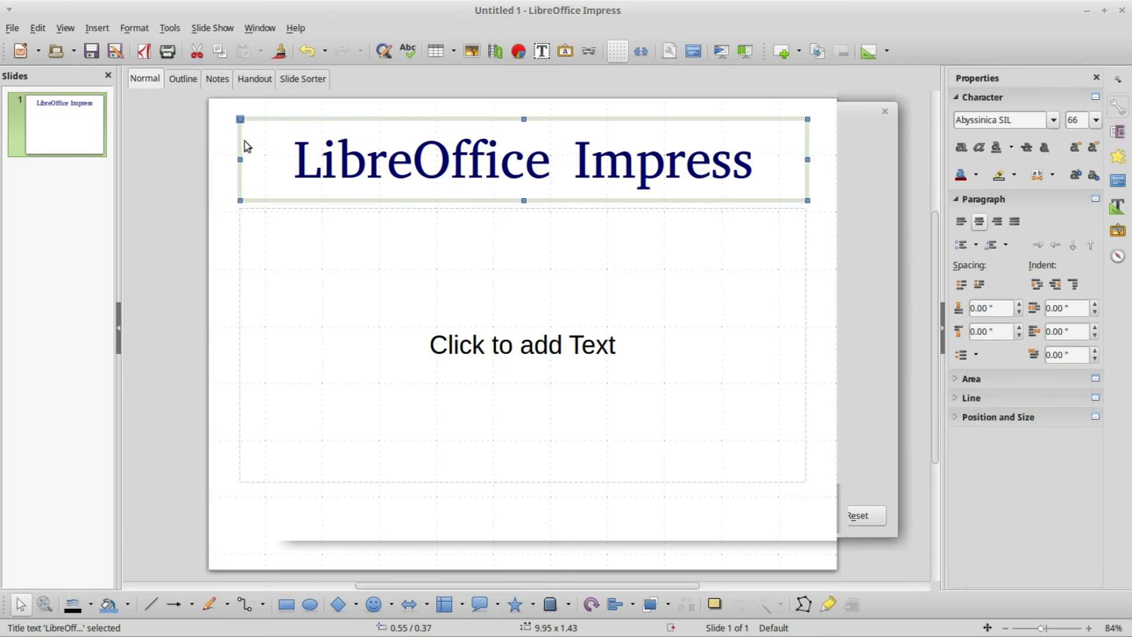
mouse_move(242, 129)
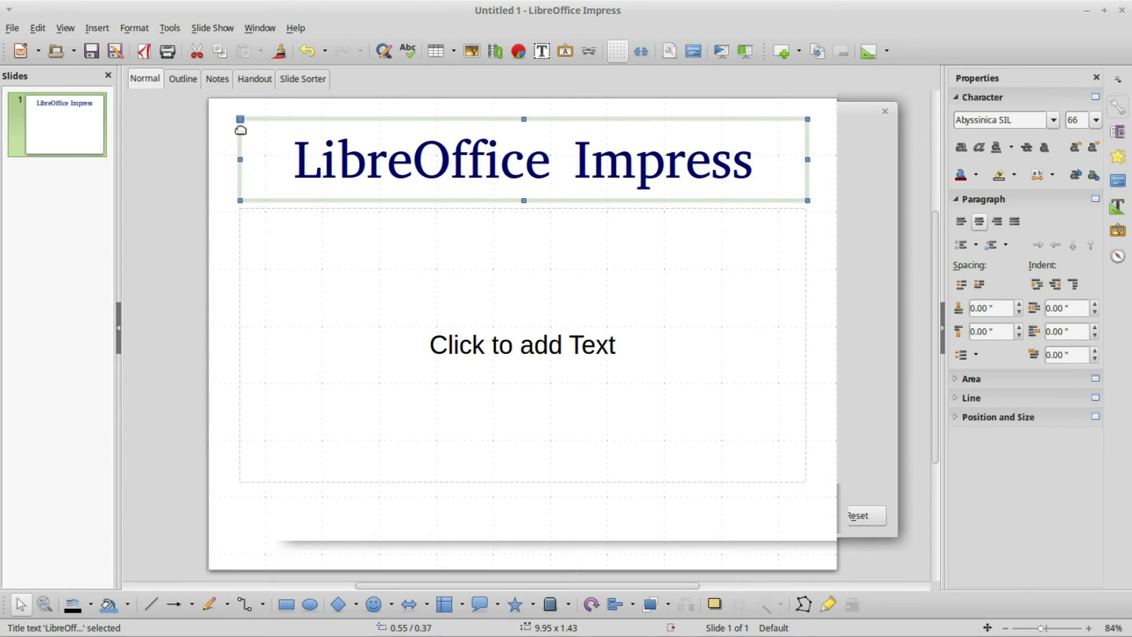
mouse_move(244, 128)
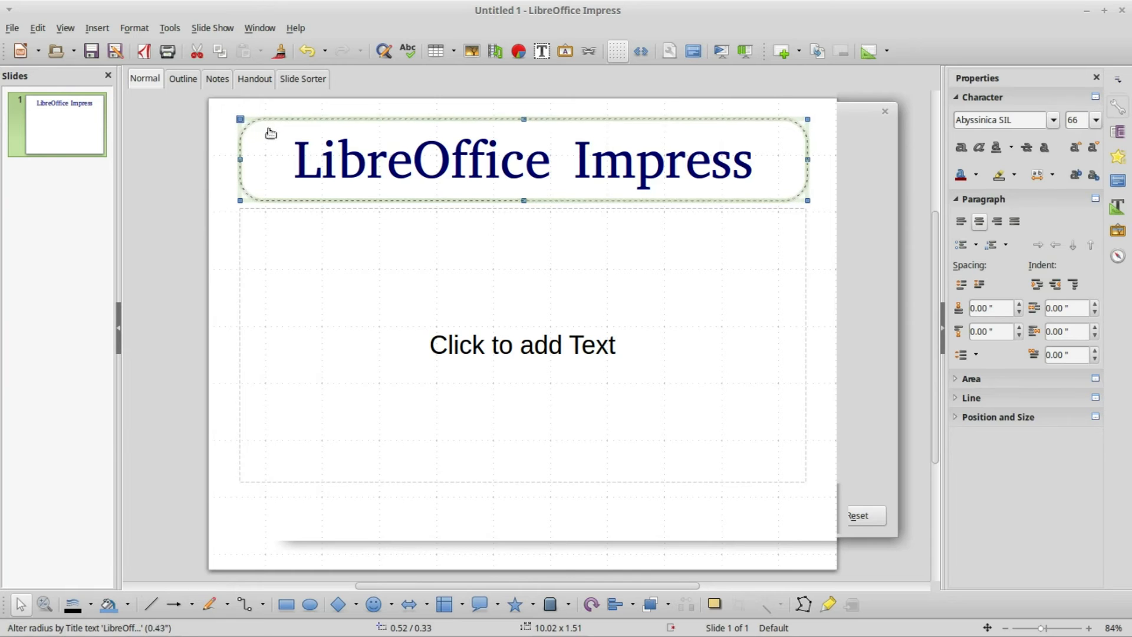
Step: Drag the title box's corner-radius handle sideways to try rounding its corners
drag(270, 132, 300, 139)
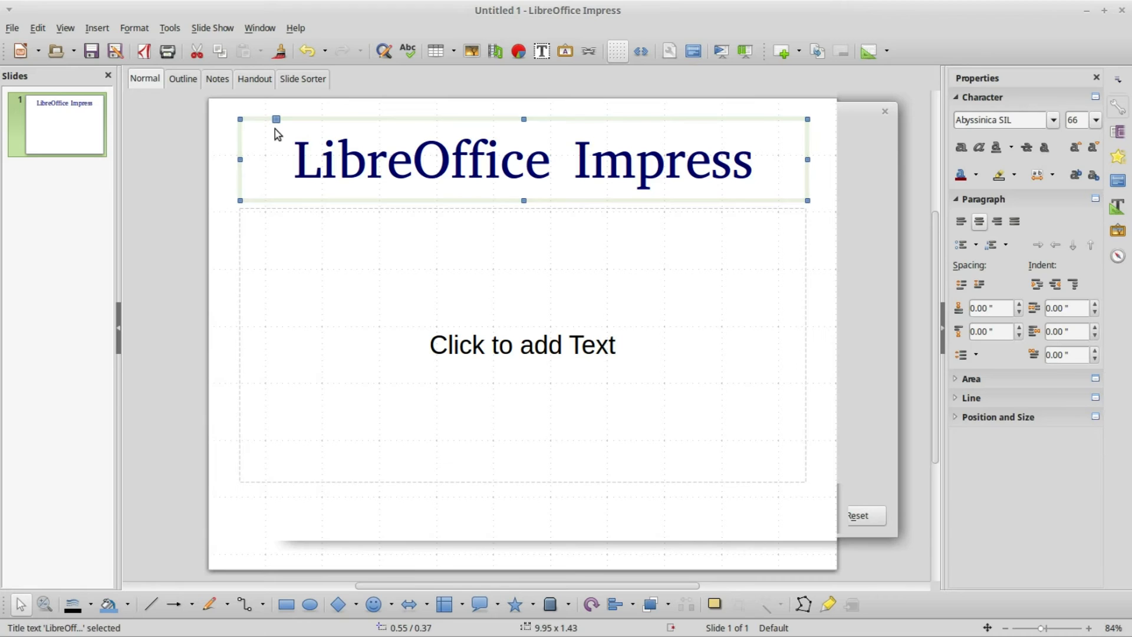
mouse_move(314, 121)
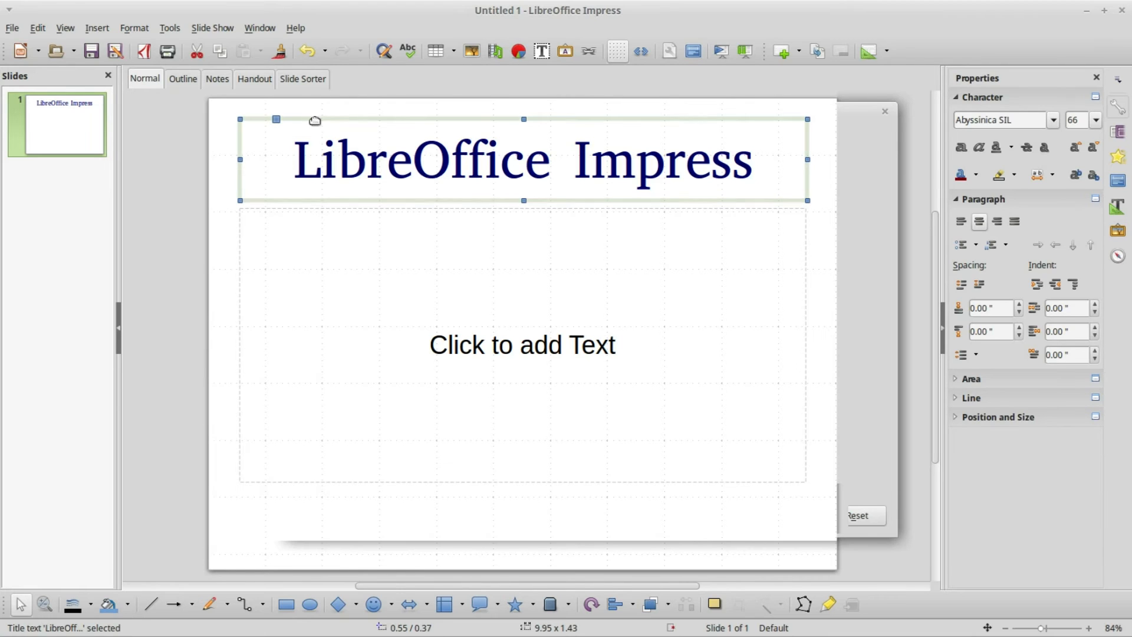
mouse_move(334, 119)
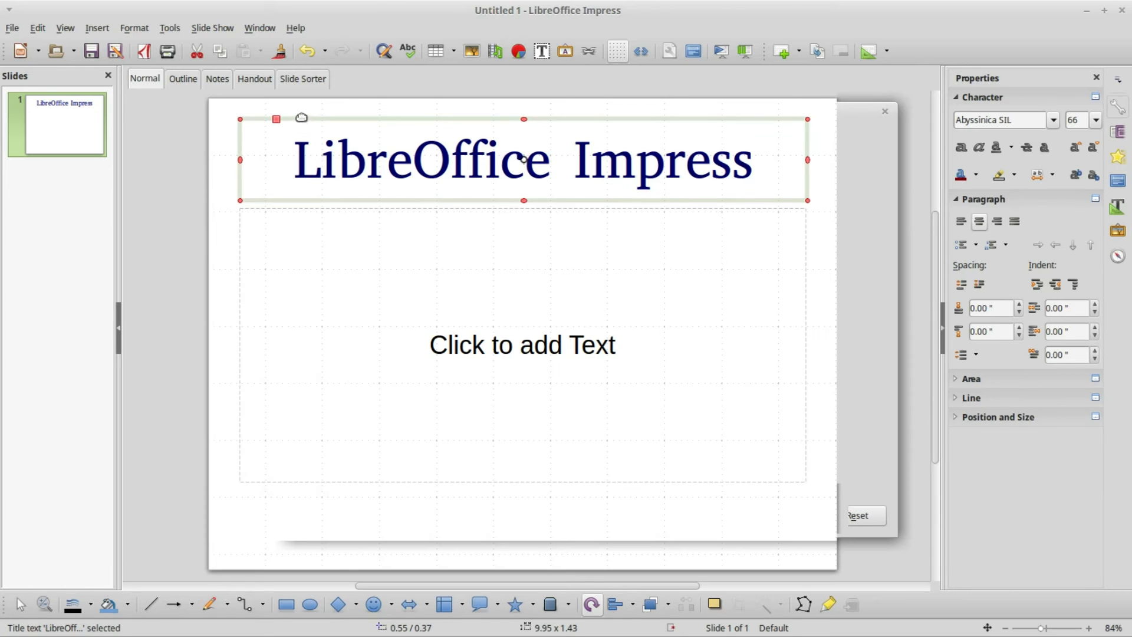
mouse_move(245, 122)
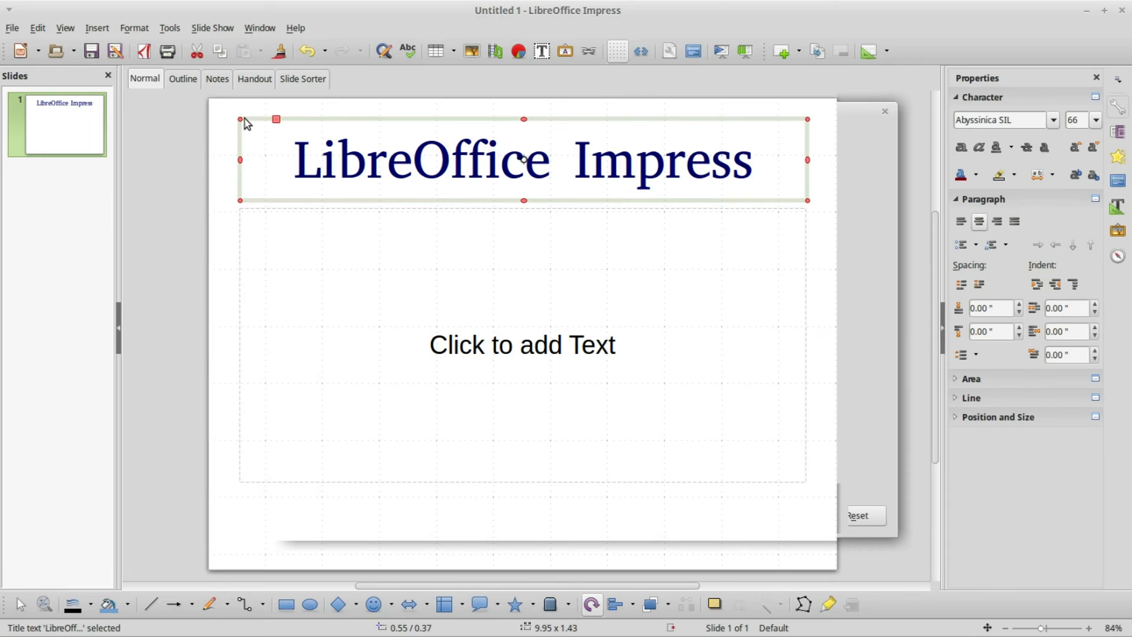
mouse_move(257, 166)
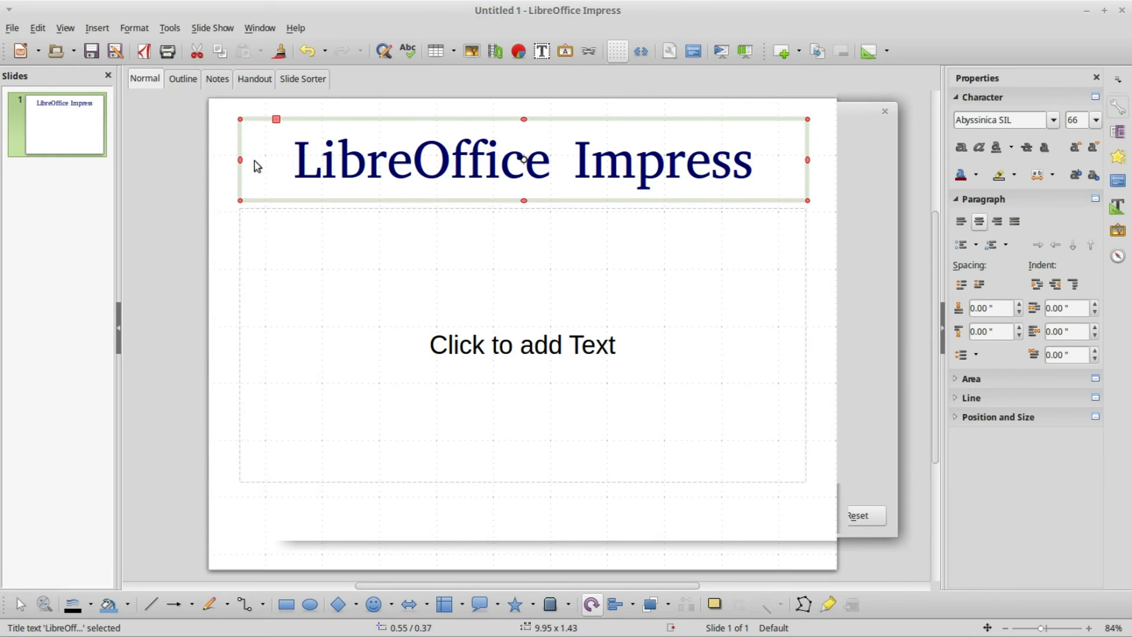
mouse_move(249, 164)
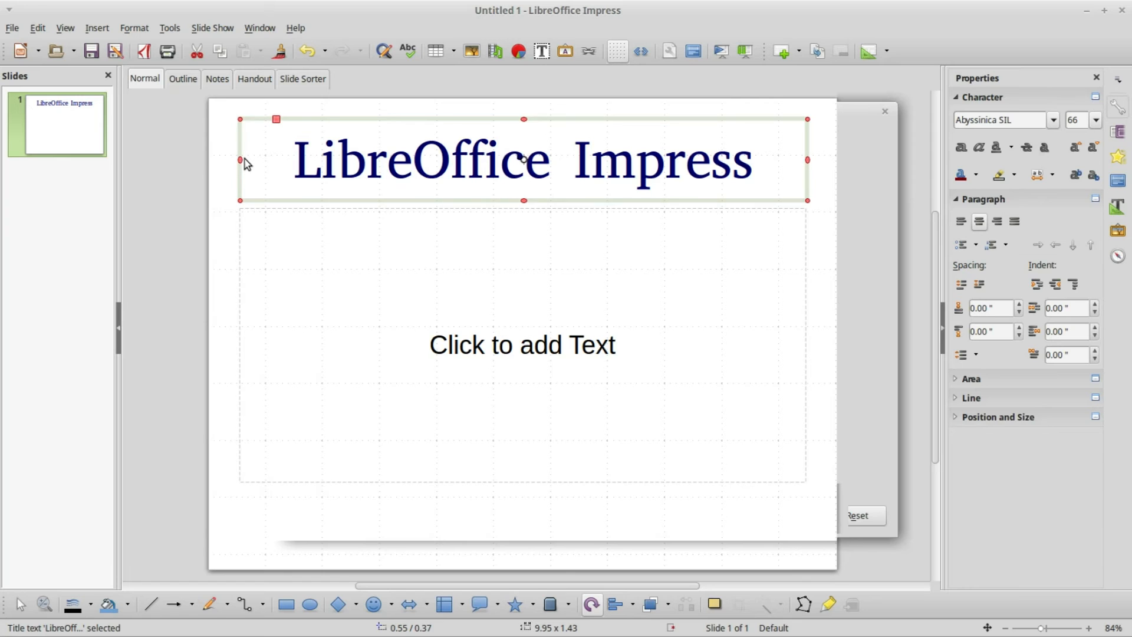
mouse_move(591, 605)
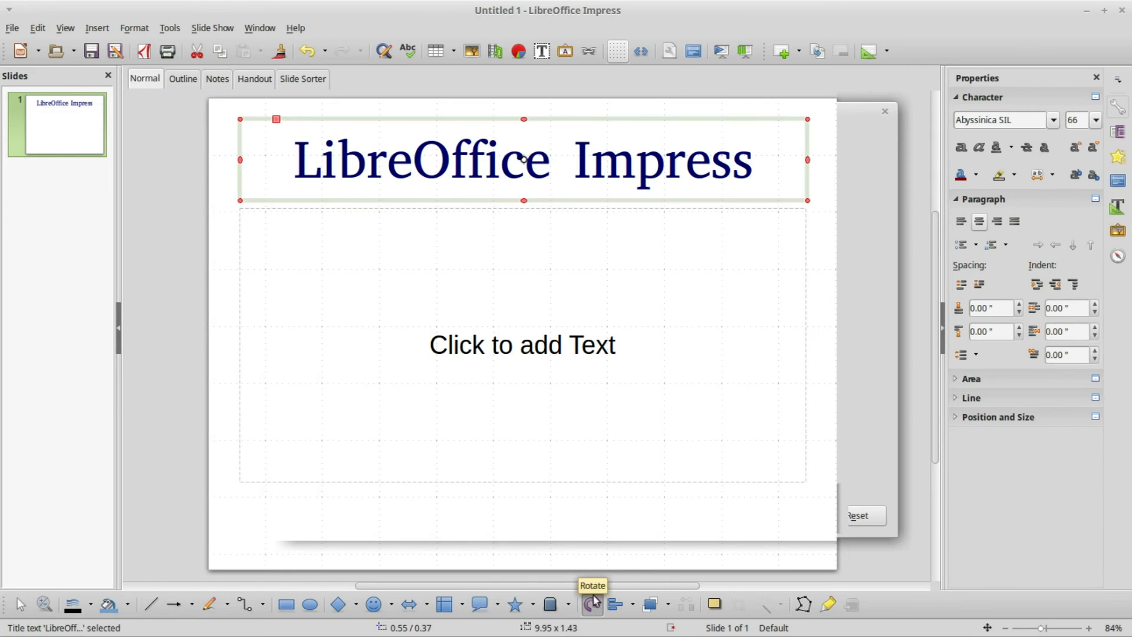
mouse_move(282, 241)
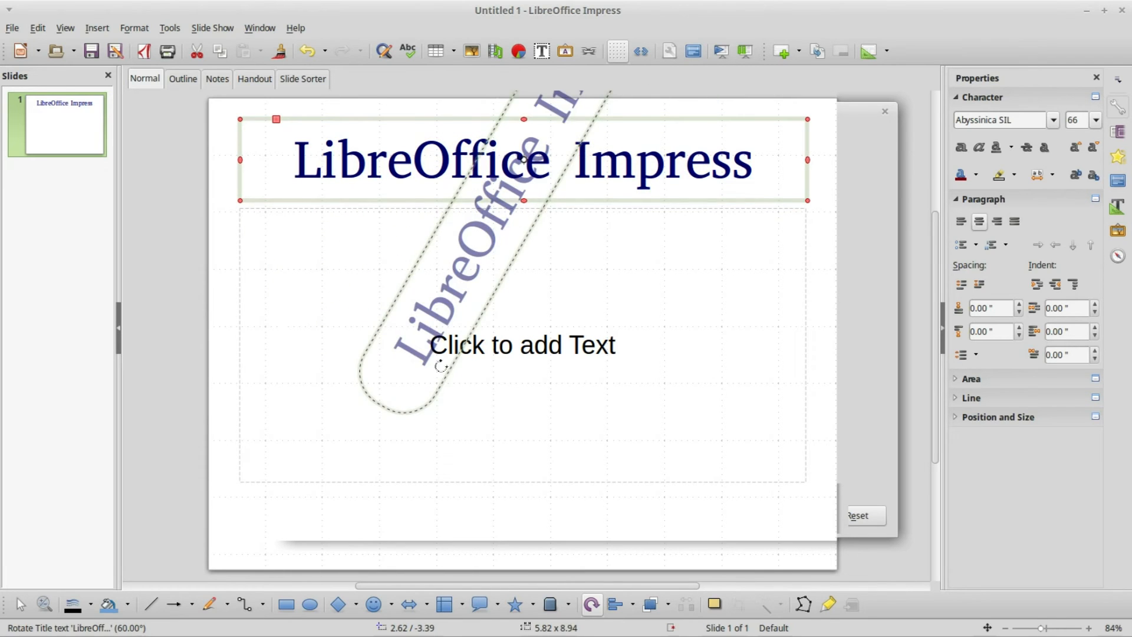
drag(441, 365, 552, 382)
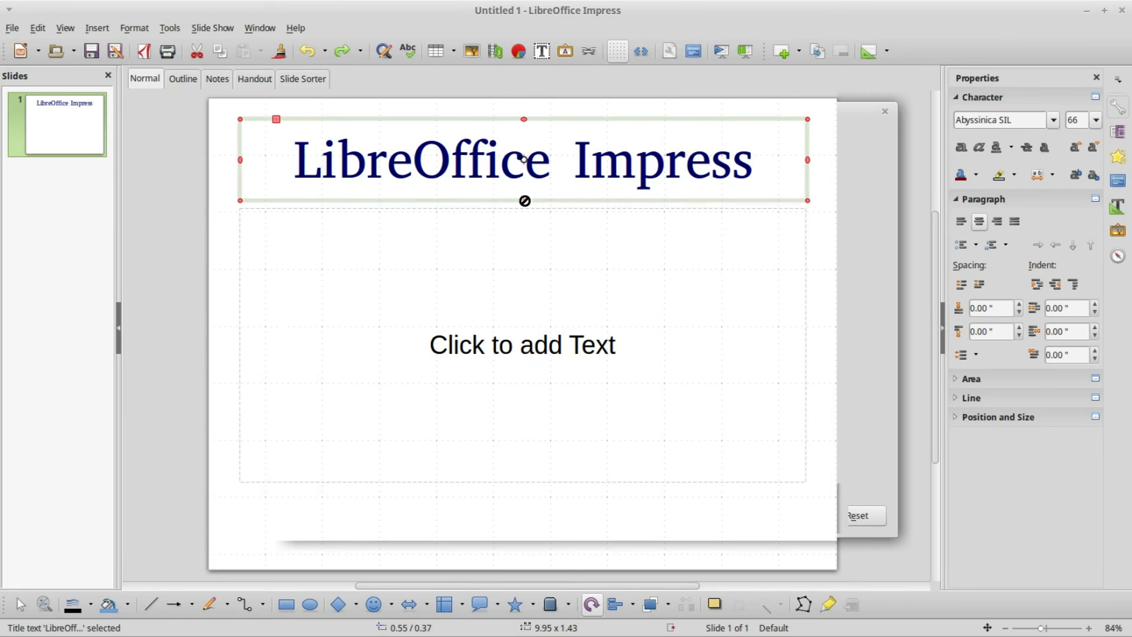
mouse_move(240, 157)
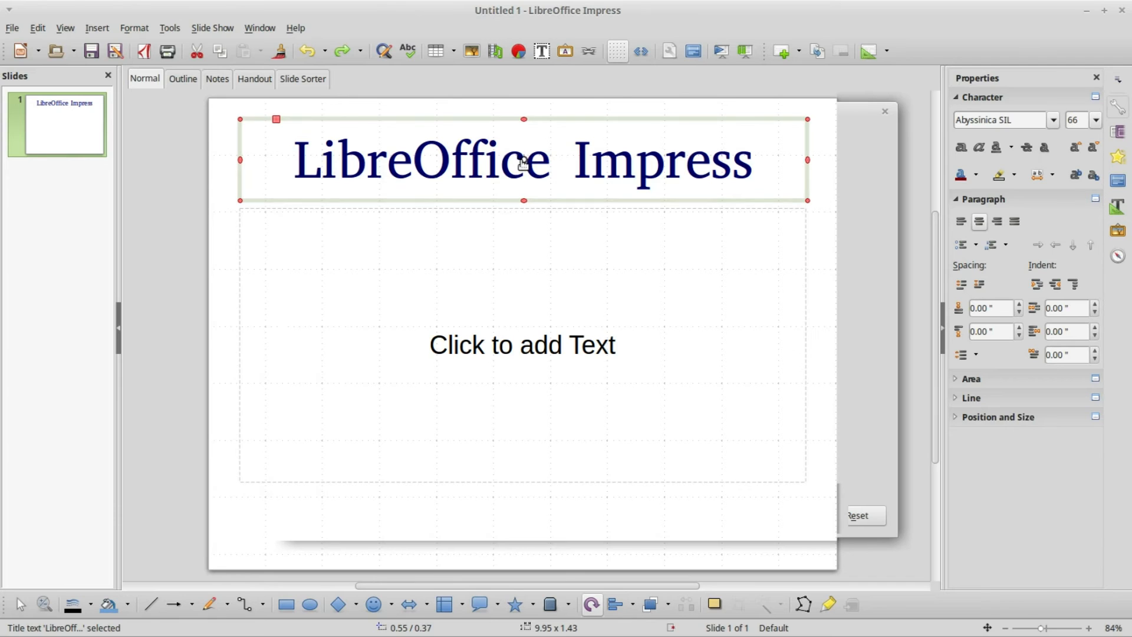
mouse_move(525, 165)
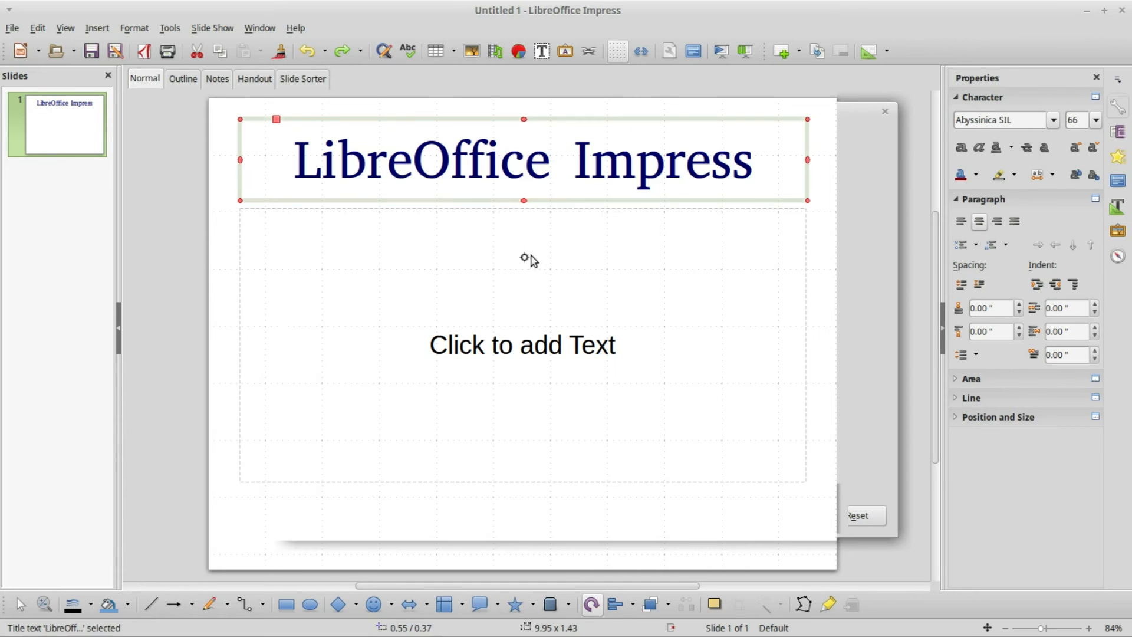
mouse_move(262, 219)
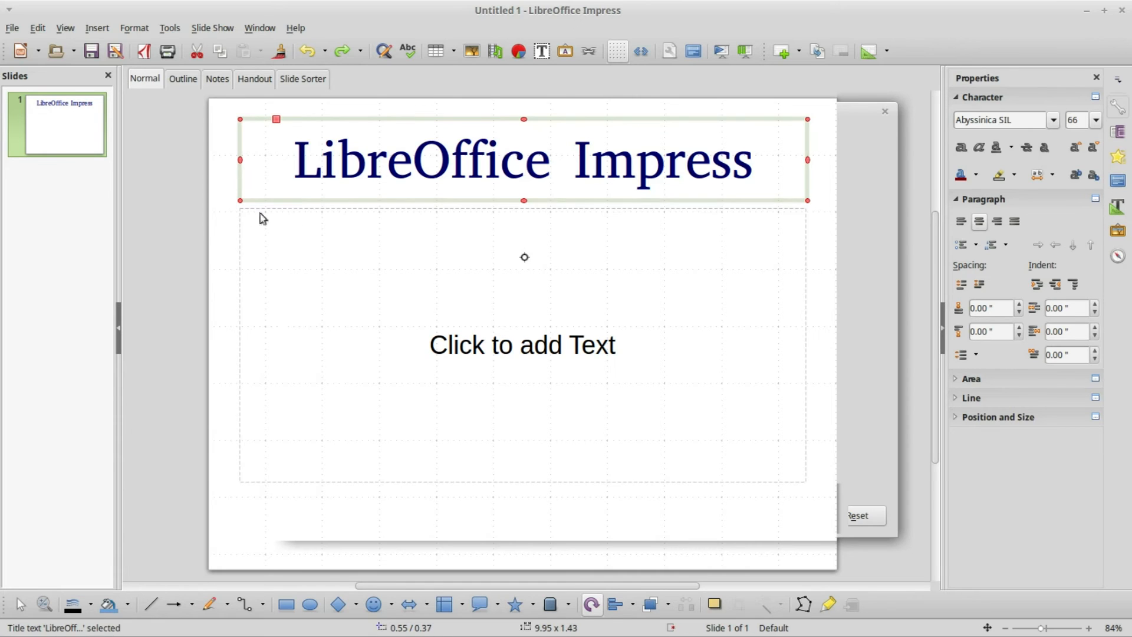
mouse_move(245, 202)
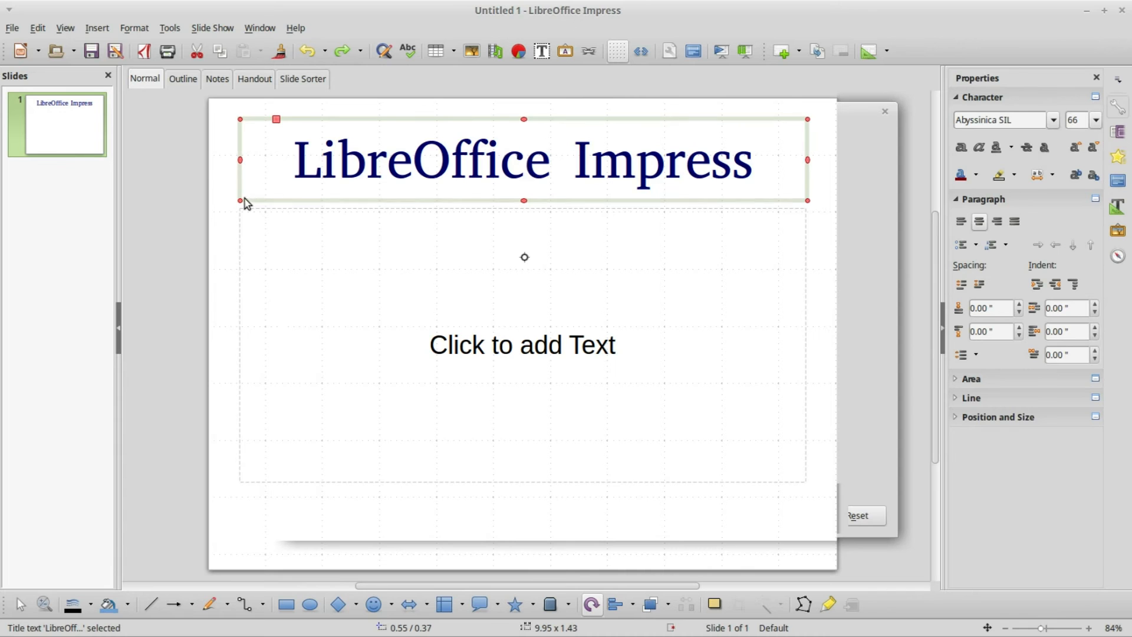
mouse_move(243, 199)
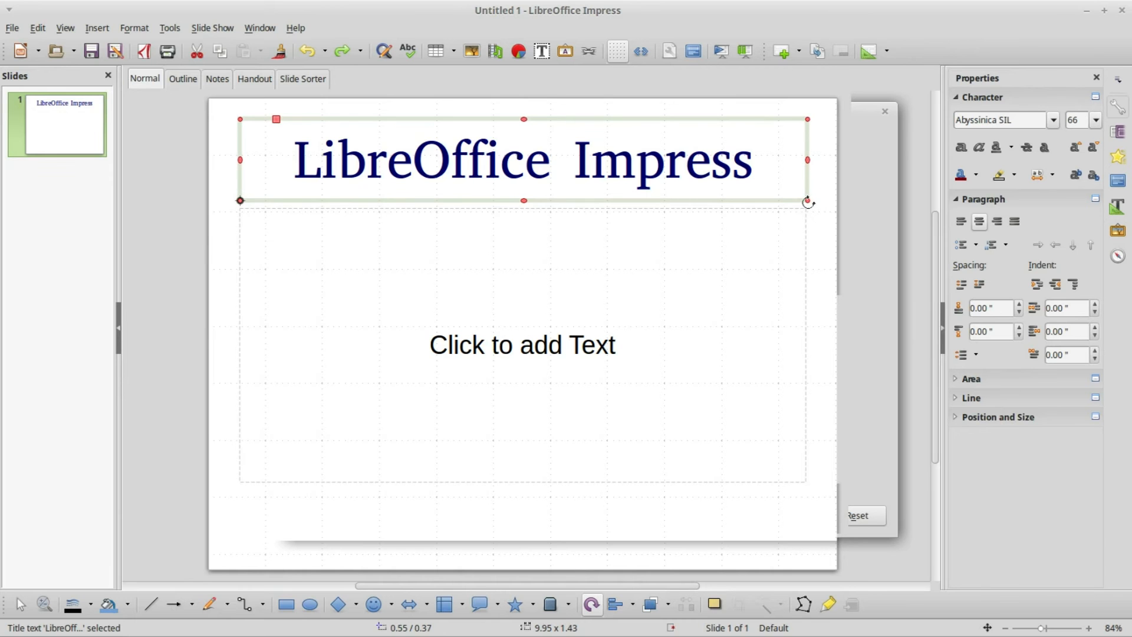
Step: Drag the title frame around its lower-left corner pivot to try a rotation, not kept
drag(807, 201, 698, 392)
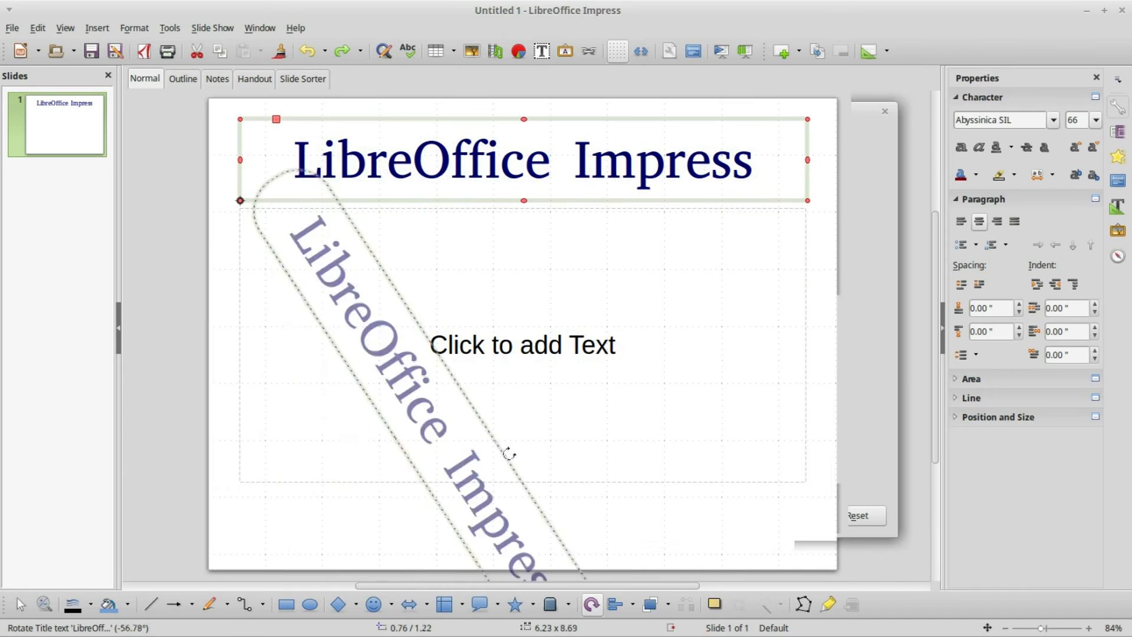
drag(505, 454, 731, 193)
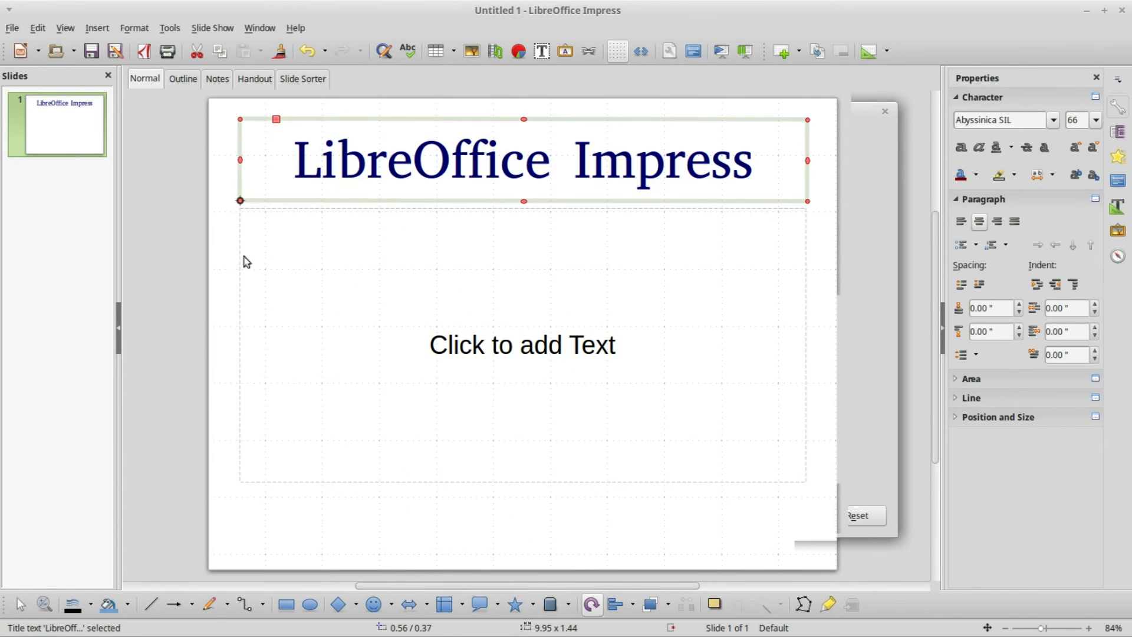
Step: Double-click the title frame to prepare it for diagonal rotation
double_click(484, 159)
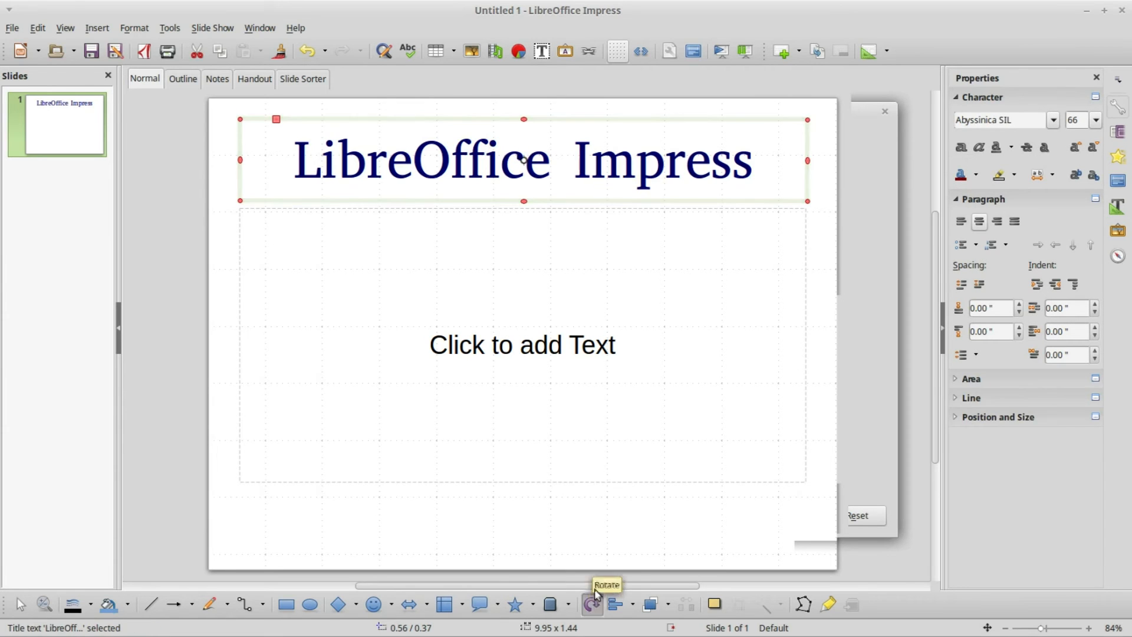
mouse_move(244, 202)
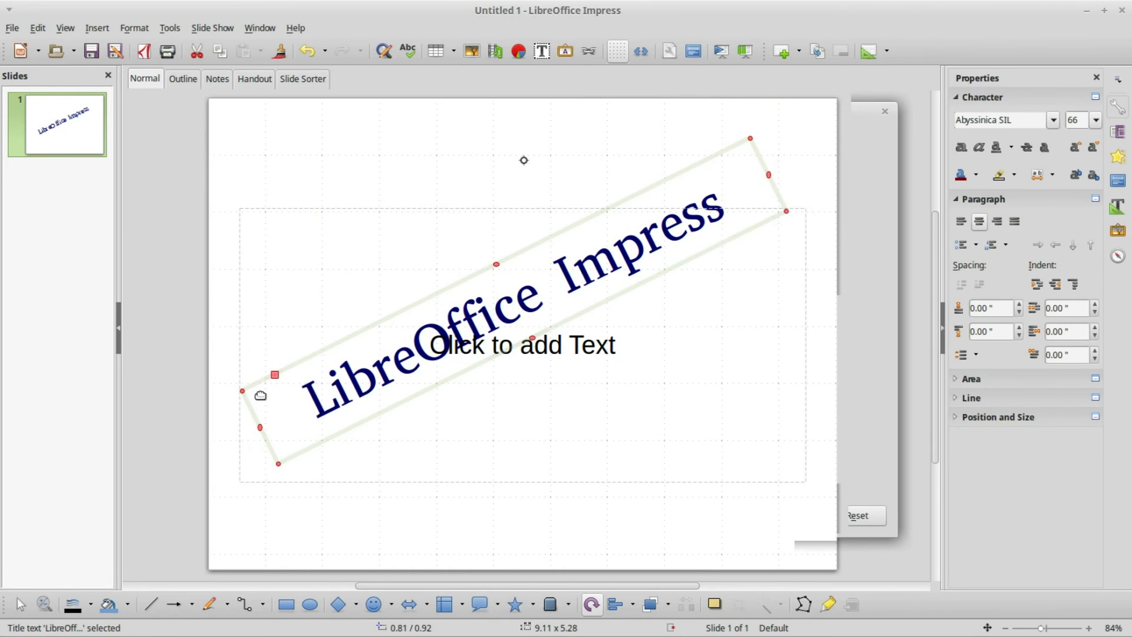
mouse_move(633, 258)
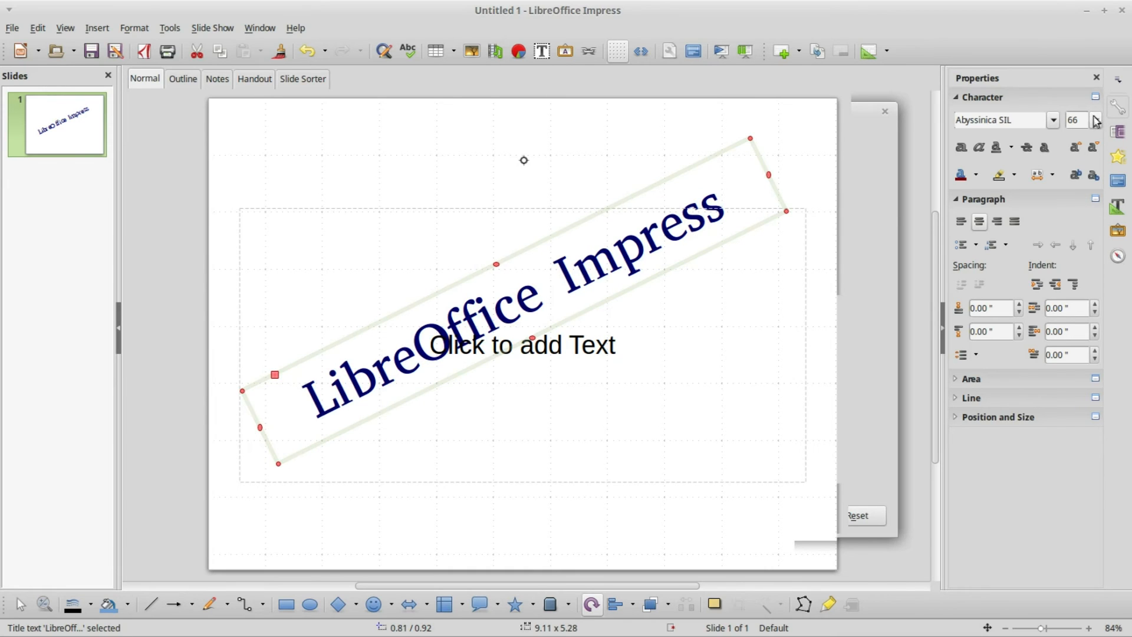
Step: Set the title size to 80 pt, then reduce it to 72 pt to fit one line
click(1095, 120)
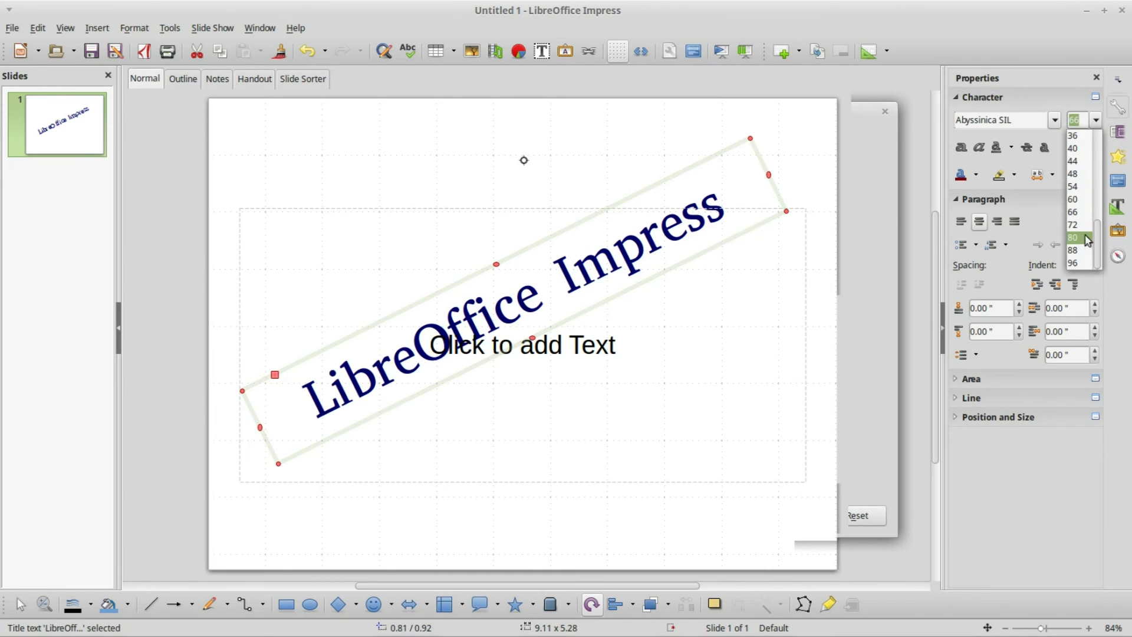
click(1073, 237)
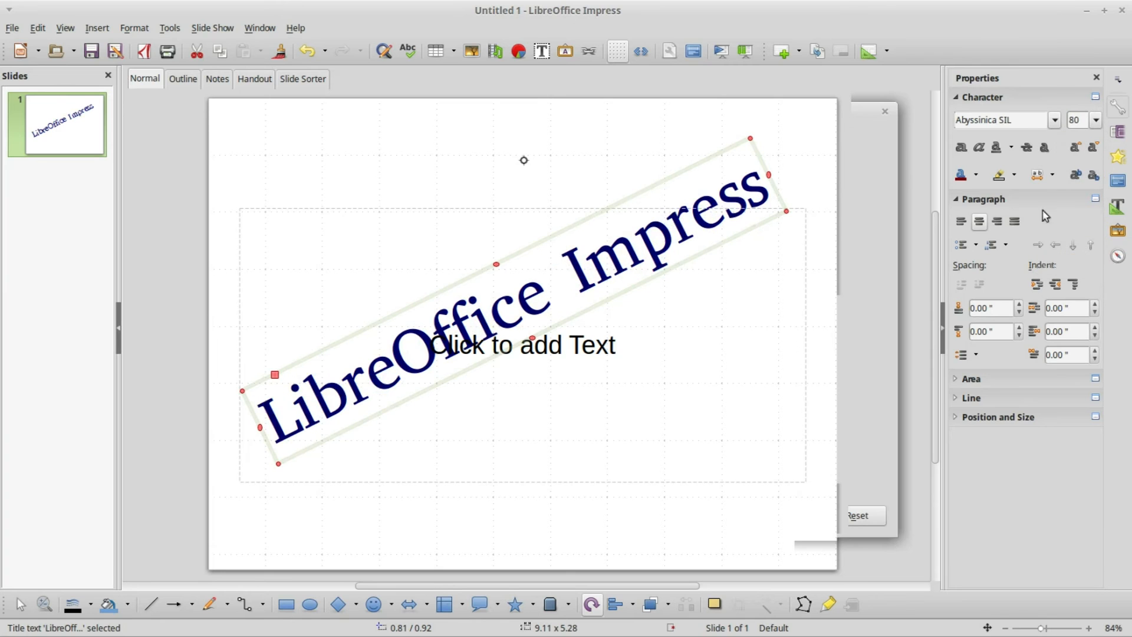
mouse_move(961, 148)
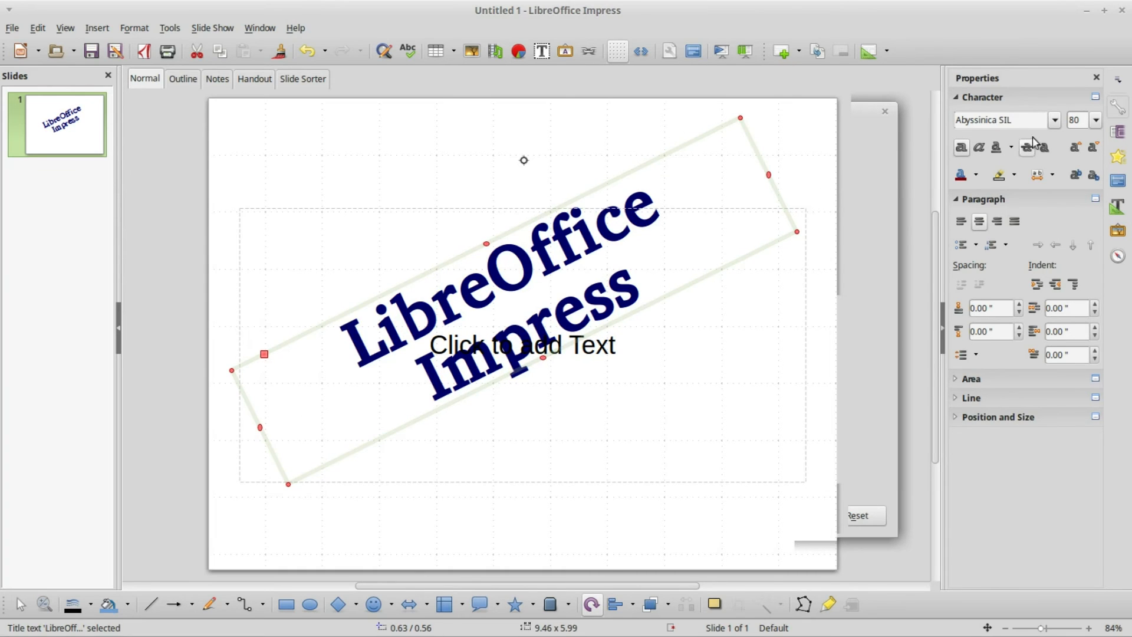
click(1096, 120)
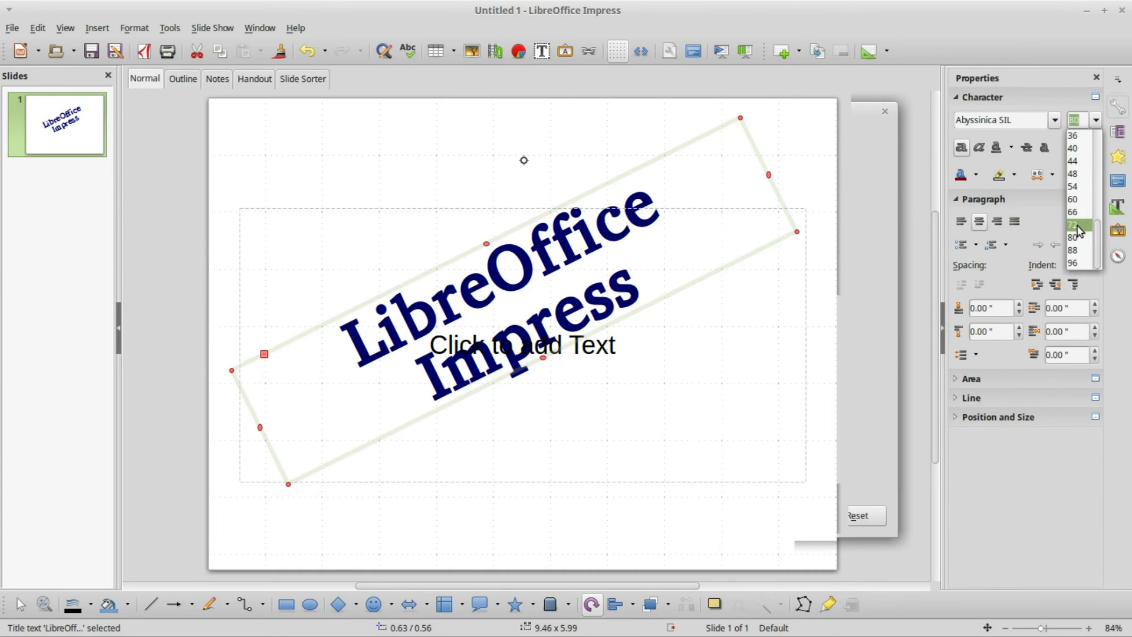
click(1074, 224)
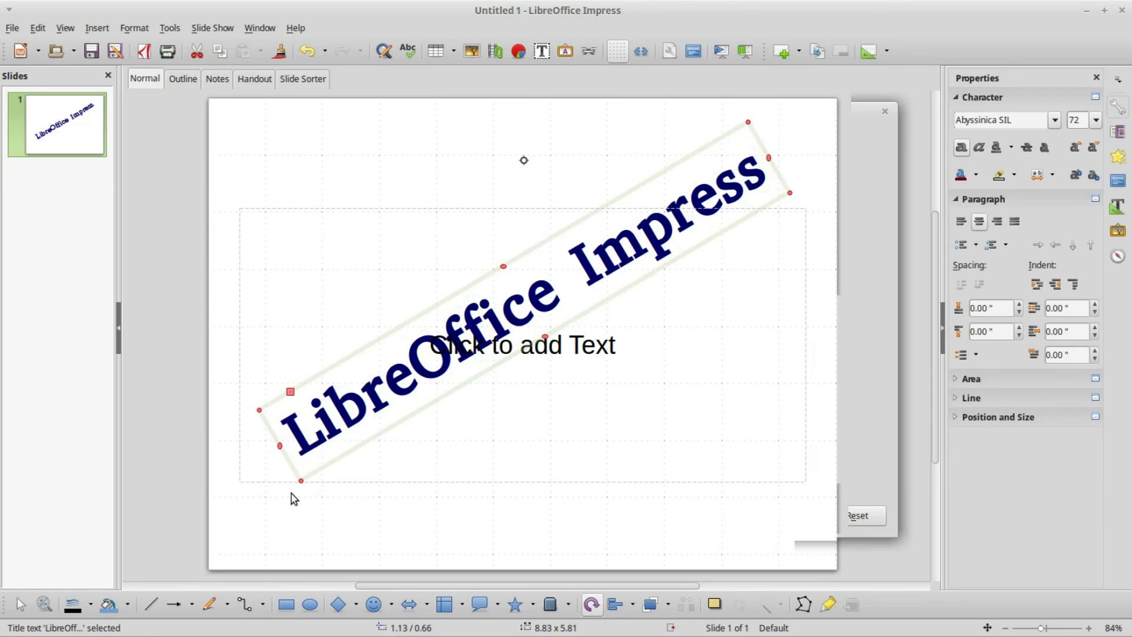
mouse_move(412, 389)
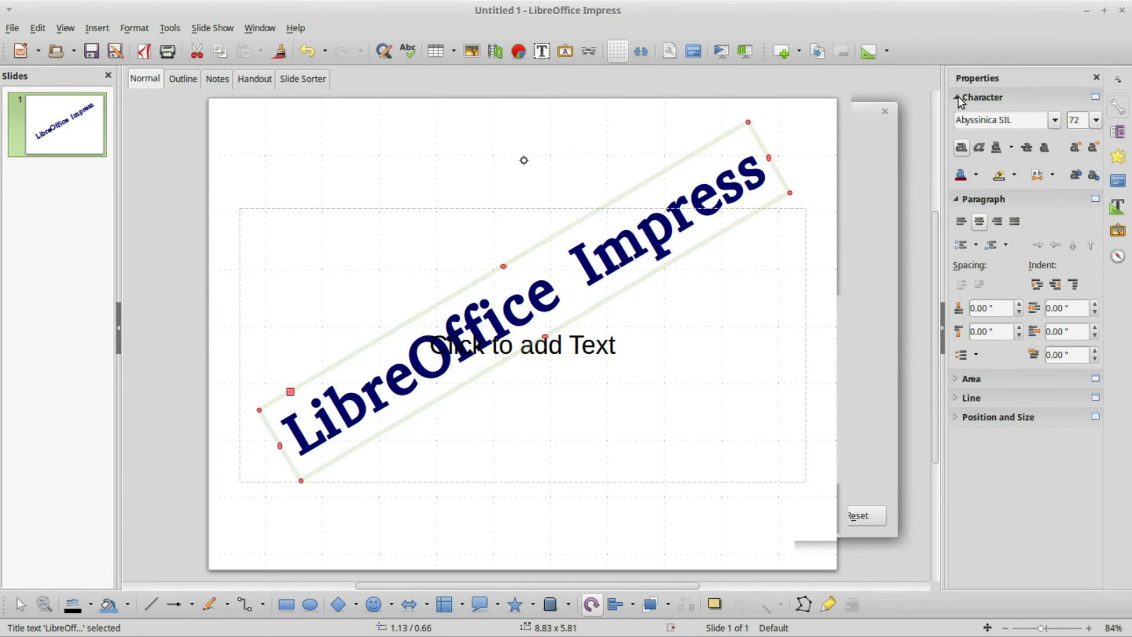
Step: Collapse Character, expand Area, and set the title box fill to solid colour Green 3
click(981, 97)
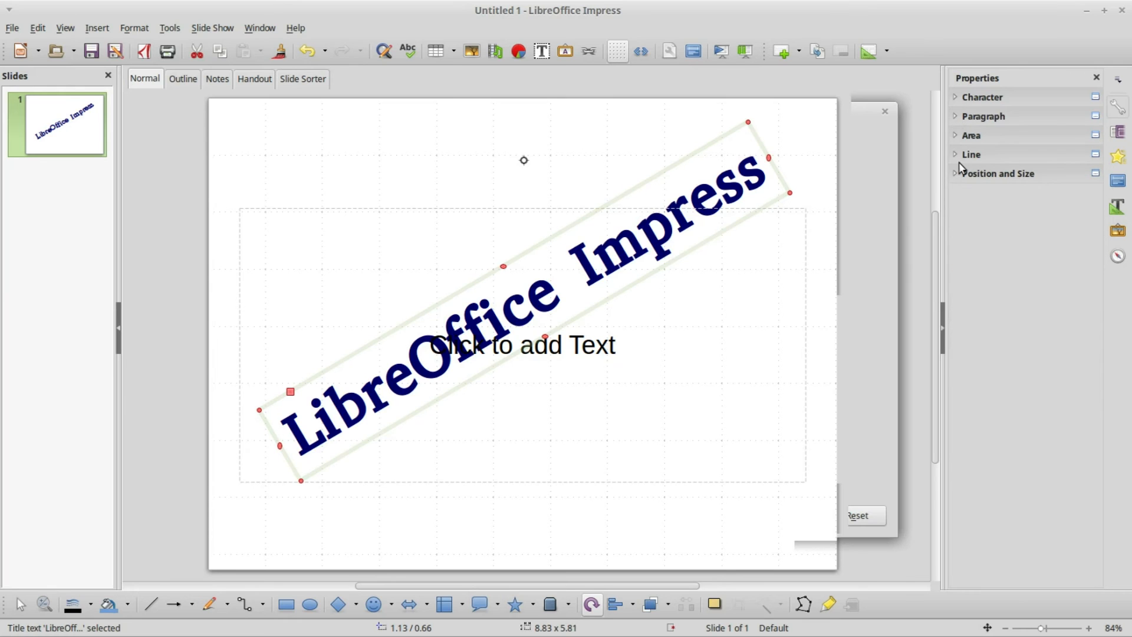
mouse_move(958, 161)
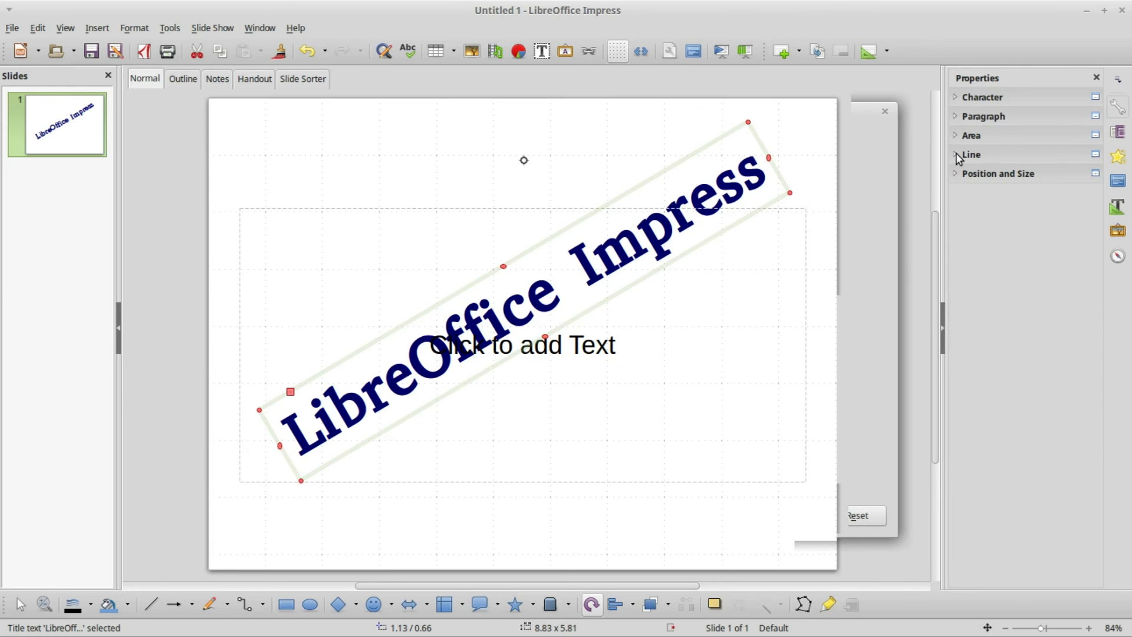
click(971, 135)
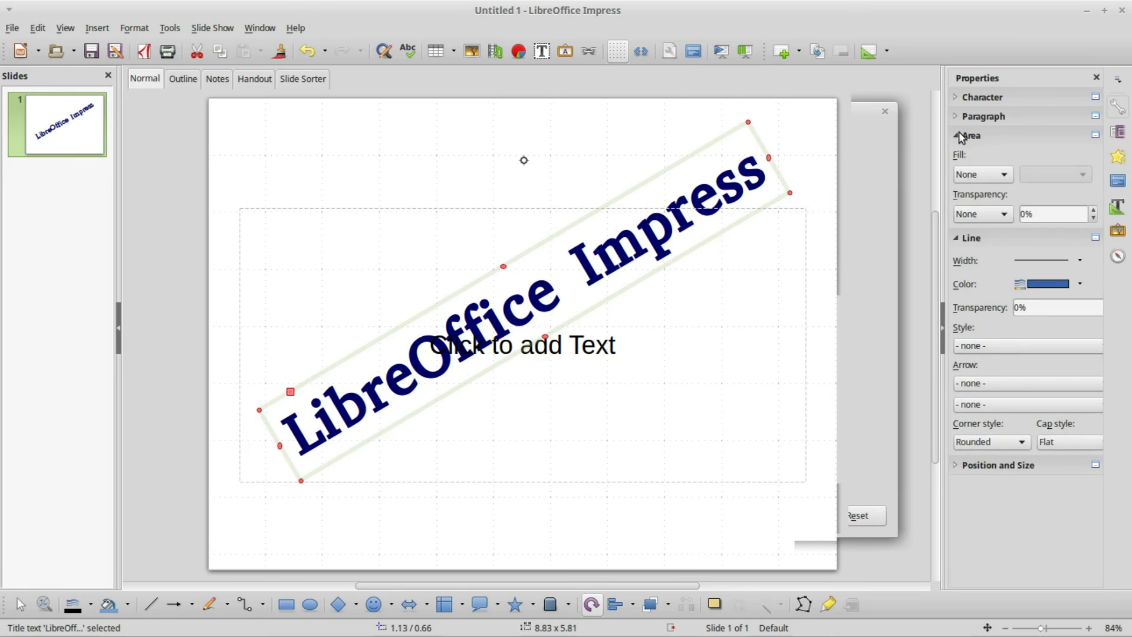
mouse_move(961, 158)
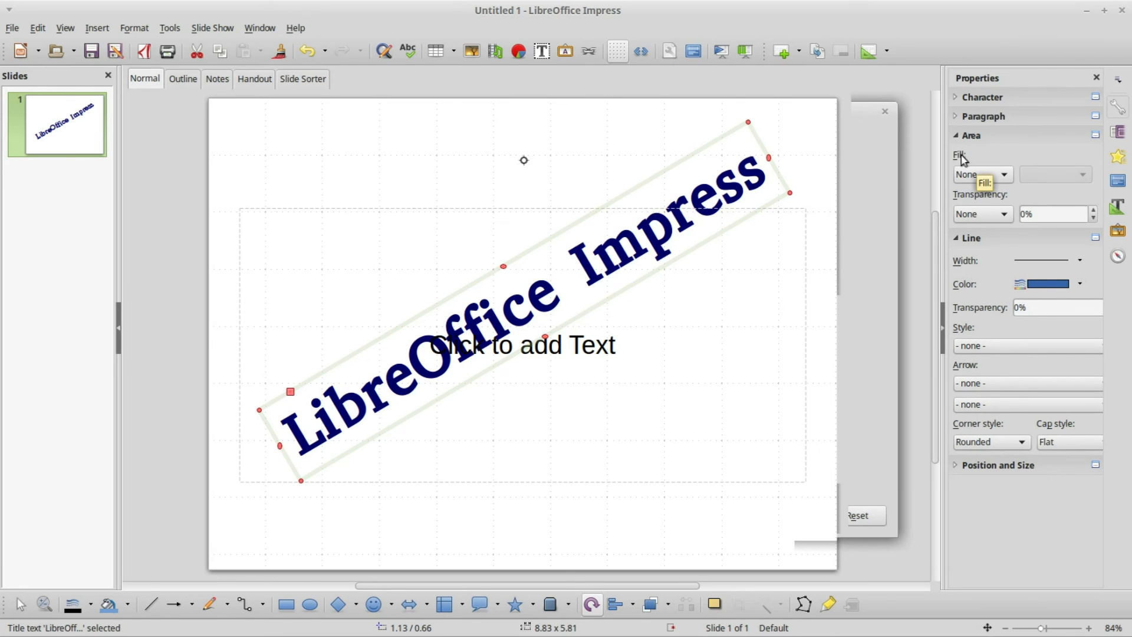
mouse_move(745, 189)
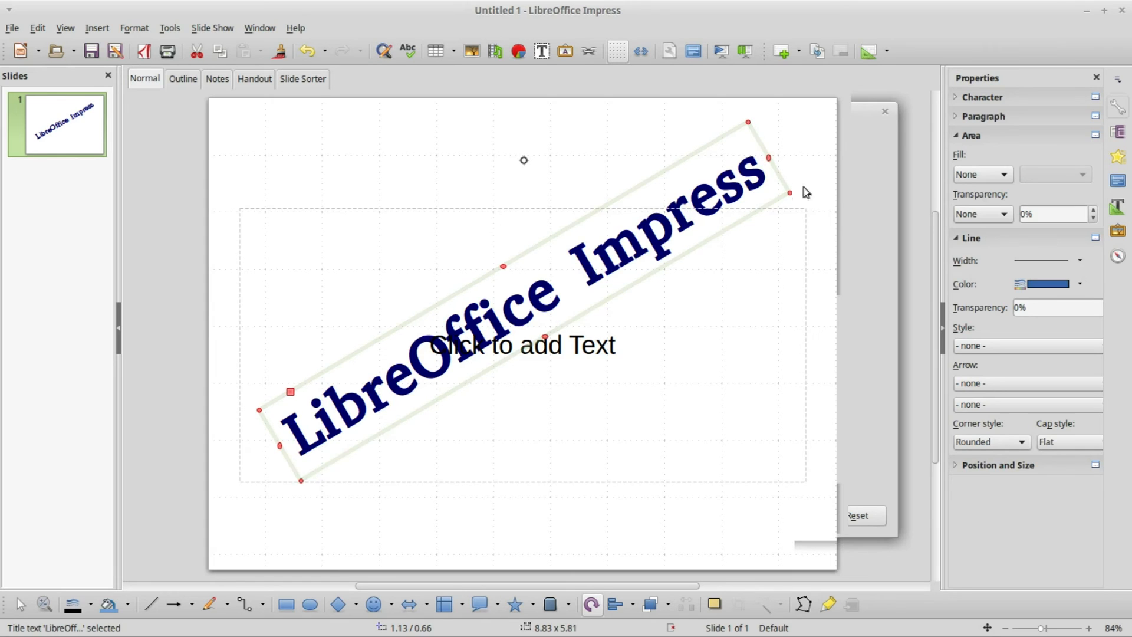
click(1003, 173)
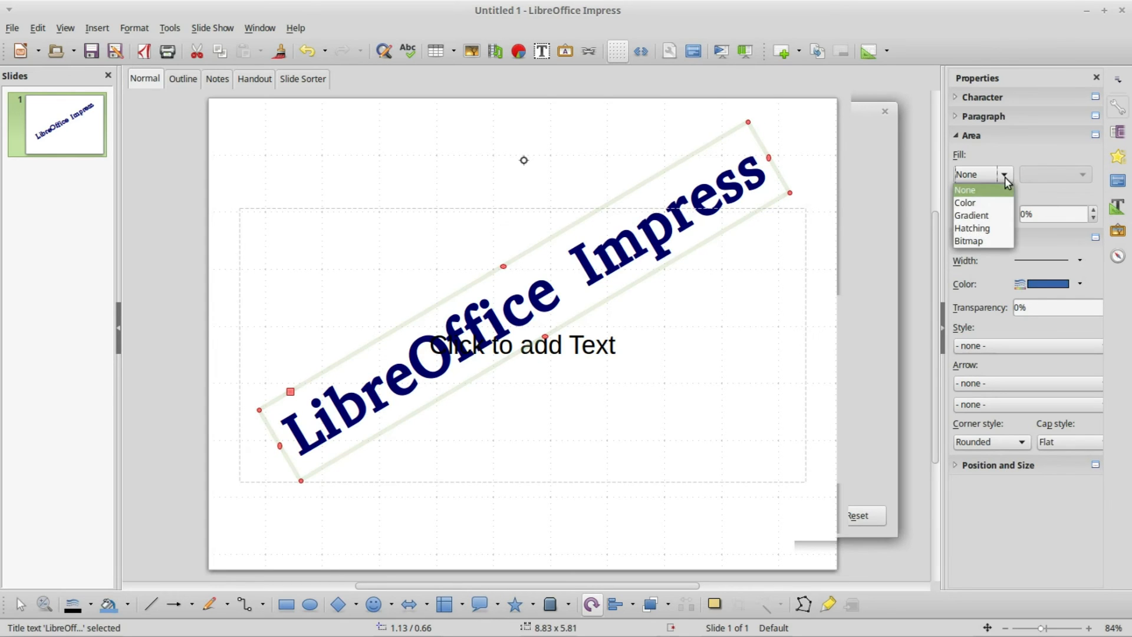
click(964, 202)
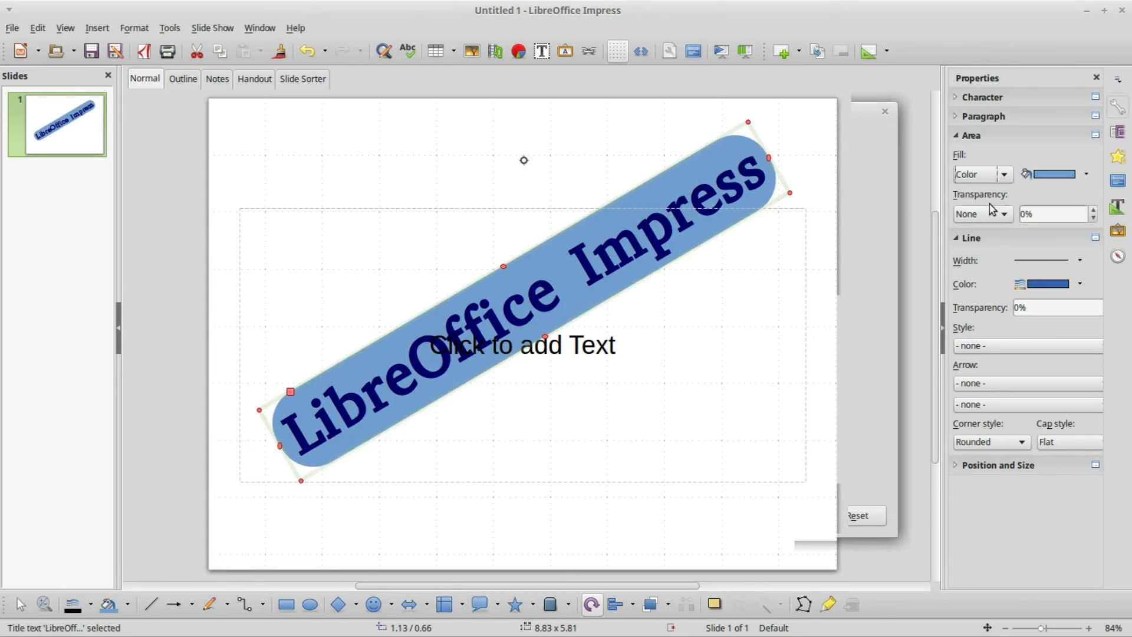
mouse_move(1056, 174)
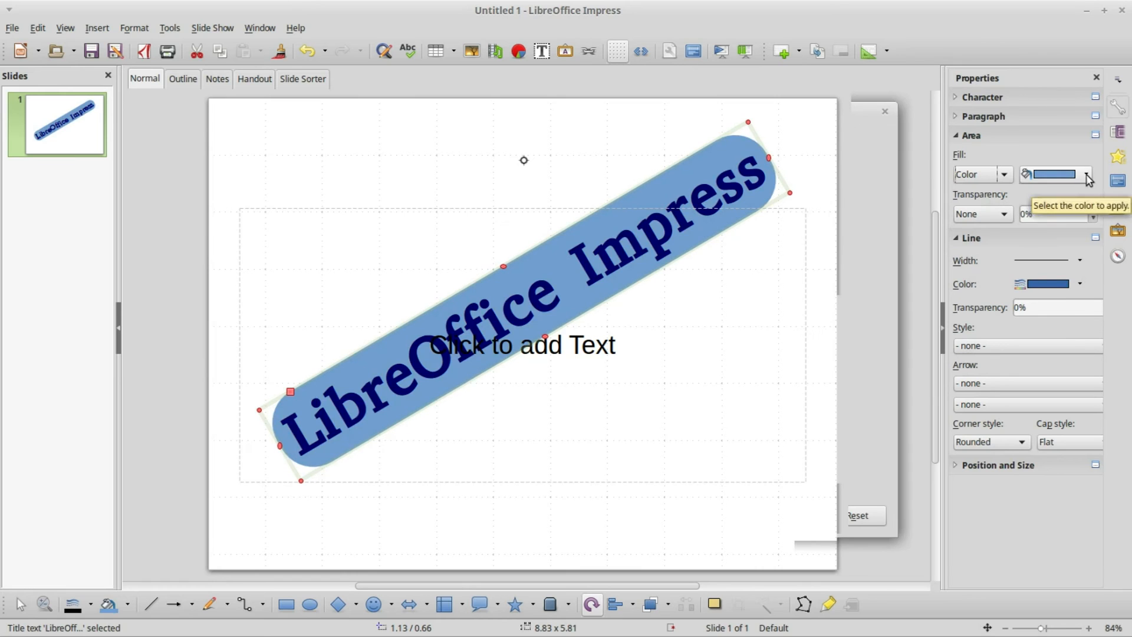
click(1085, 174)
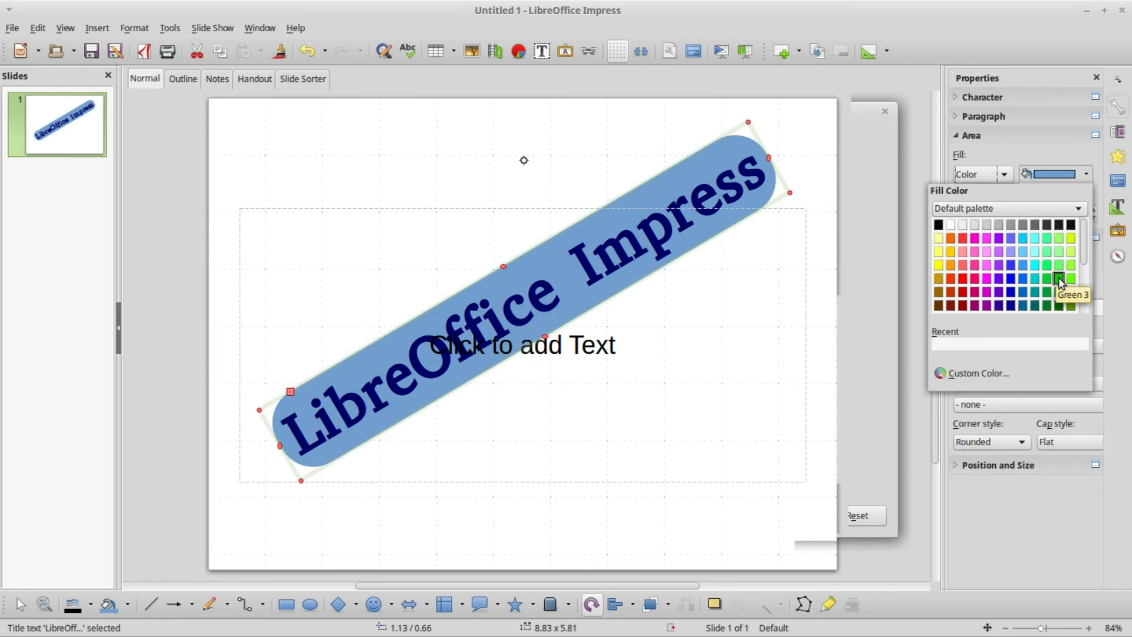
click(1060, 279)
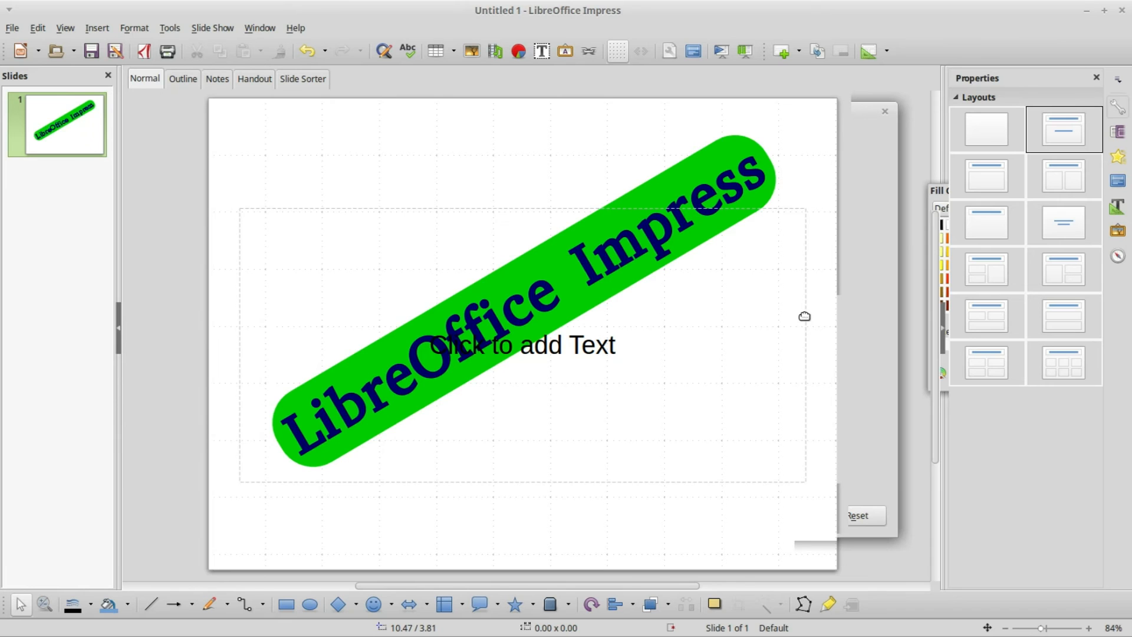
Step: Select and delete the empty 'Click to add Text' body placeholder
click(520, 345)
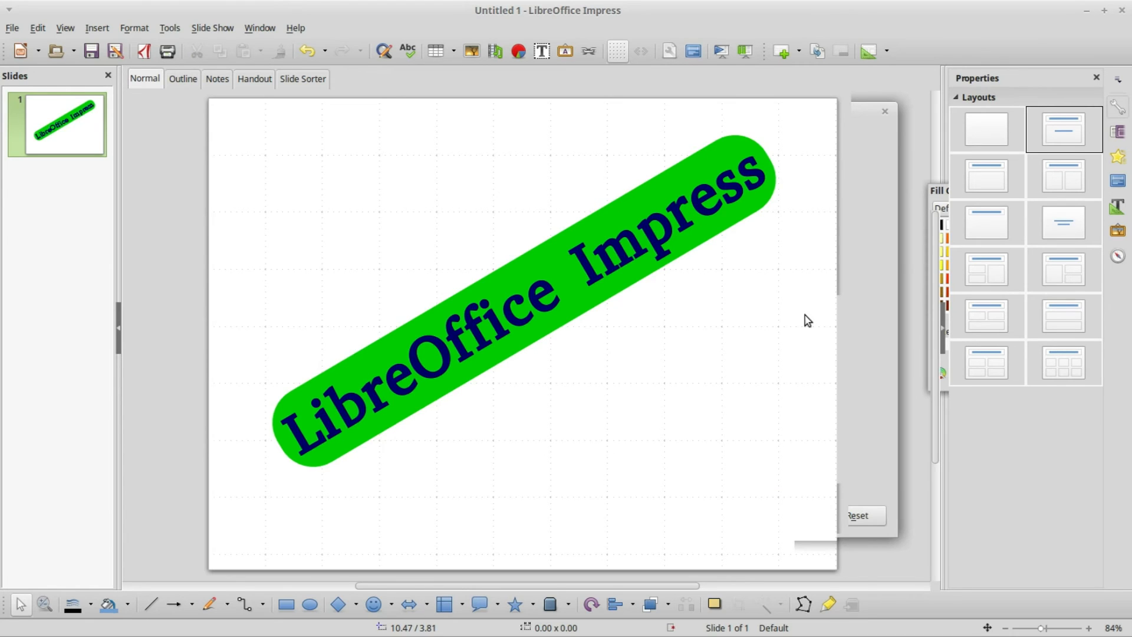
mouse_move(804, 319)
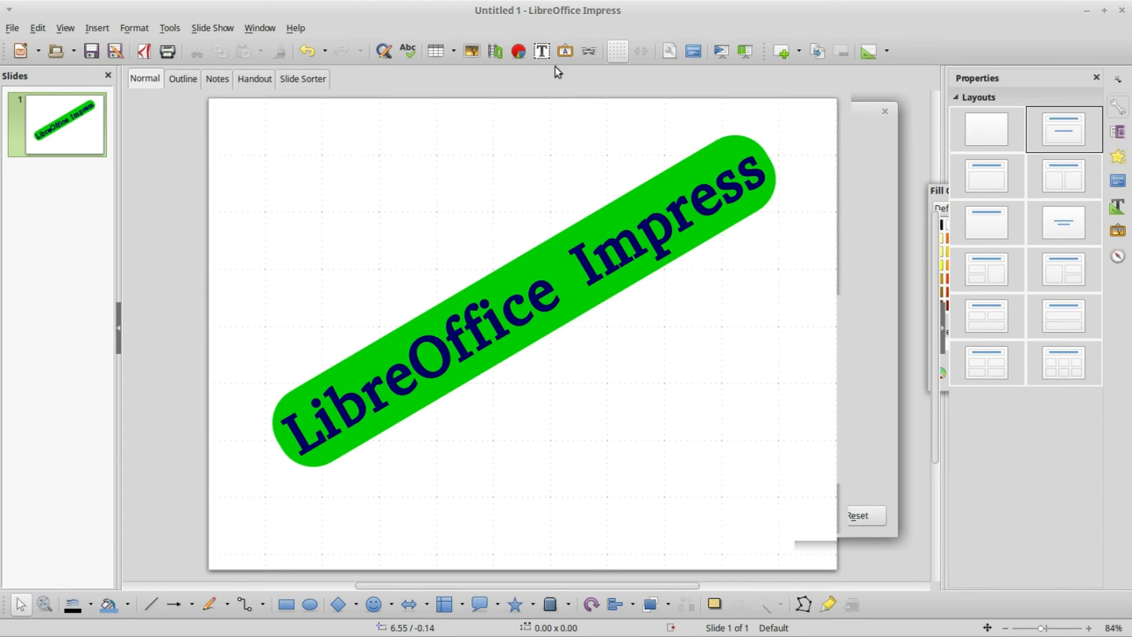
mouse_move(541, 51)
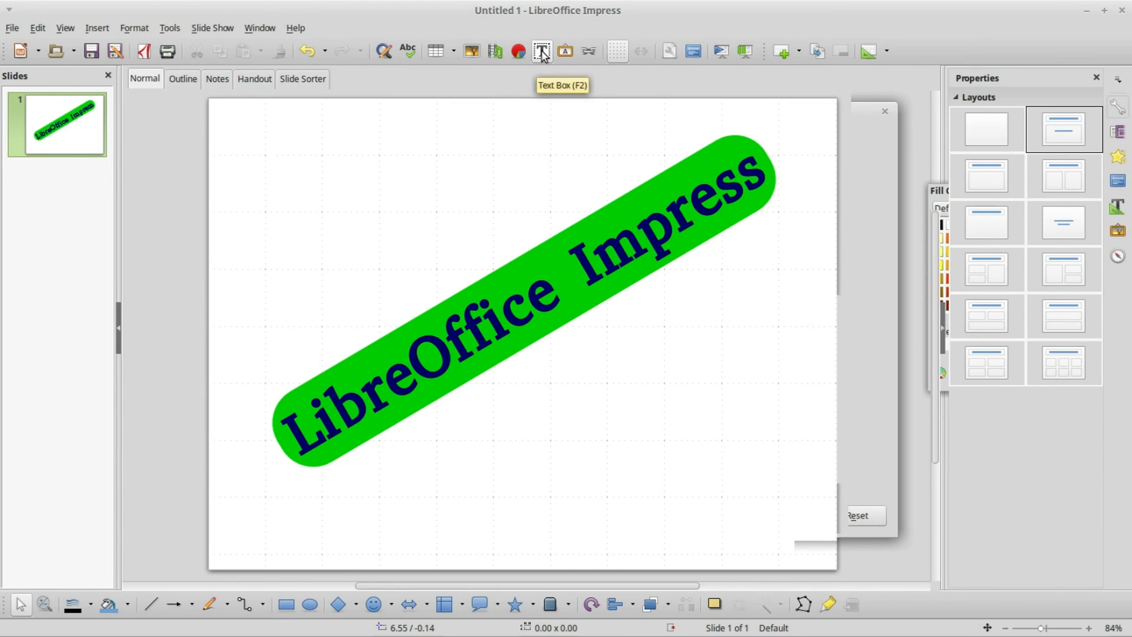
Step: Draw a top-left text box reading 'Text', then widen it to the right
click(541, 50)
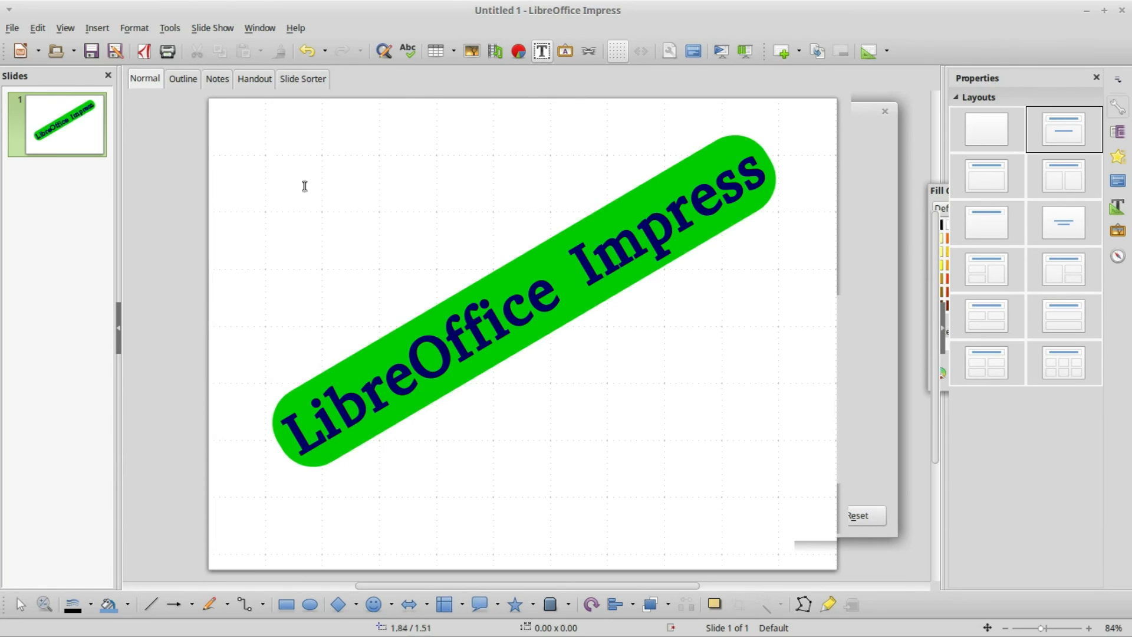
drag(272, 149, 510, 262)
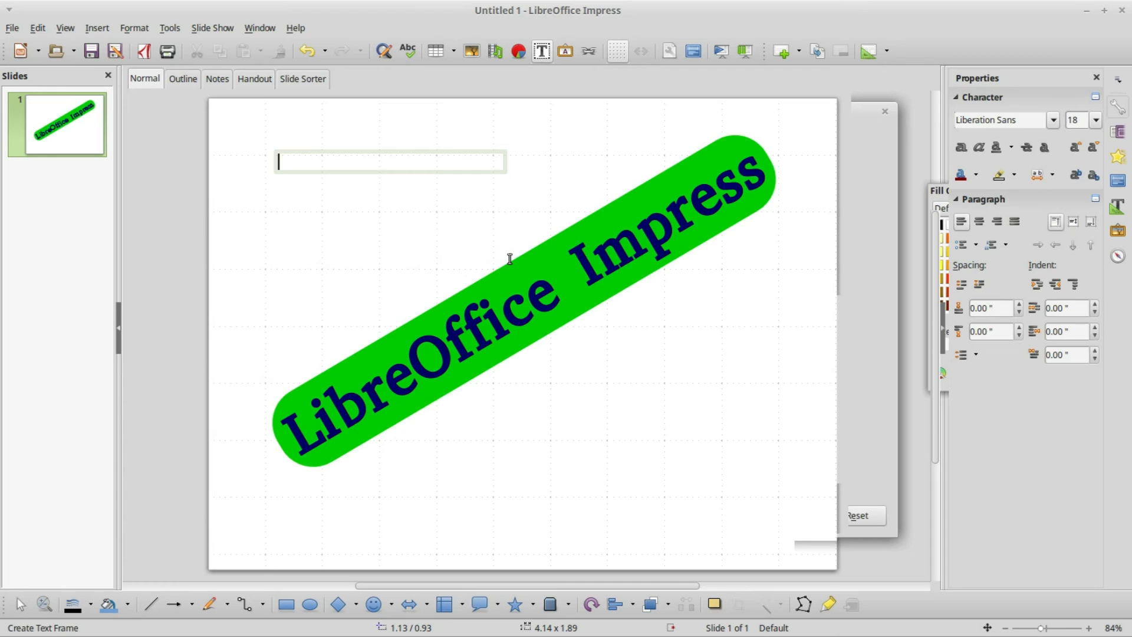
click(390, 162)
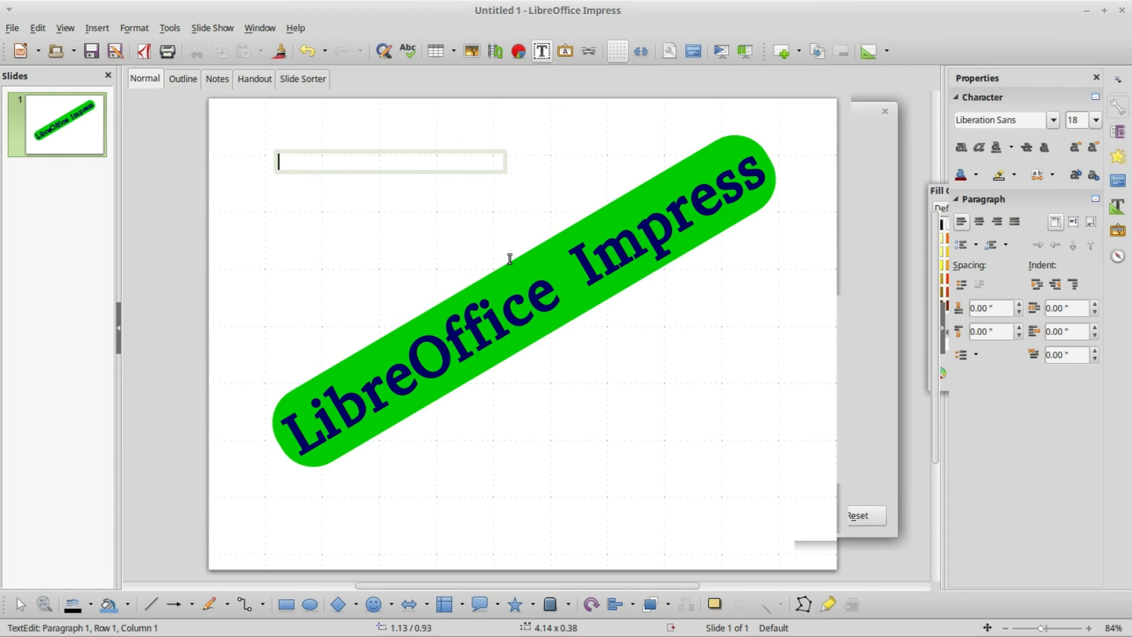
text(Text)
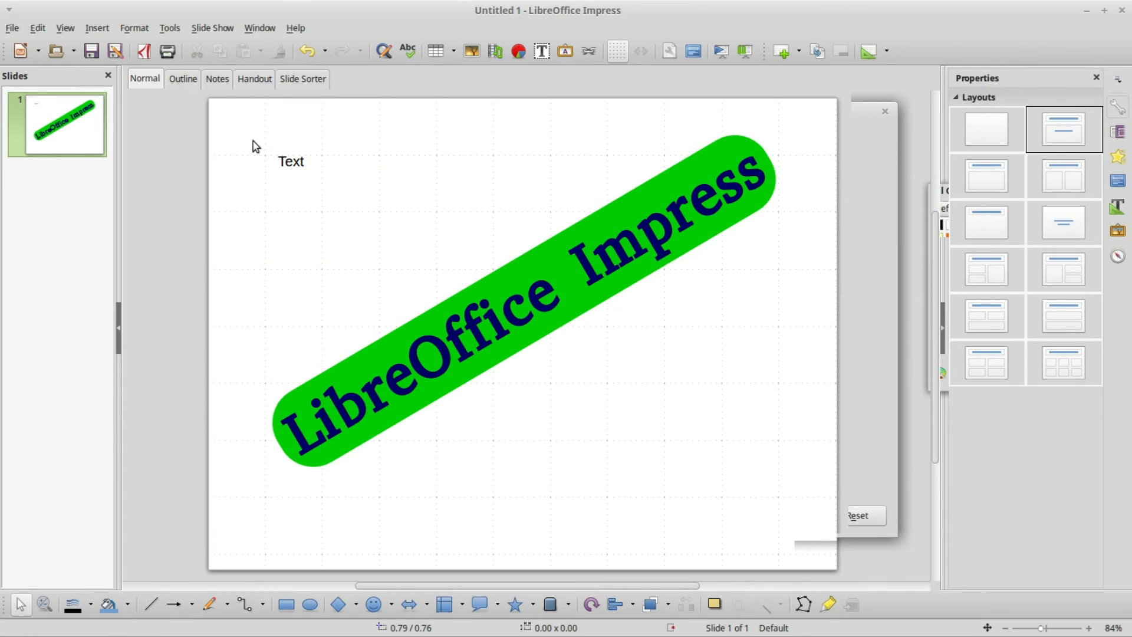
double_click(291, 160)
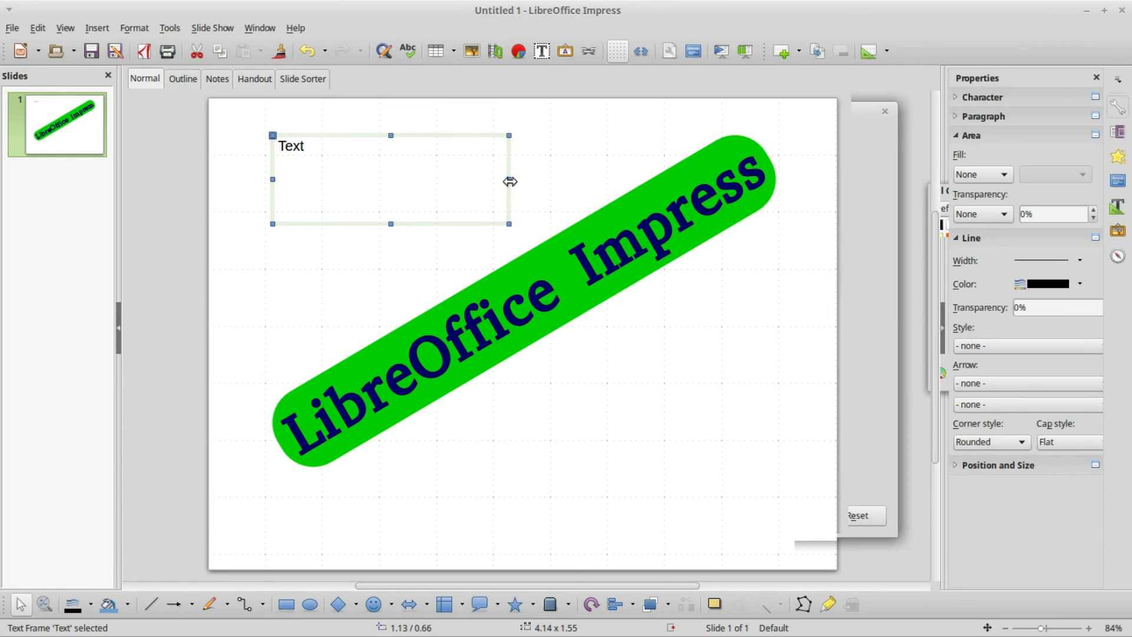
drag(509, 180, 541, 179)
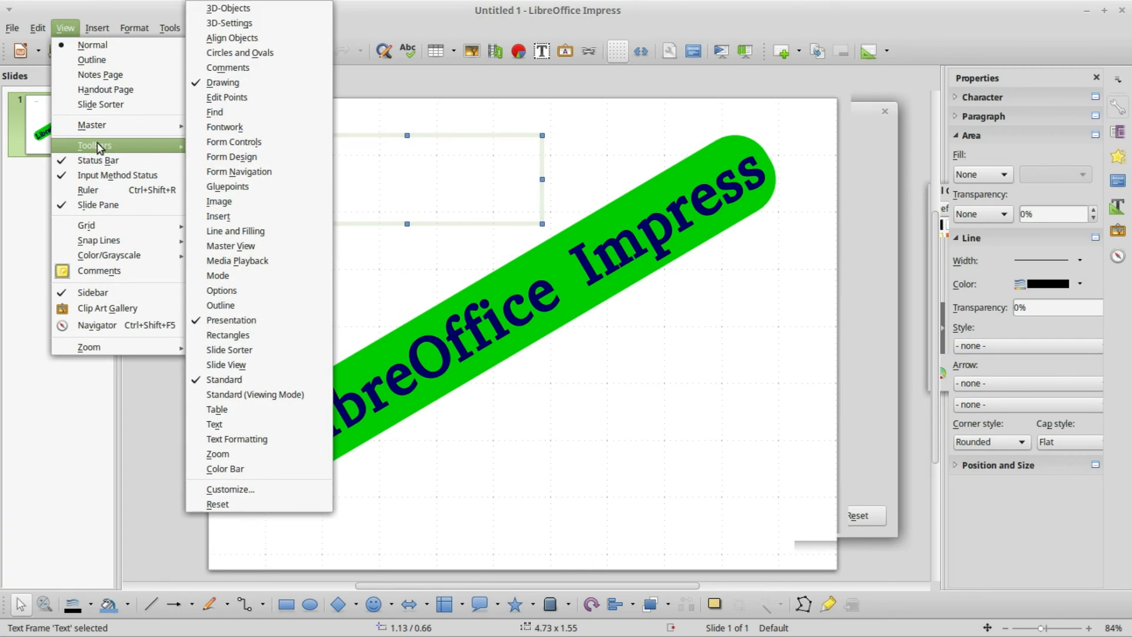
mouse_move(237, 438)
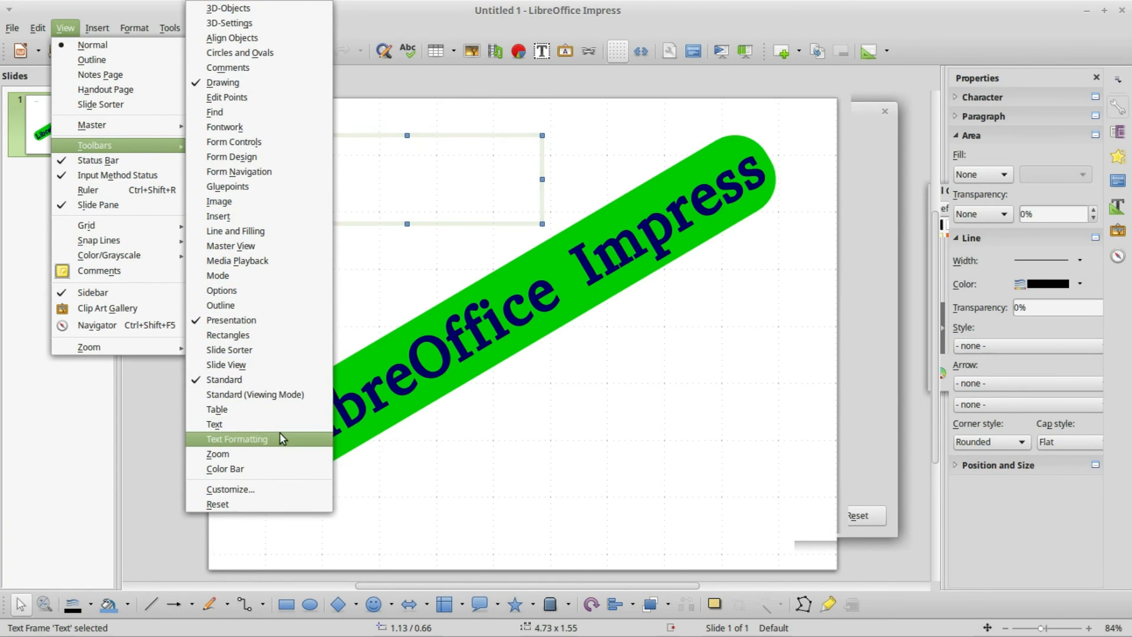
mouse_move(213, 423)
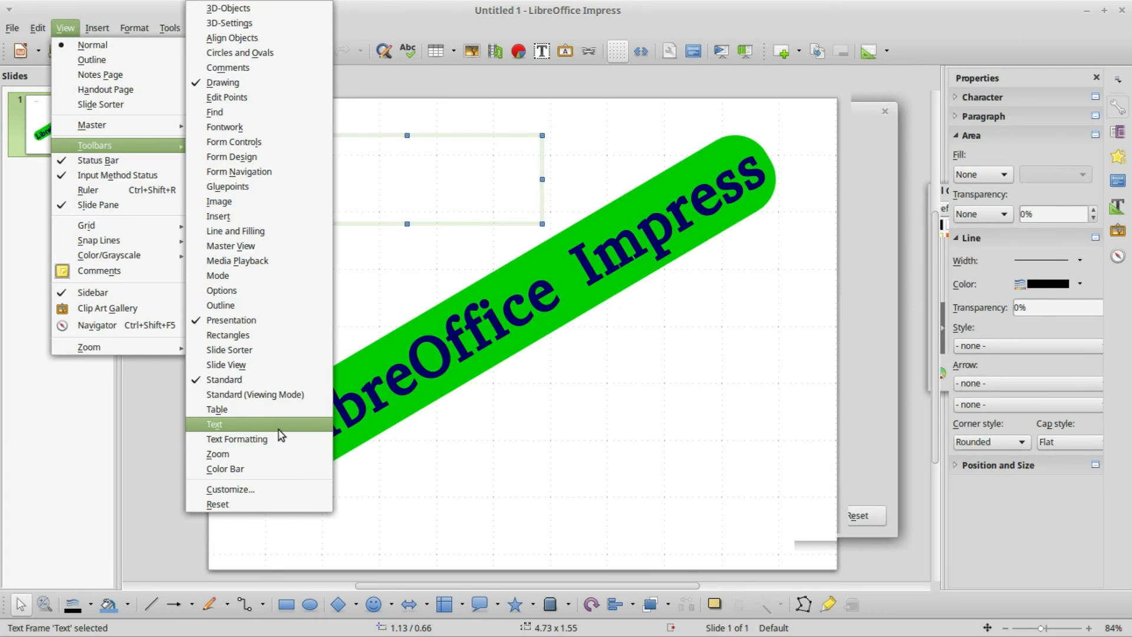
Step: Show the floating set of text-creation tools
click(213, 424)
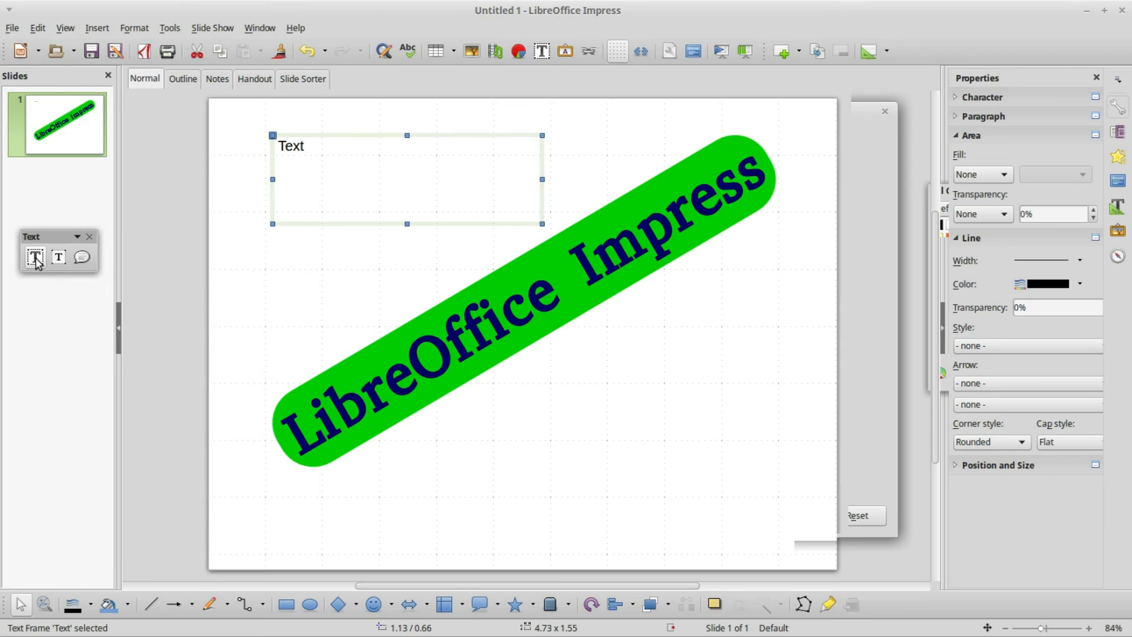
mouse_move(35, 257)
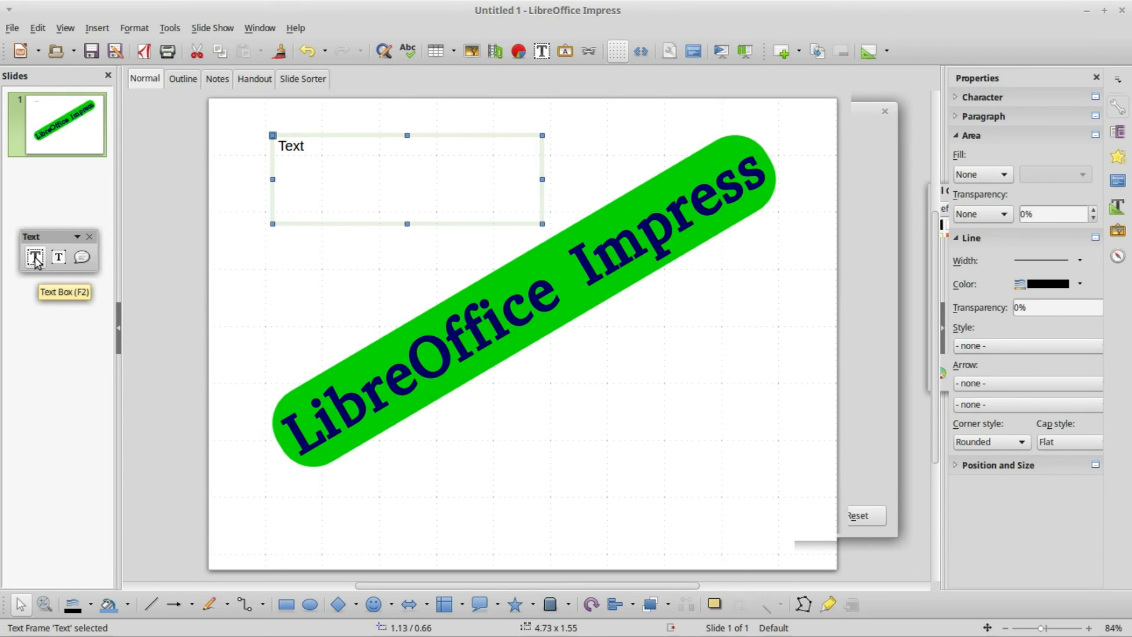
mouse_move(58, 257)
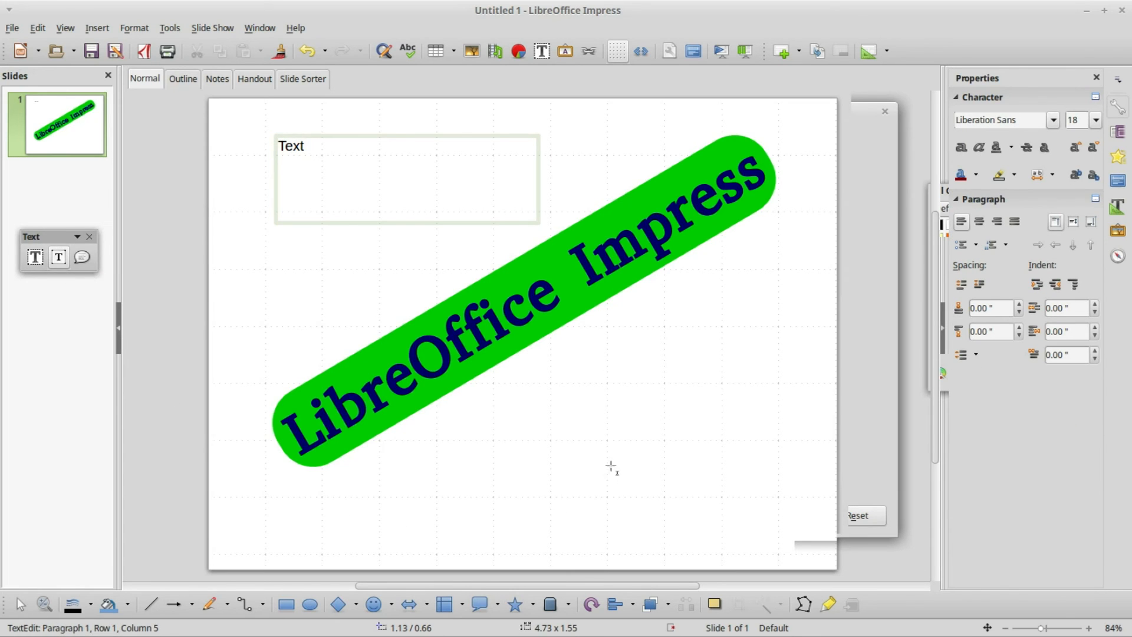
mouse_move(583, 476)
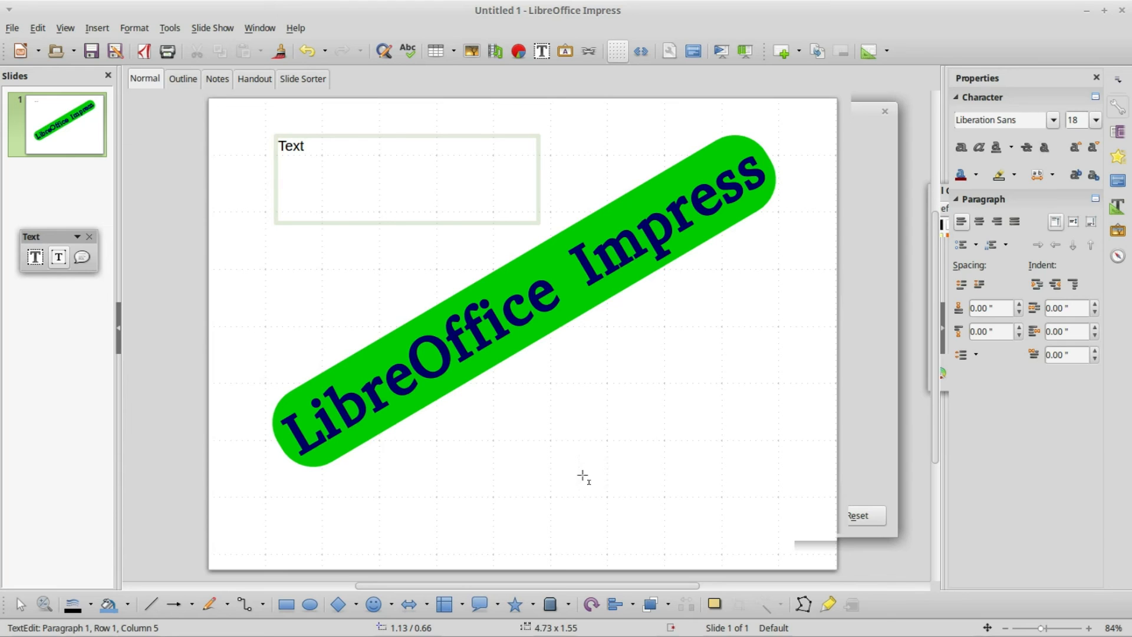
Step: Draw a Fit Text to Frame box at the lower right reading 'TEXT' and enlarge it
drag(582, 474, 695, 535)
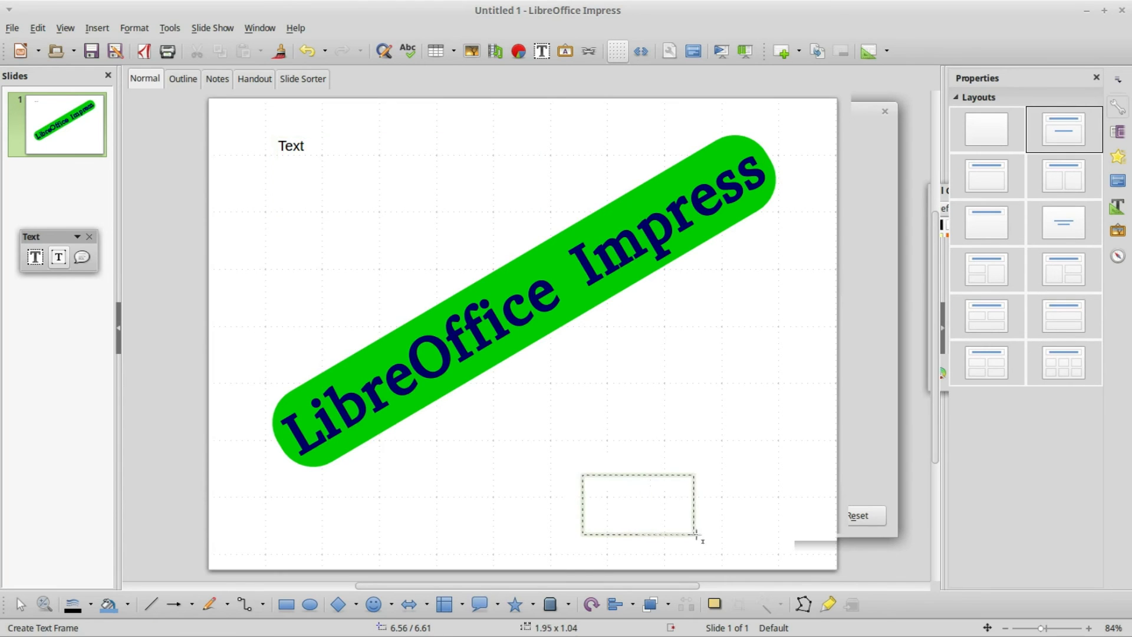
drag(697, 540, 665, 494)
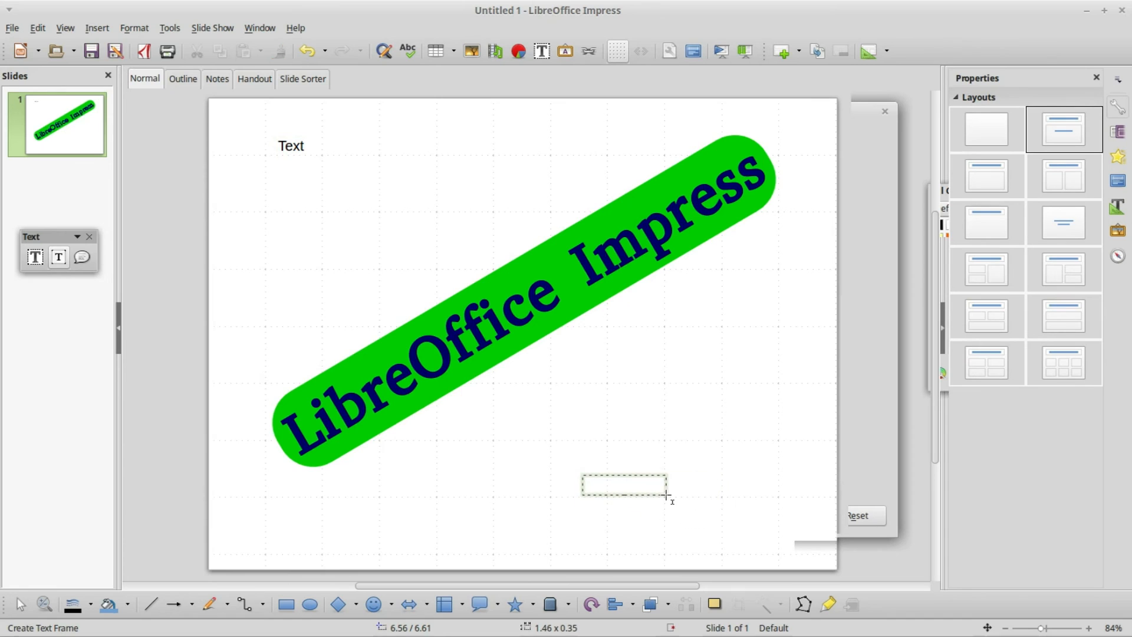
drag(582, 475, 666, 495)
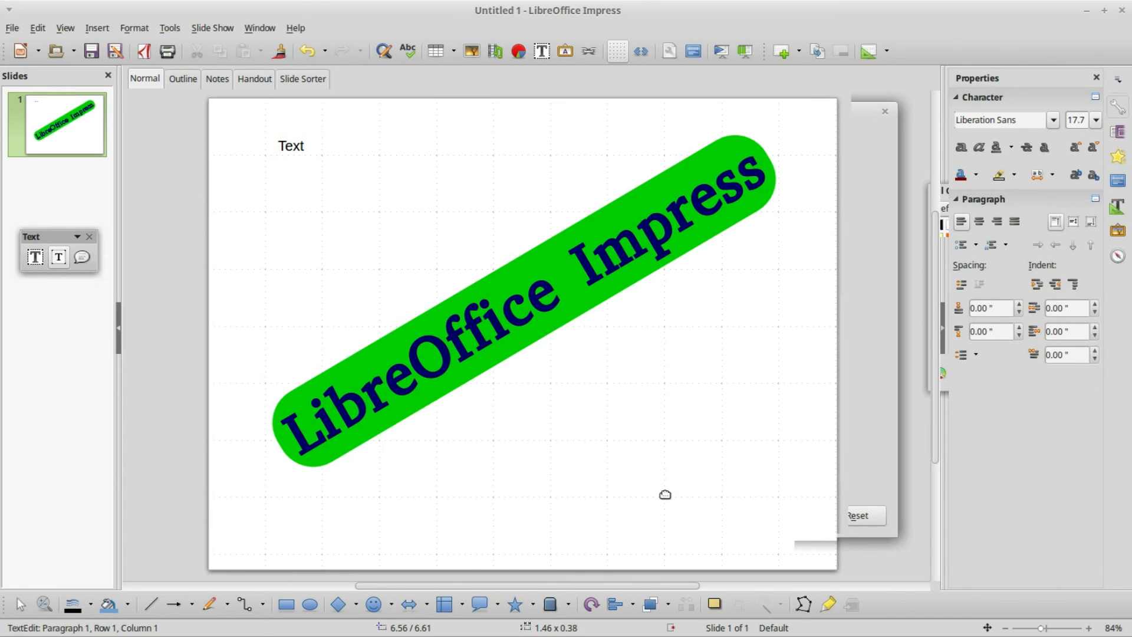
text(TEXT)
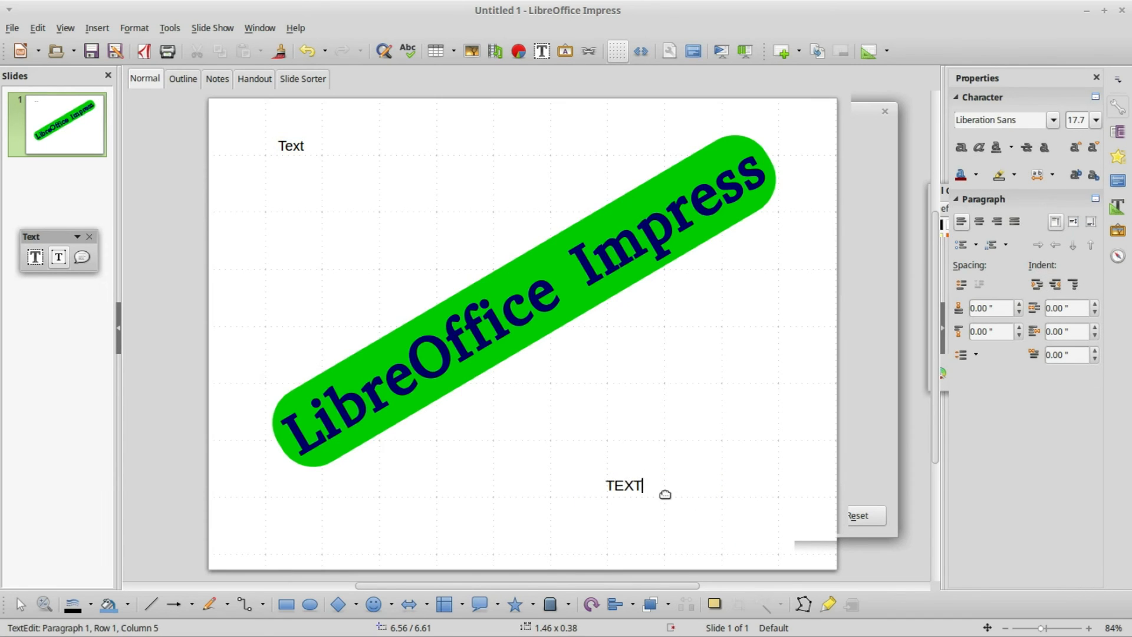
mouse_move(650, 520)
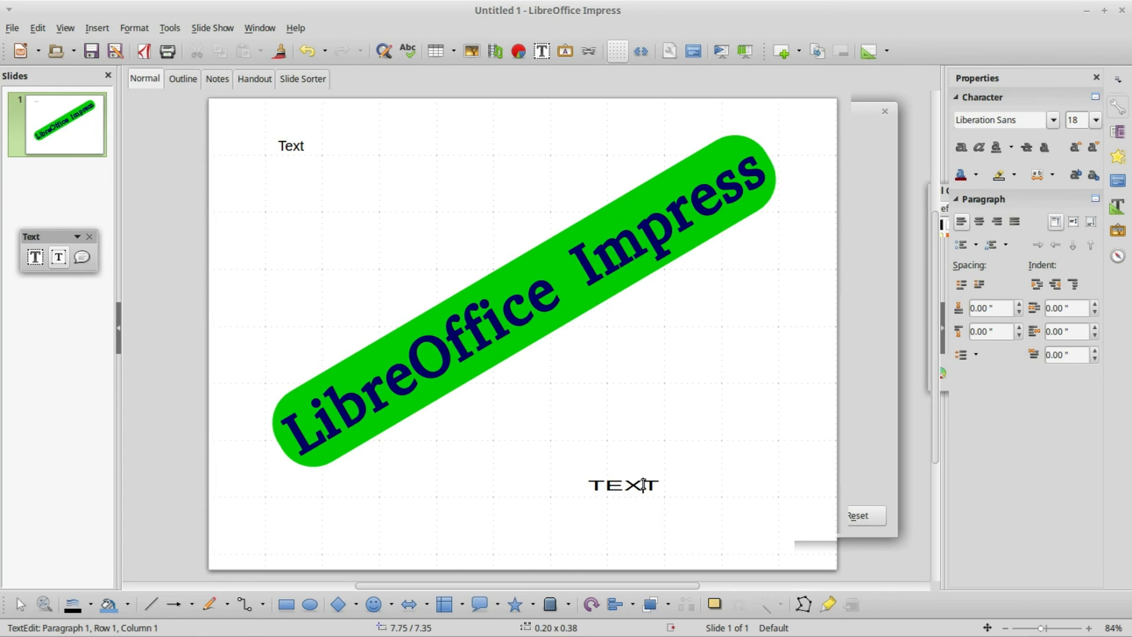
click(622, 484)
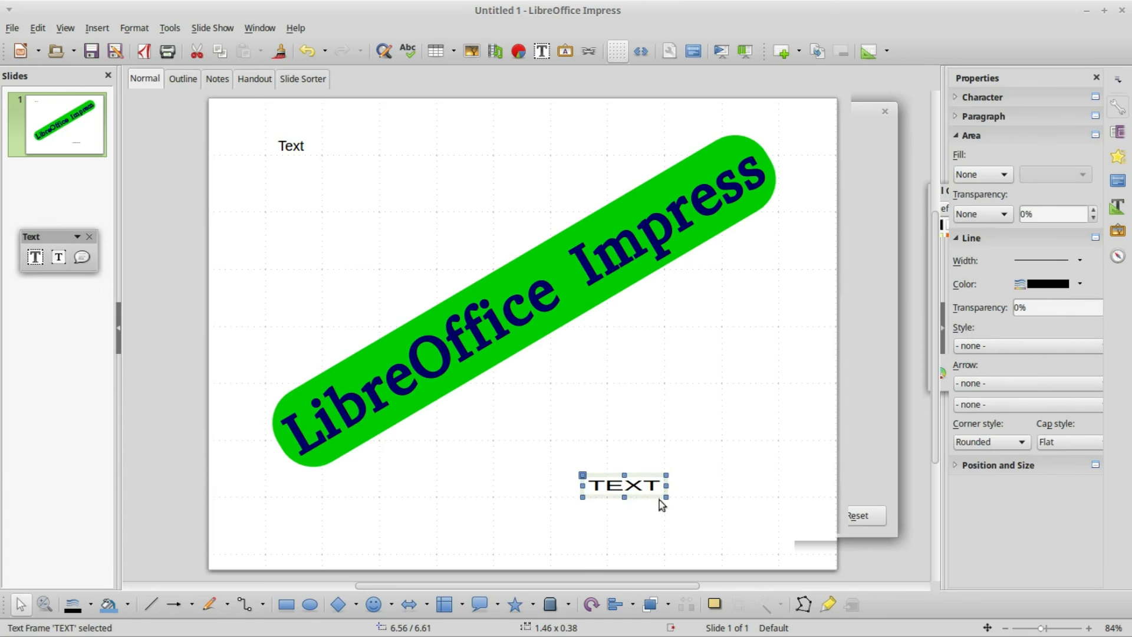
mouse_move(660, 494)
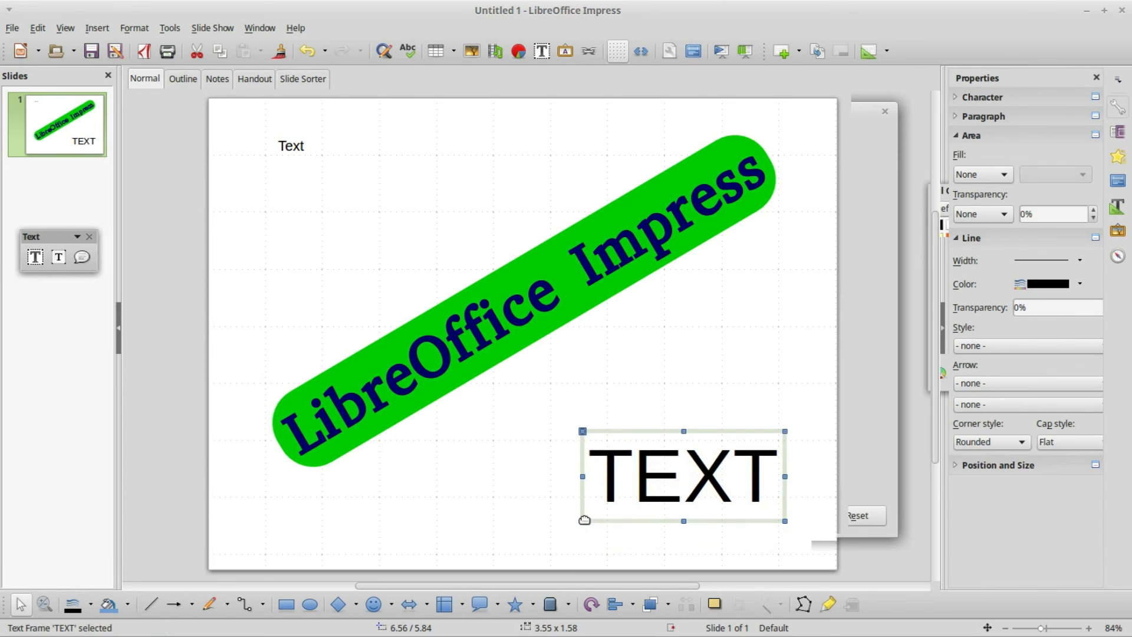
drag(585, 520, 534, 556)
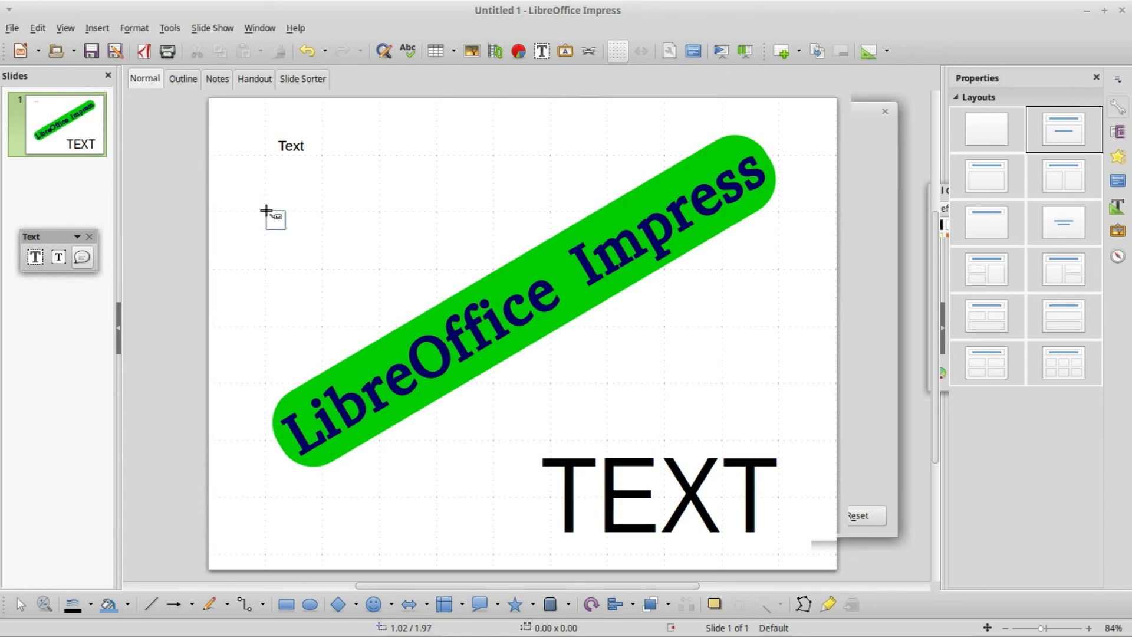
Step: Draw a bent-leader callout near the top centre and begin entering 'Callout Text'
drag(273, 214, 438, 216)
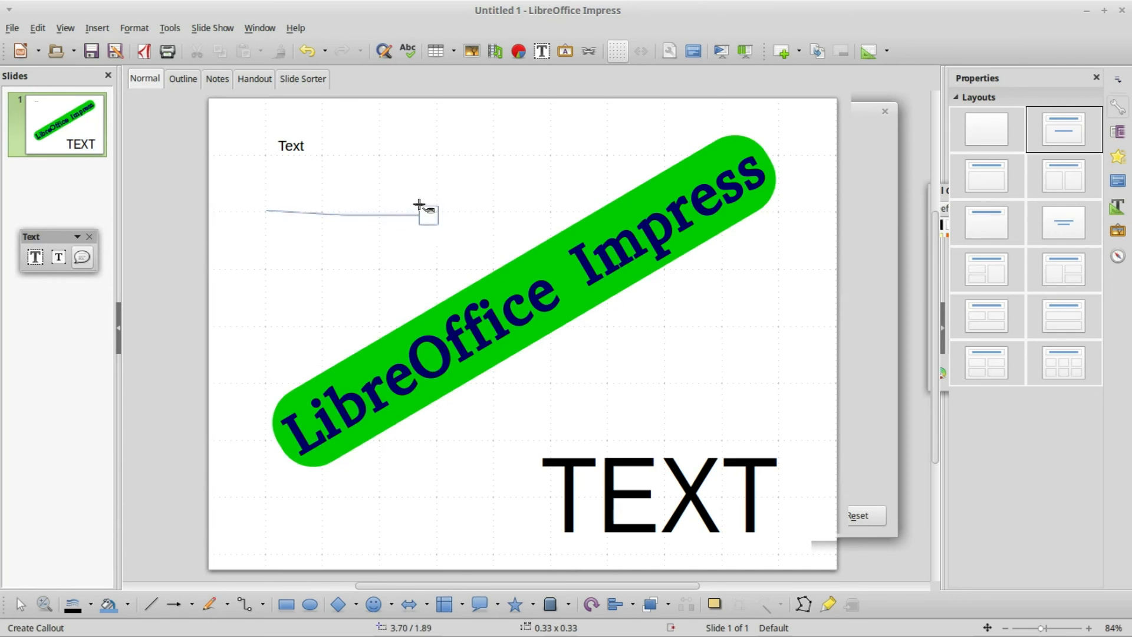
drag(422, 209, 225, 164)
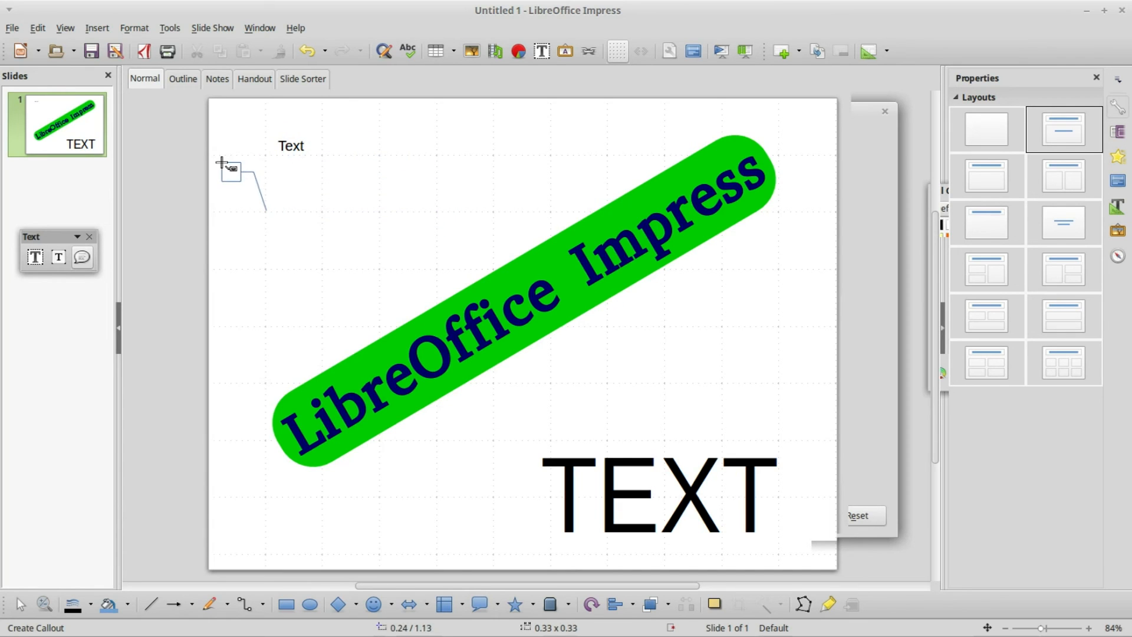
drag(224, 162, 610, 138)
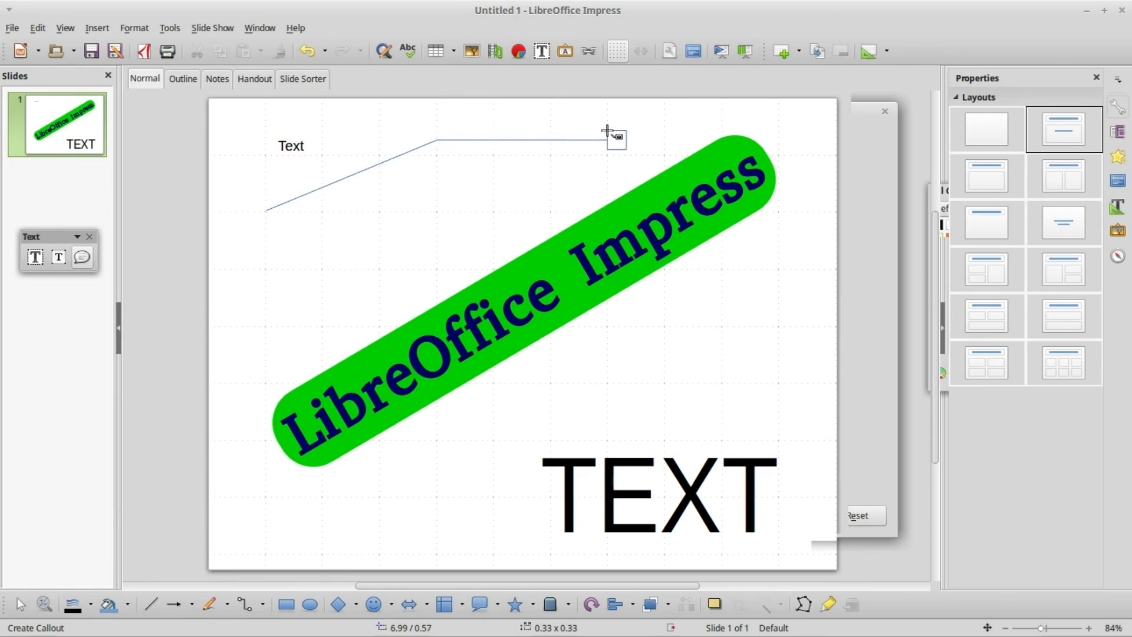
drag(614, 138, 498, 148)
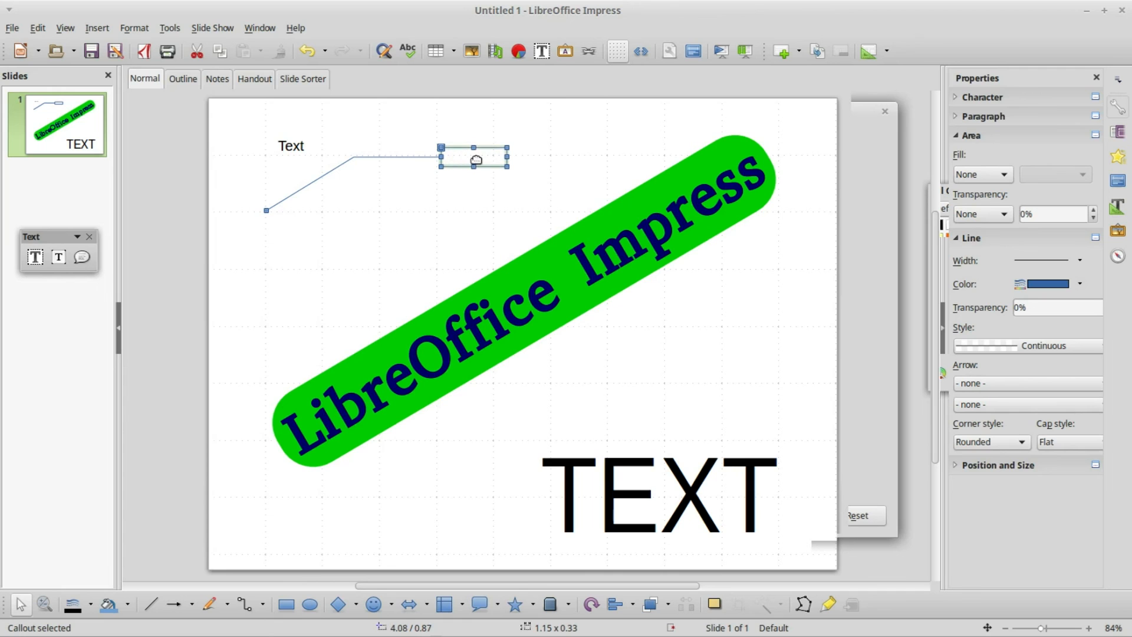
double_click(474, 157)
text(Callout Text)
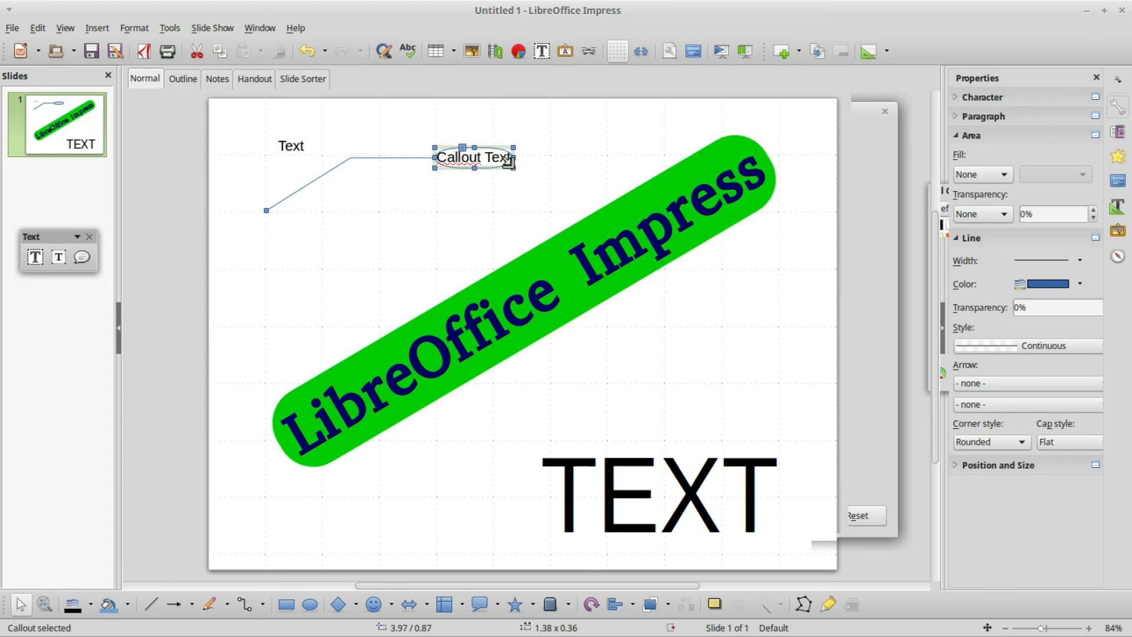
Step: Drag the callout's corner handle larger and reopen its text for editing
drag(514, 169, 537, 182)
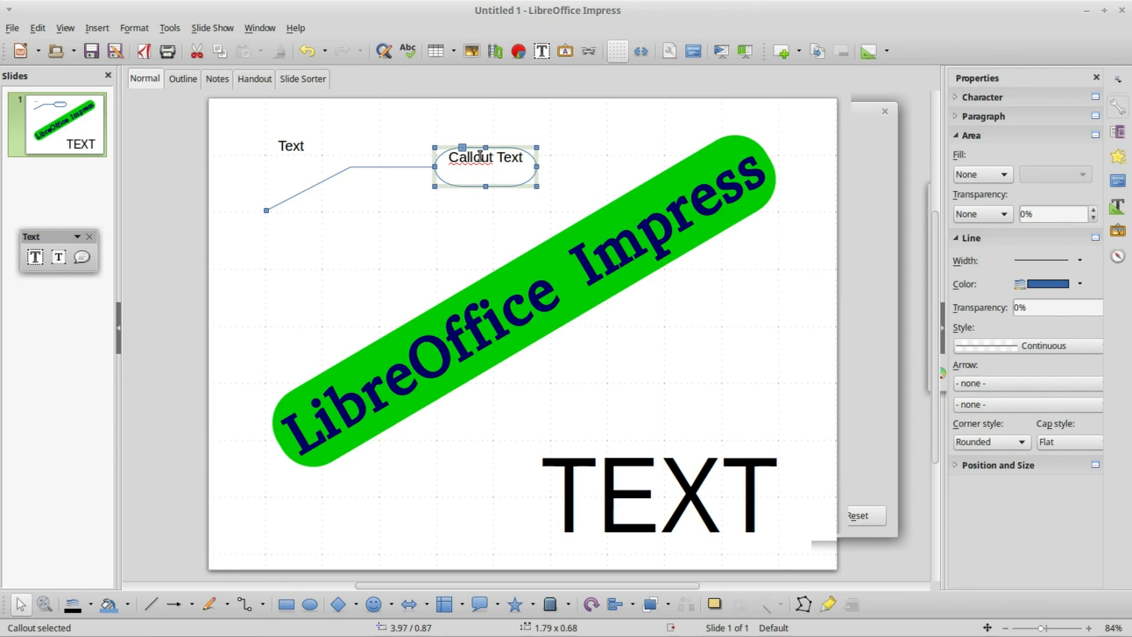
double_click(485, 157)
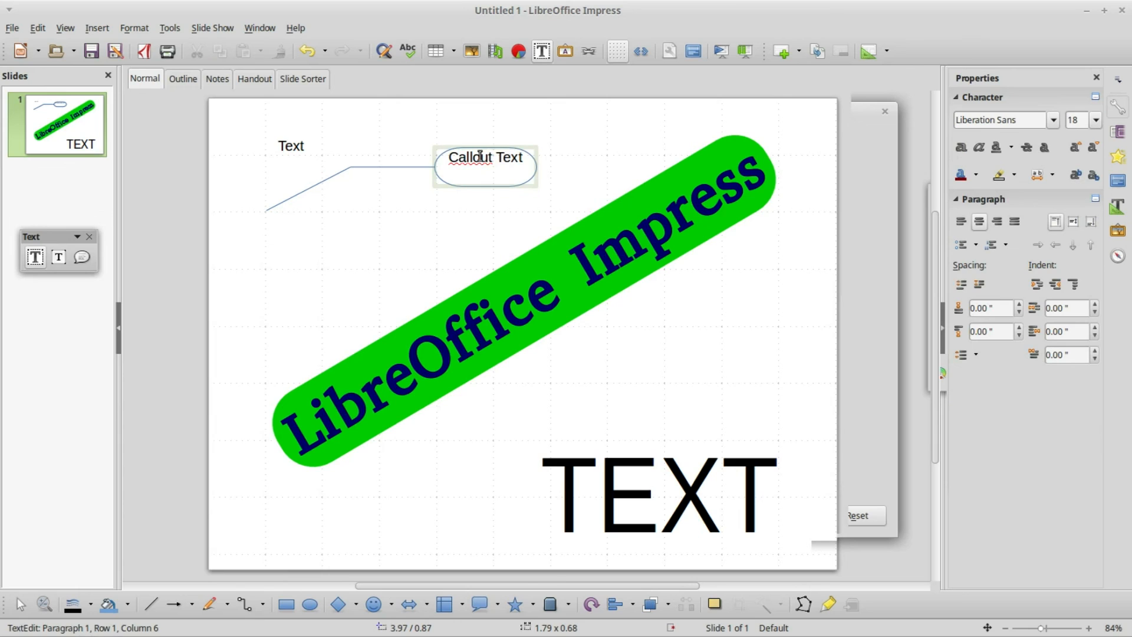
mouse_move(974, 107)
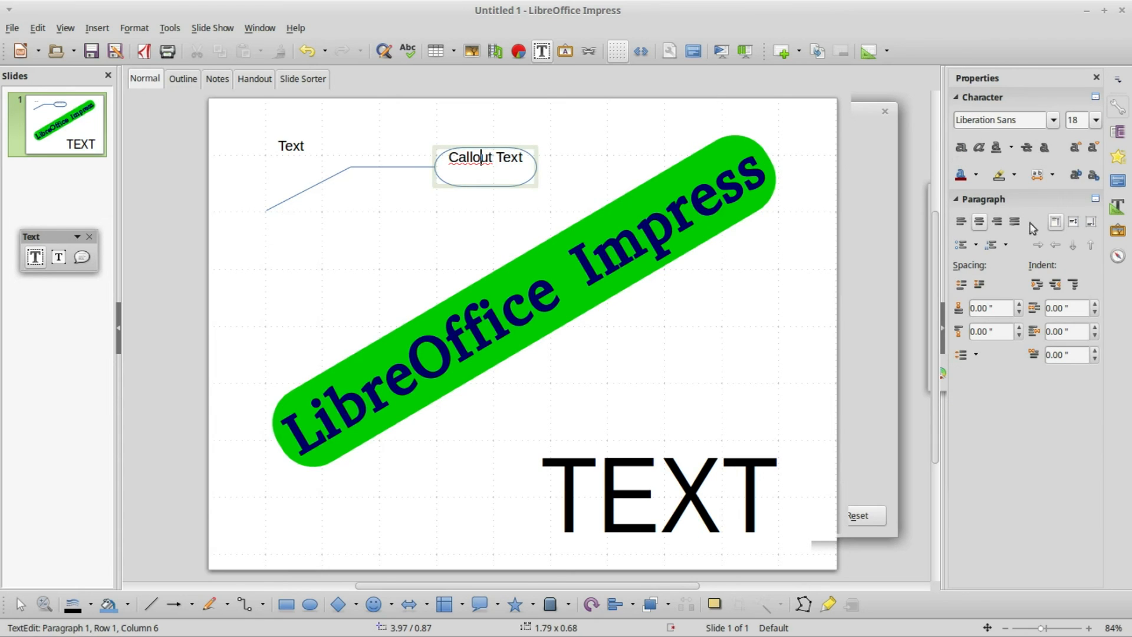
mouse_move(1074, 221)
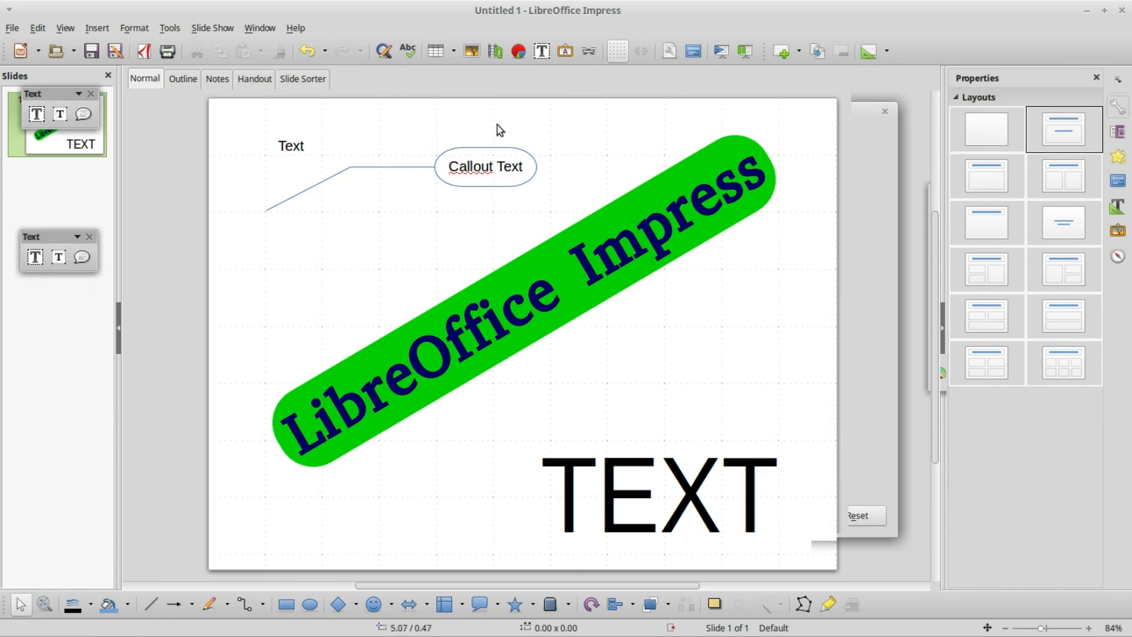
Step: Save the presentation via Save As as odp03_ASimpleDoc-Pt1.odp
click(12, 28)
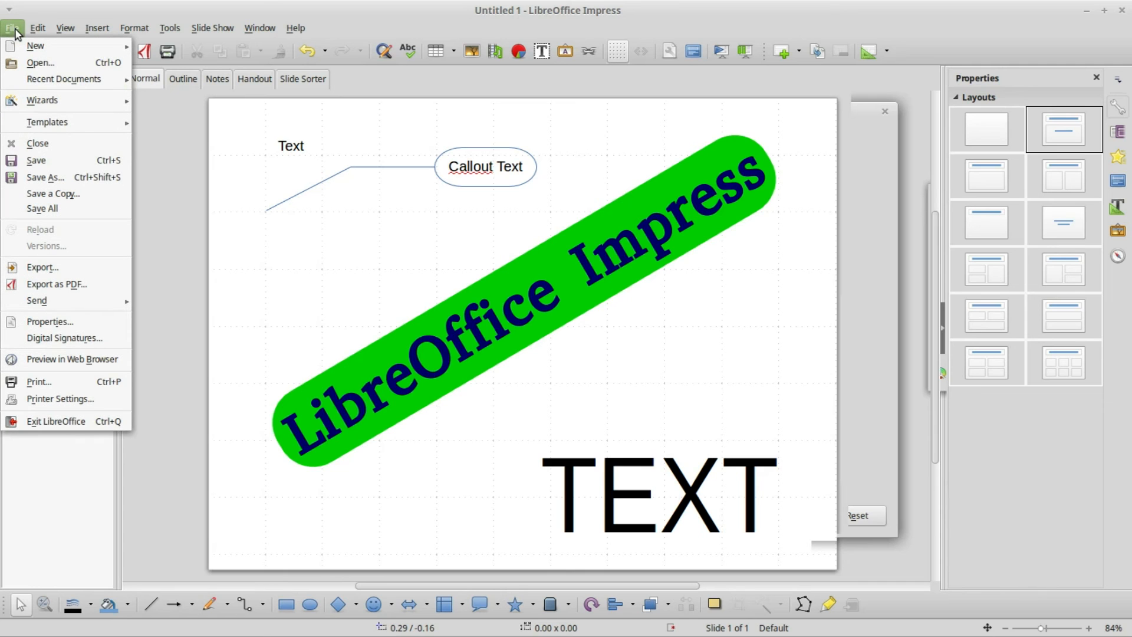
click(36, 160)
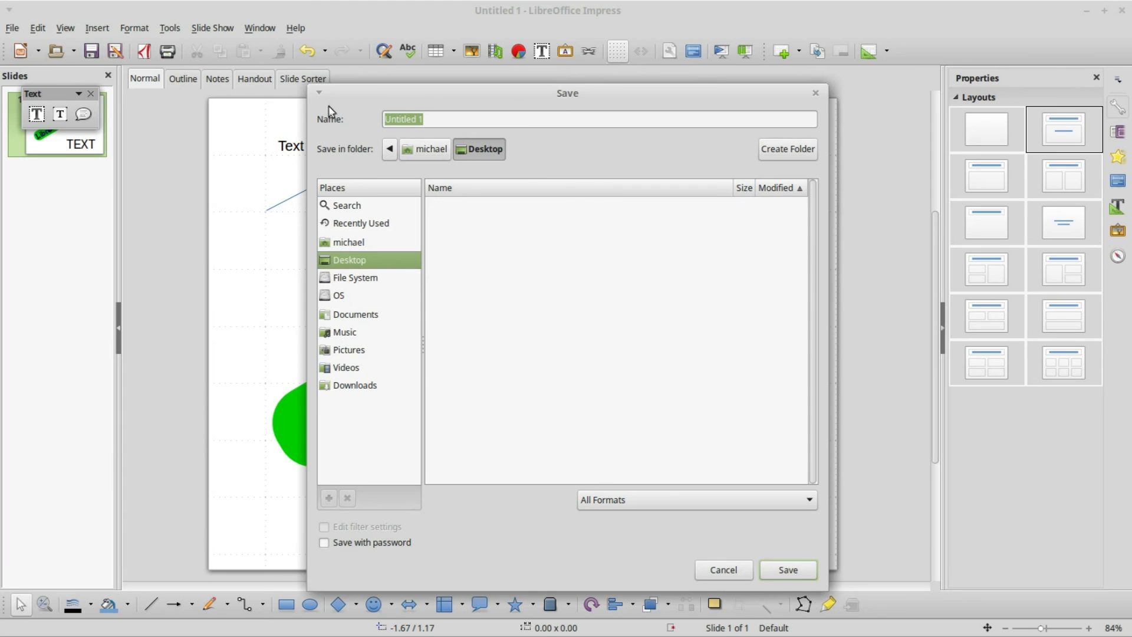
text(odp03_ASimpleDoc-Pt1.odp)
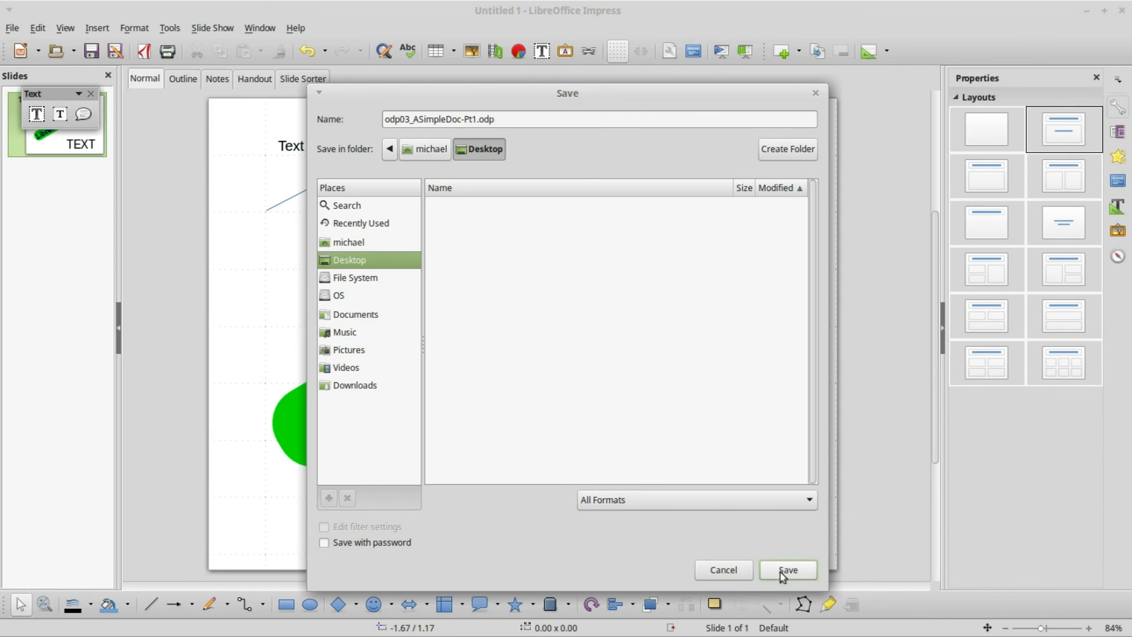
click(786, 569)
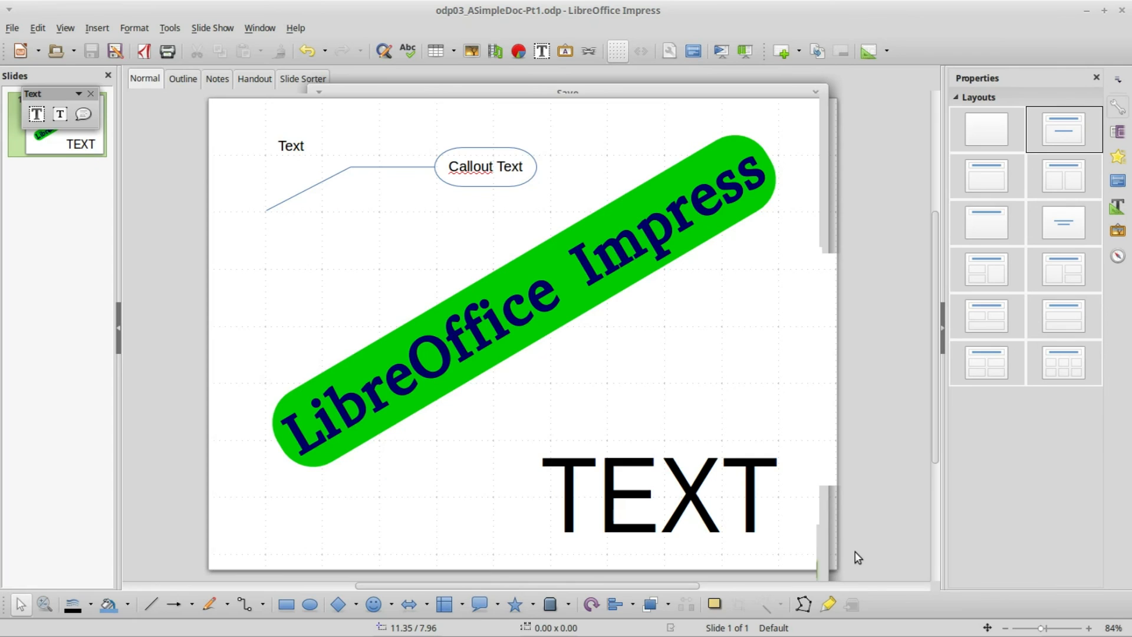